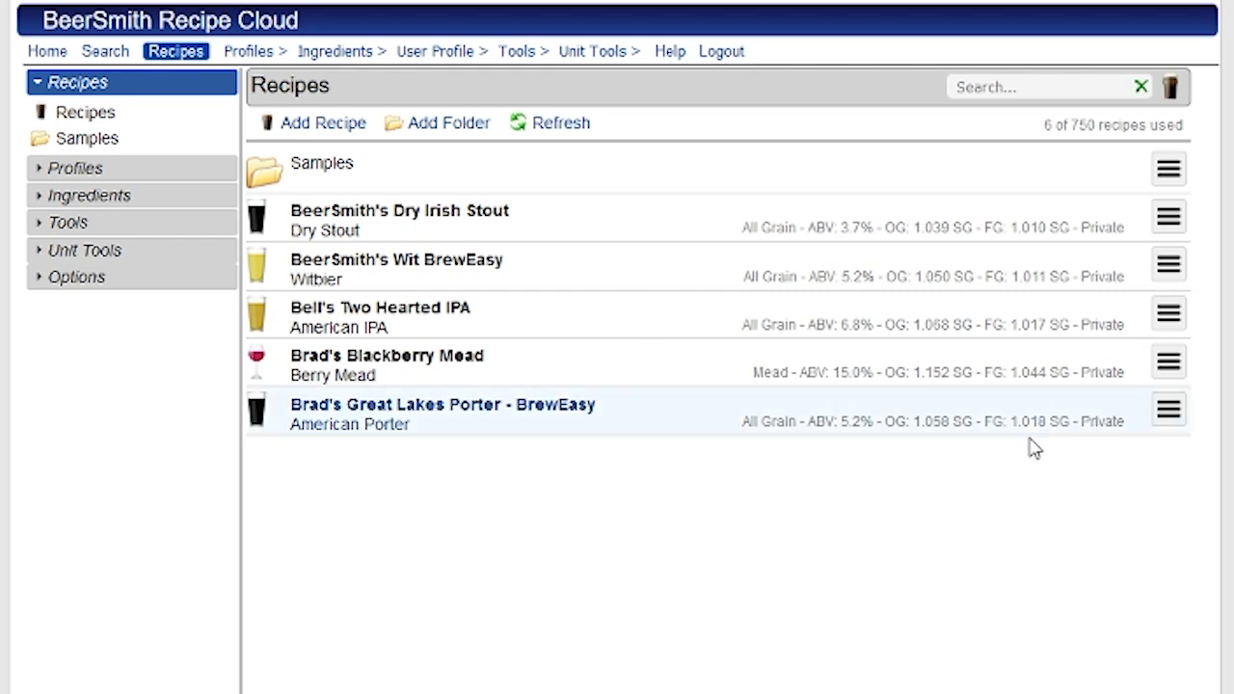
pyautogui.moveTo(700, 430)
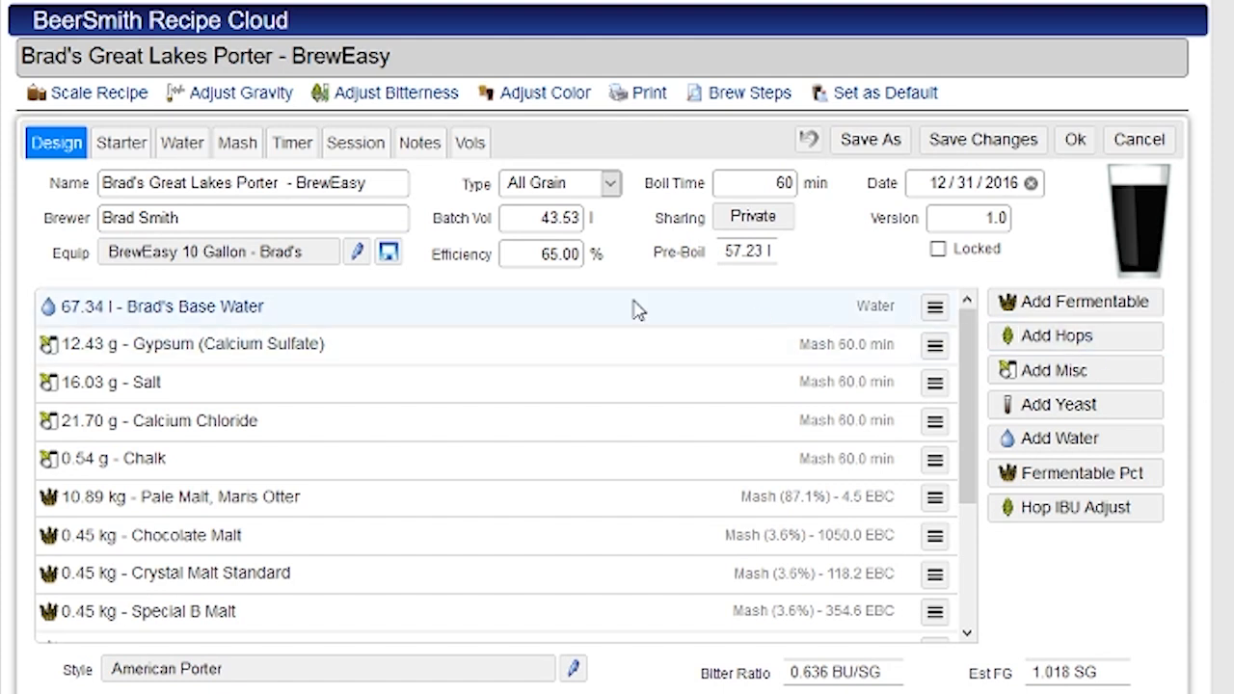
pyautogui.moveTo(384, 158)
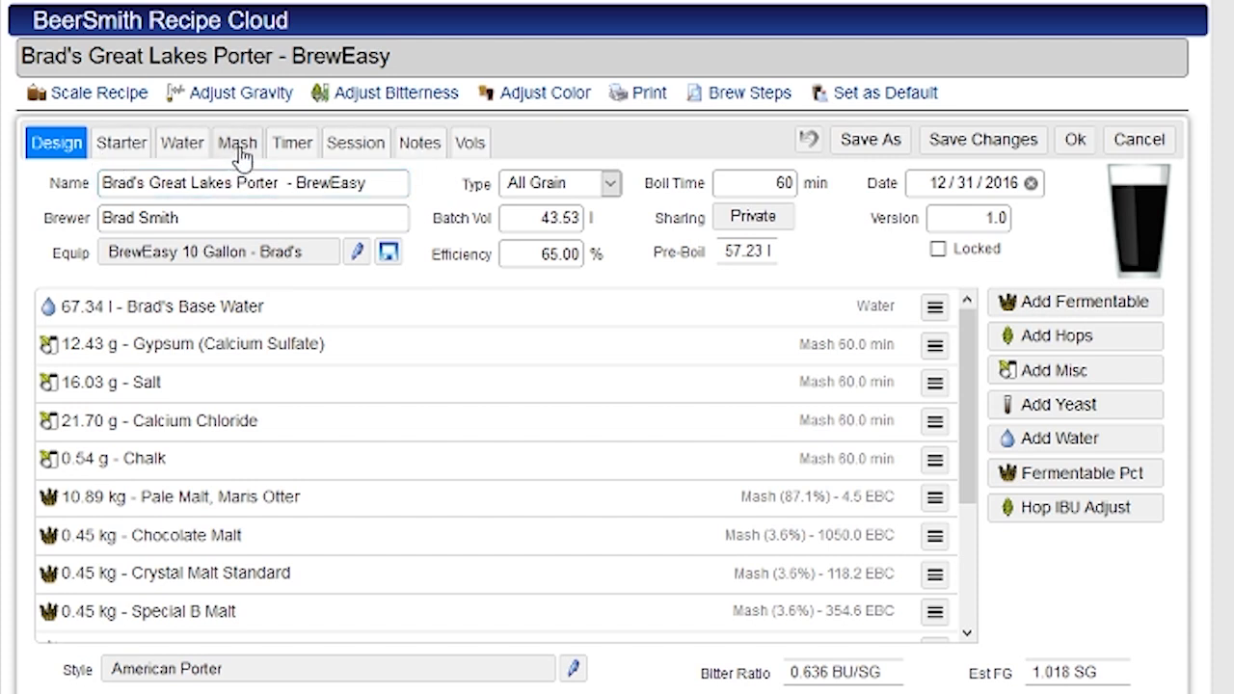
# Show the Porter's Mash page and scroll to the Mash Acid Adjustments using the BW Model at 5.50 pH.
pyautogui.click(235, 143)
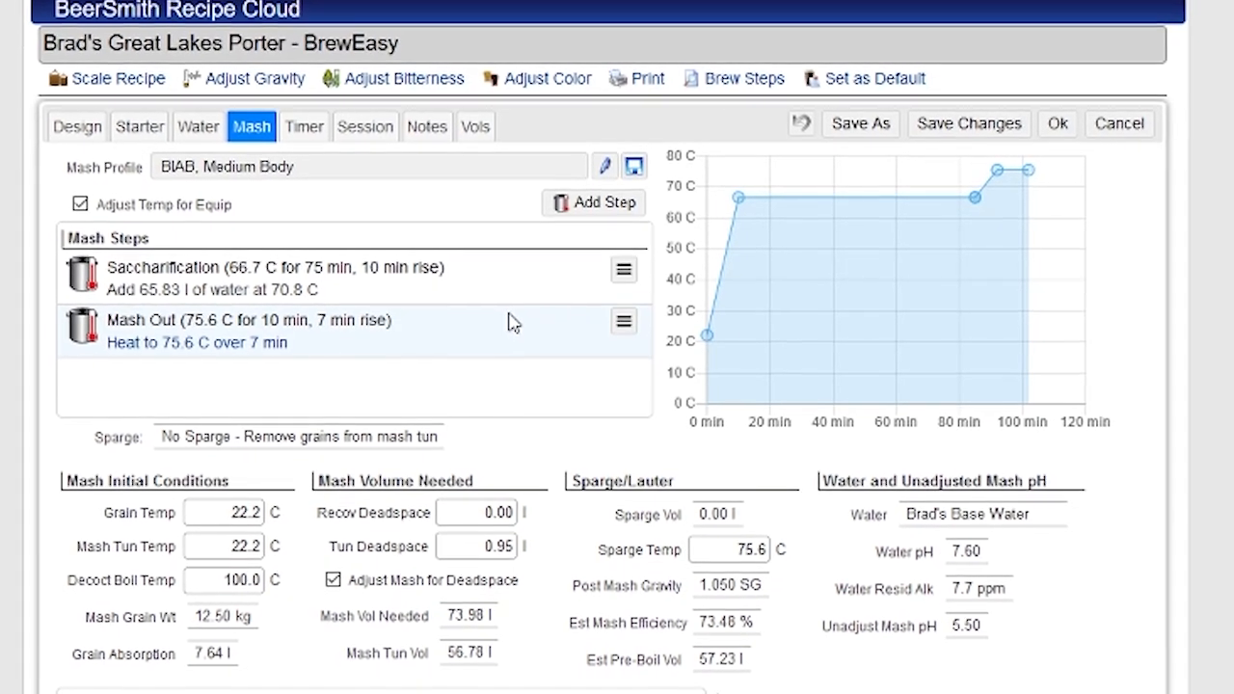
pyautogui.scroll(-3)
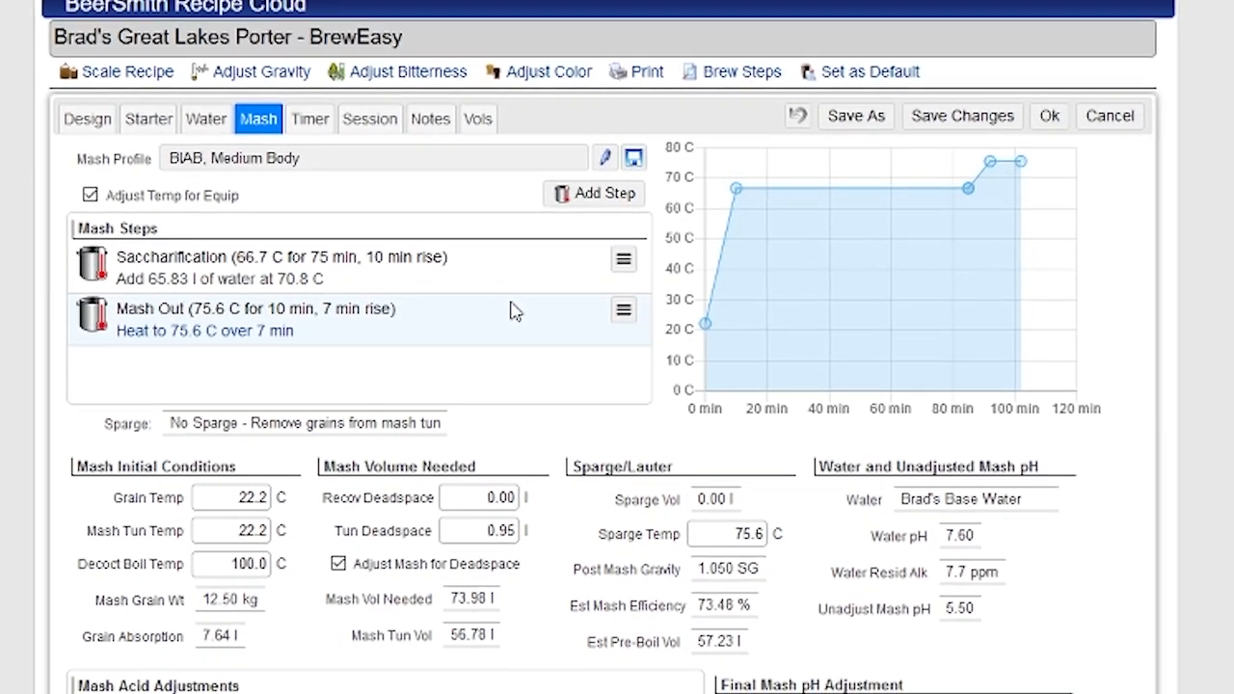
pyautogui.scroll(3)
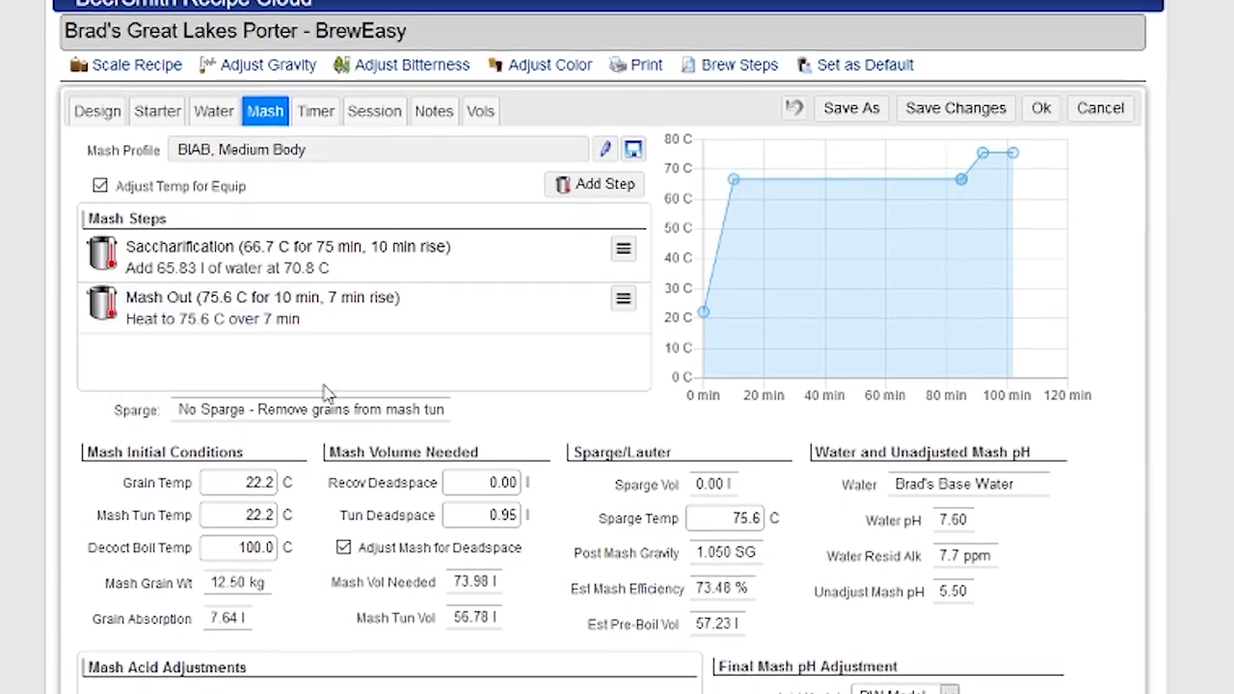
pyautogui.scroll(-3)
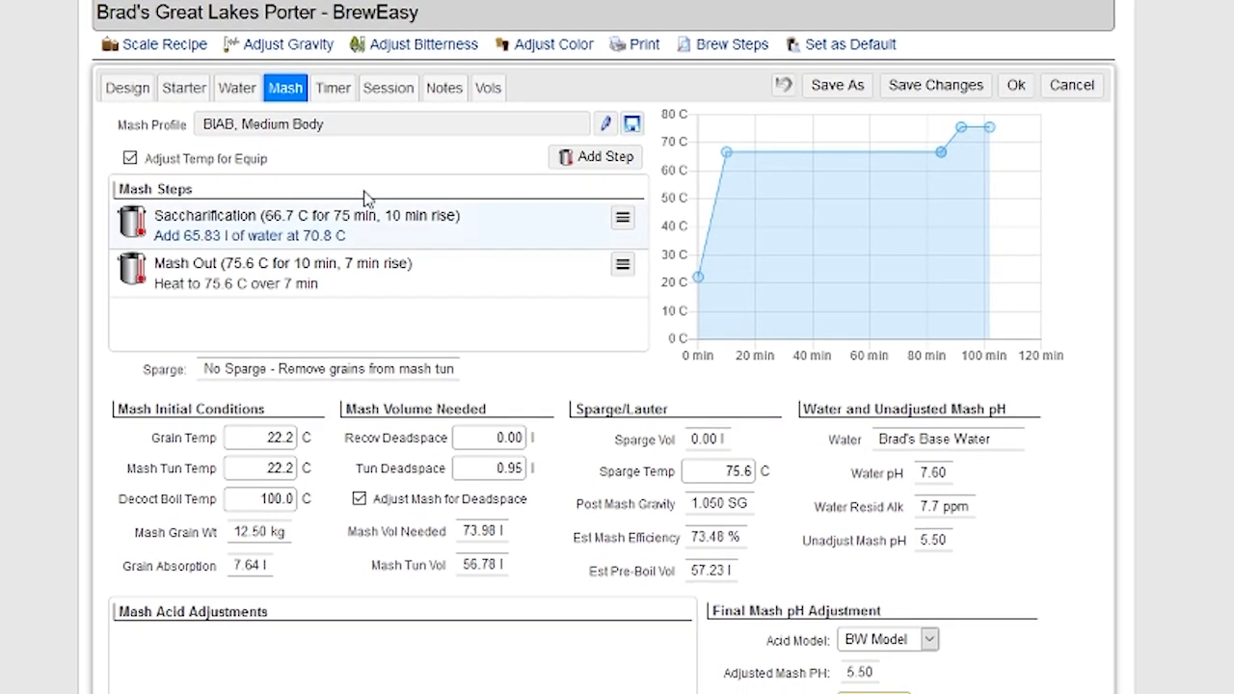
# Browse the Choose mash list of preloaded profiles from the Mash Profile selector without picking one.
pyautogui.click(633, 123)
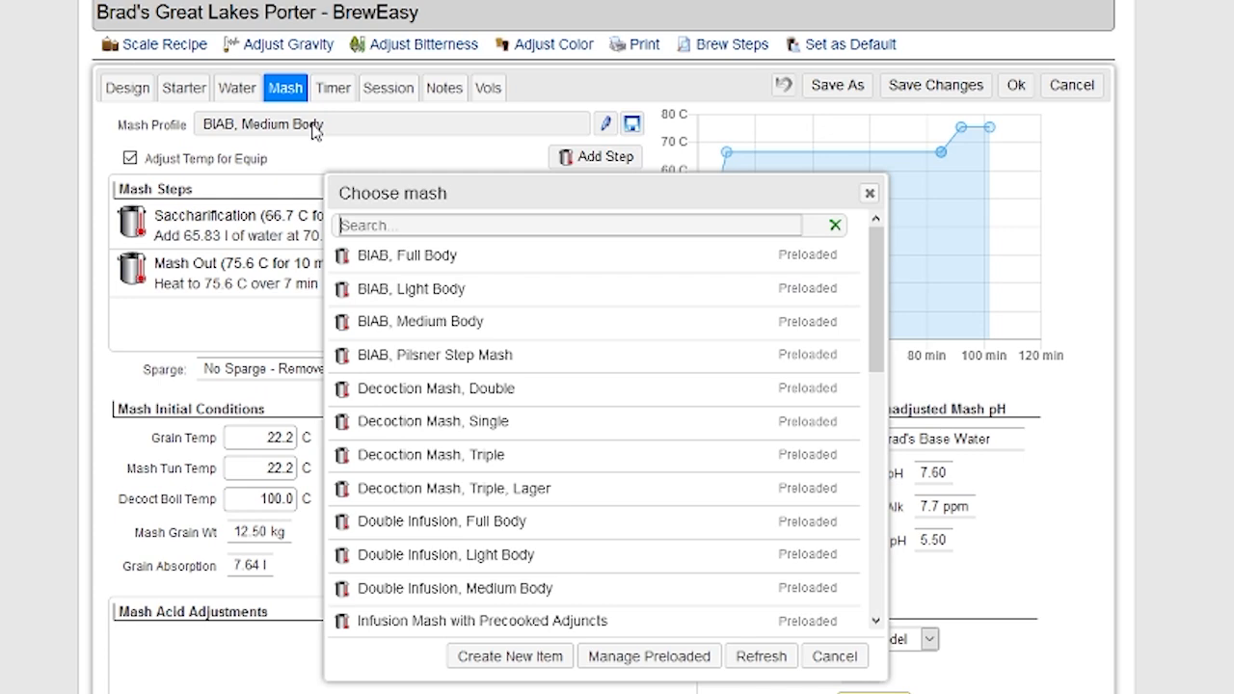
pyautogui.scroll(-3)
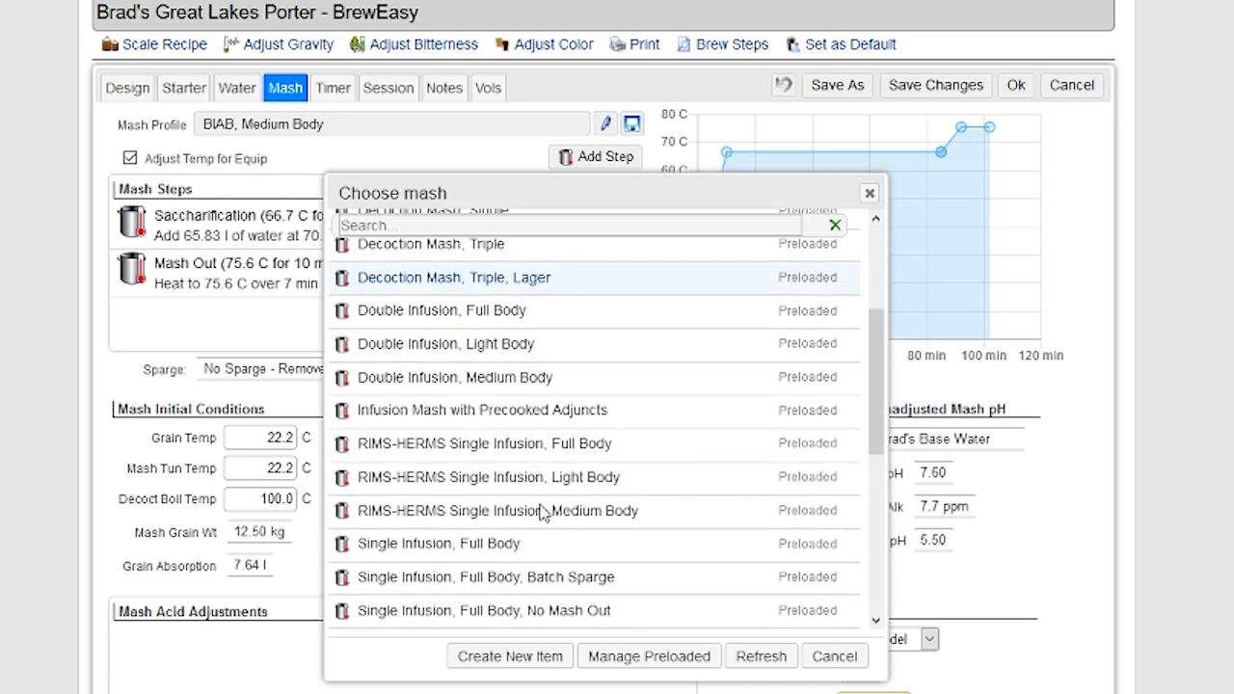
pyautogui.scroll(-3)
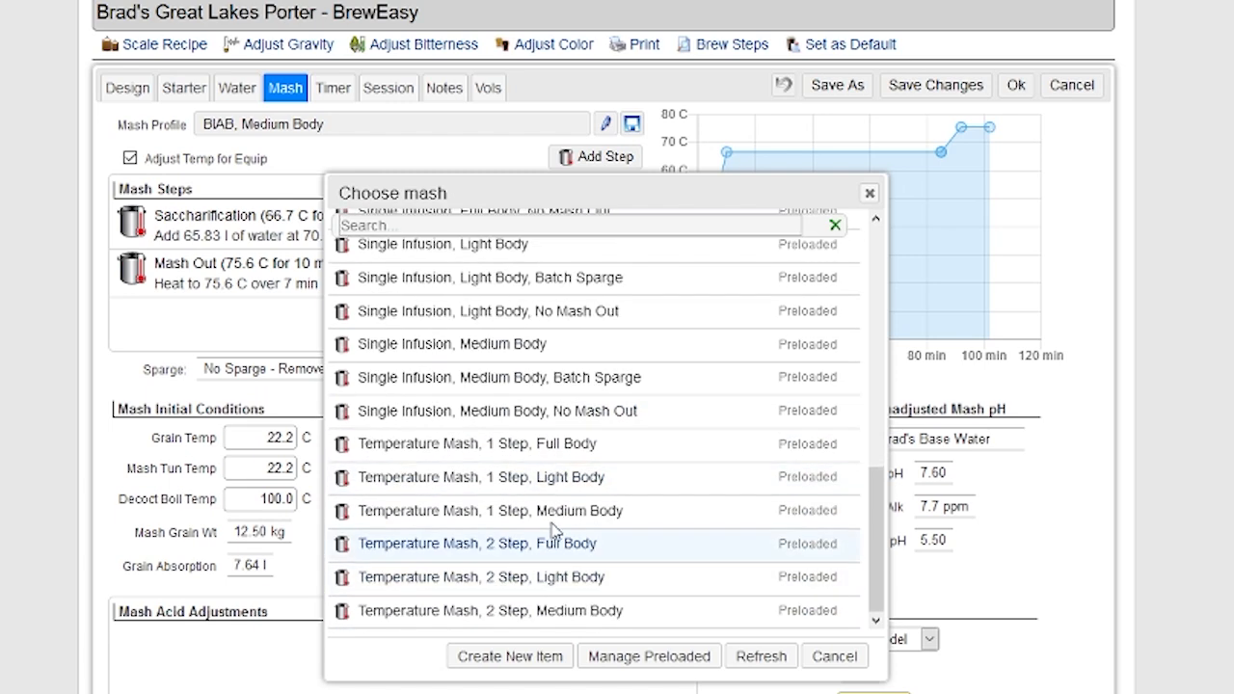
pyautogui.moveTo(577, 577)
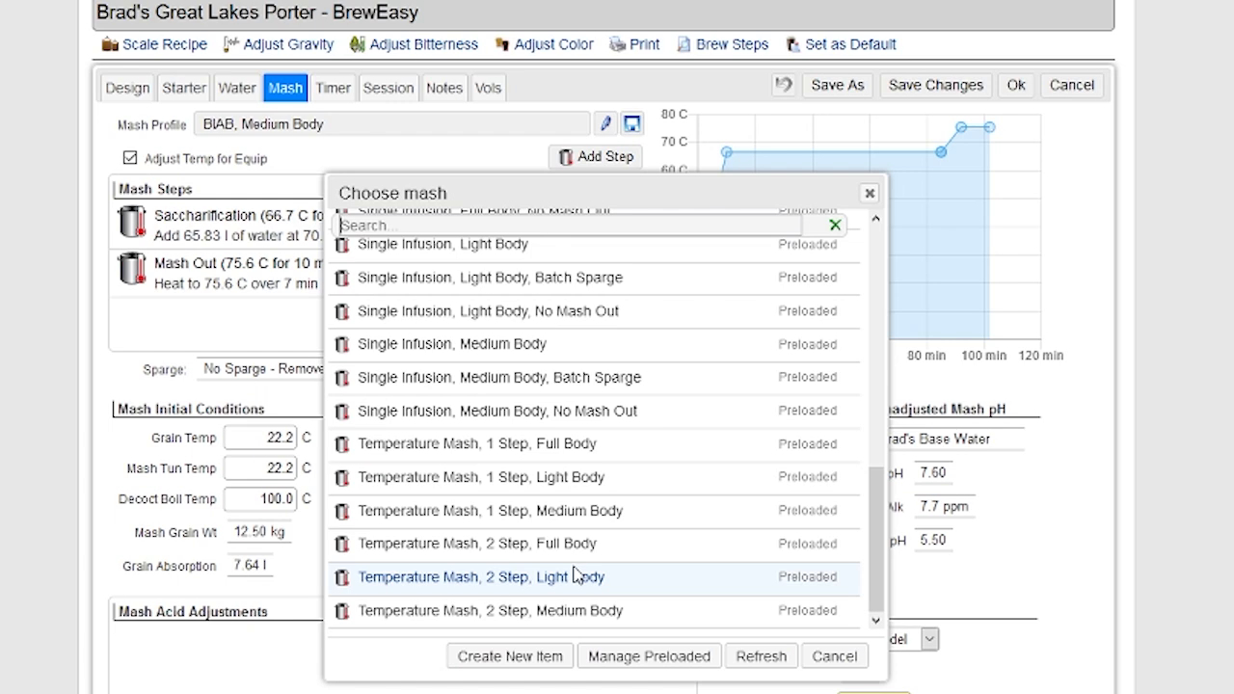
pyautogui.scroll(3)
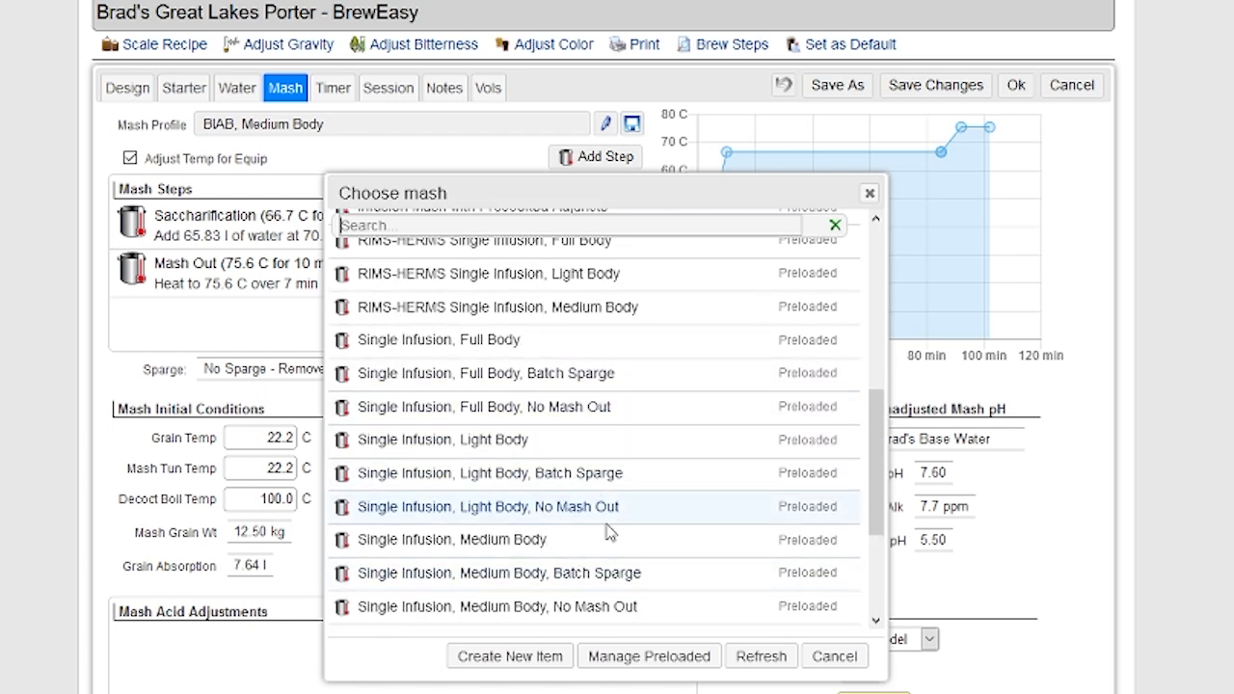
pyautogui.scroll(3)
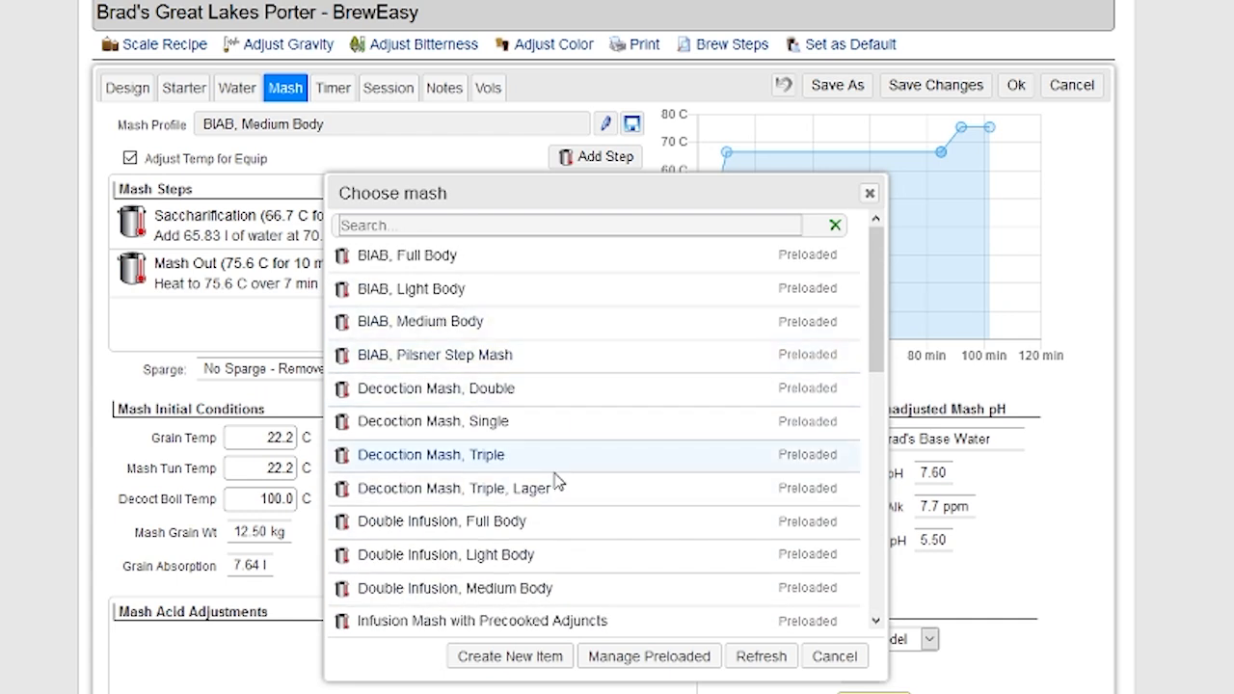
pyautogui.moveTo(833, 655)
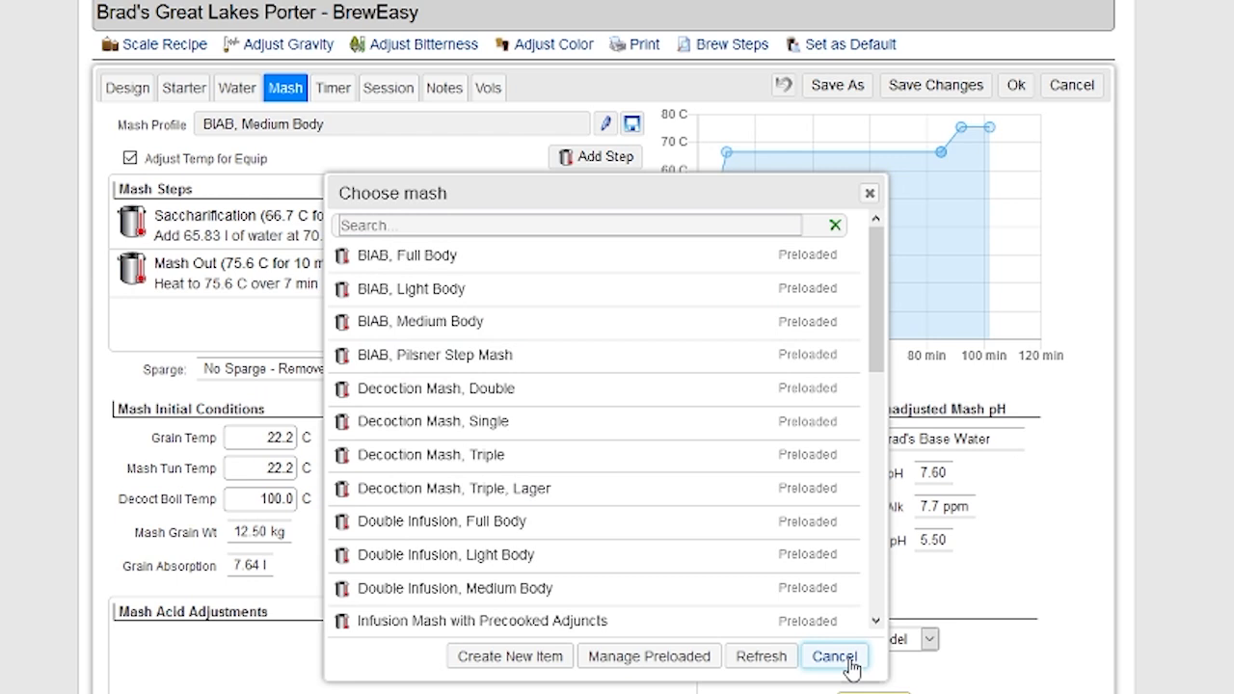
# Cancel the profile list and Mash Out dialog, keeping BIAB Medium Body, and reach Final Mash pH Adjustment.
pyautogui.click(833, 656)
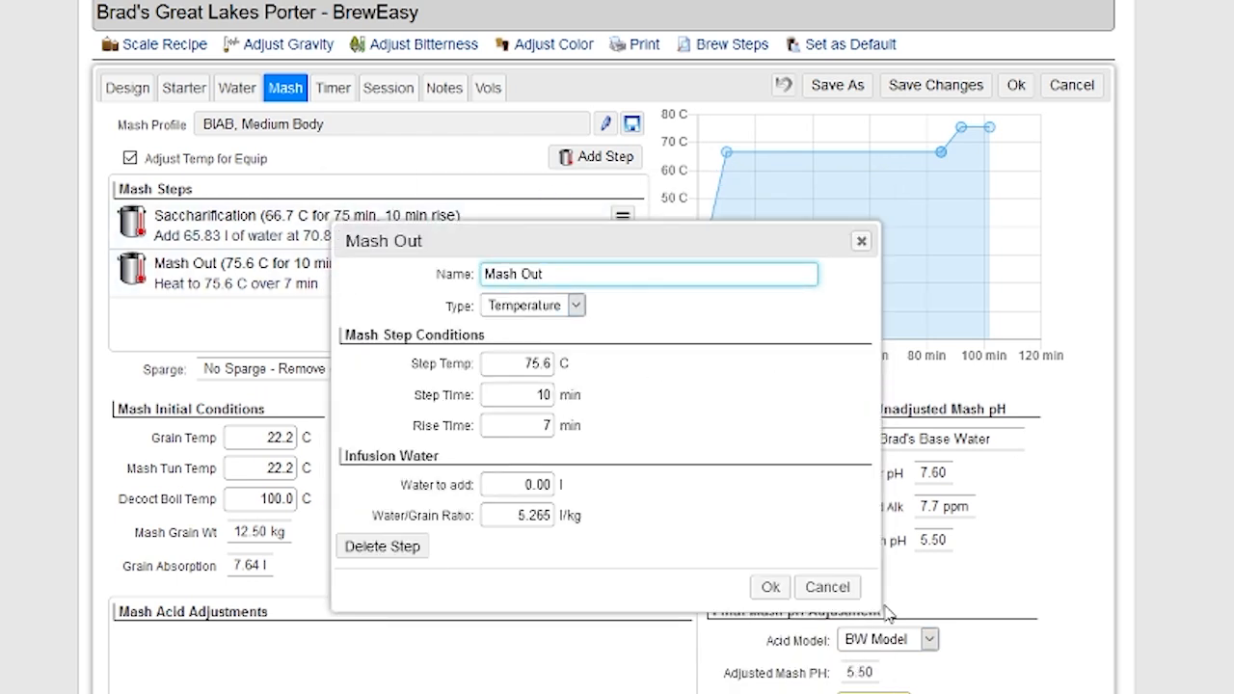
pyautogui.click(770, 587)
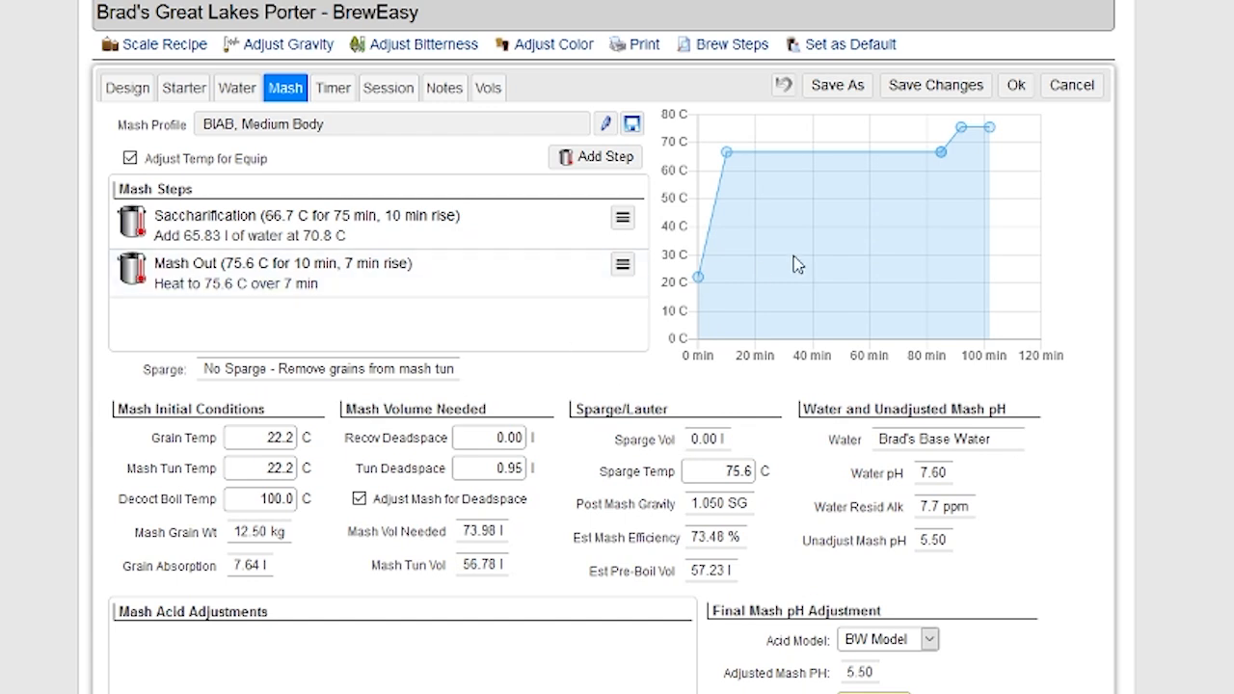
pyautogui.moveTo(972, 251)
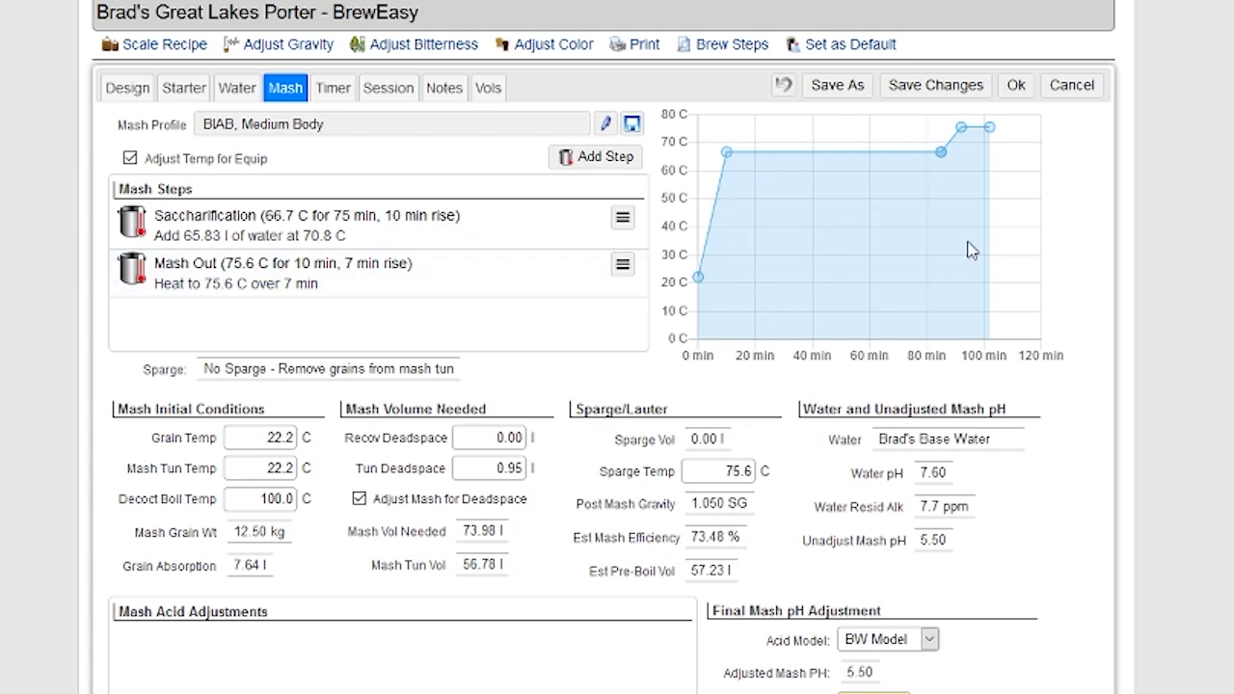
pyautogui.moveTo(405, 409)
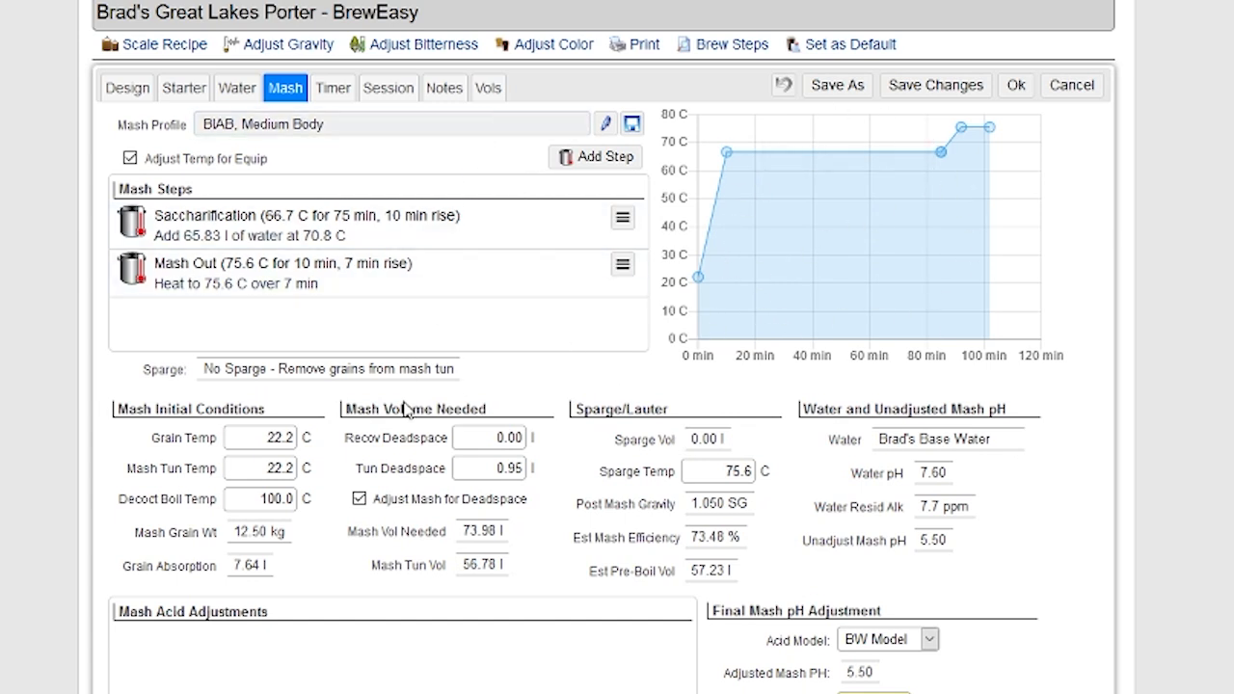
pyautogui.moveTo(326, 525)
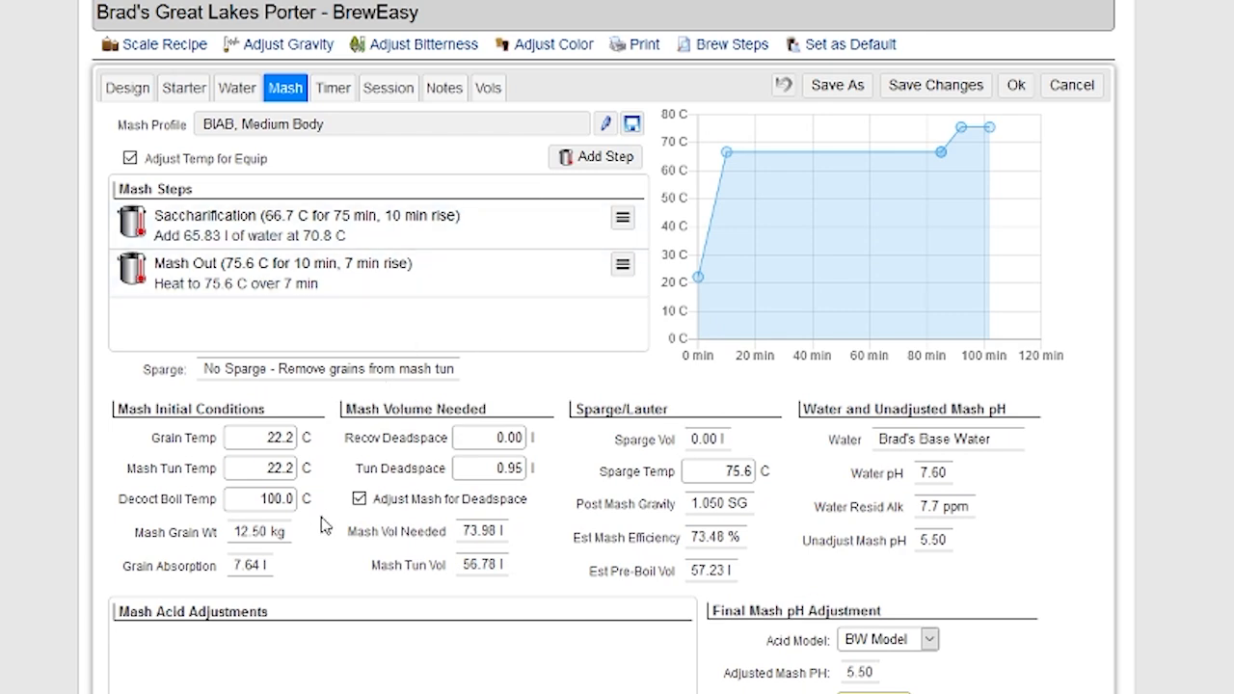
pyautogui.scroll(-3)
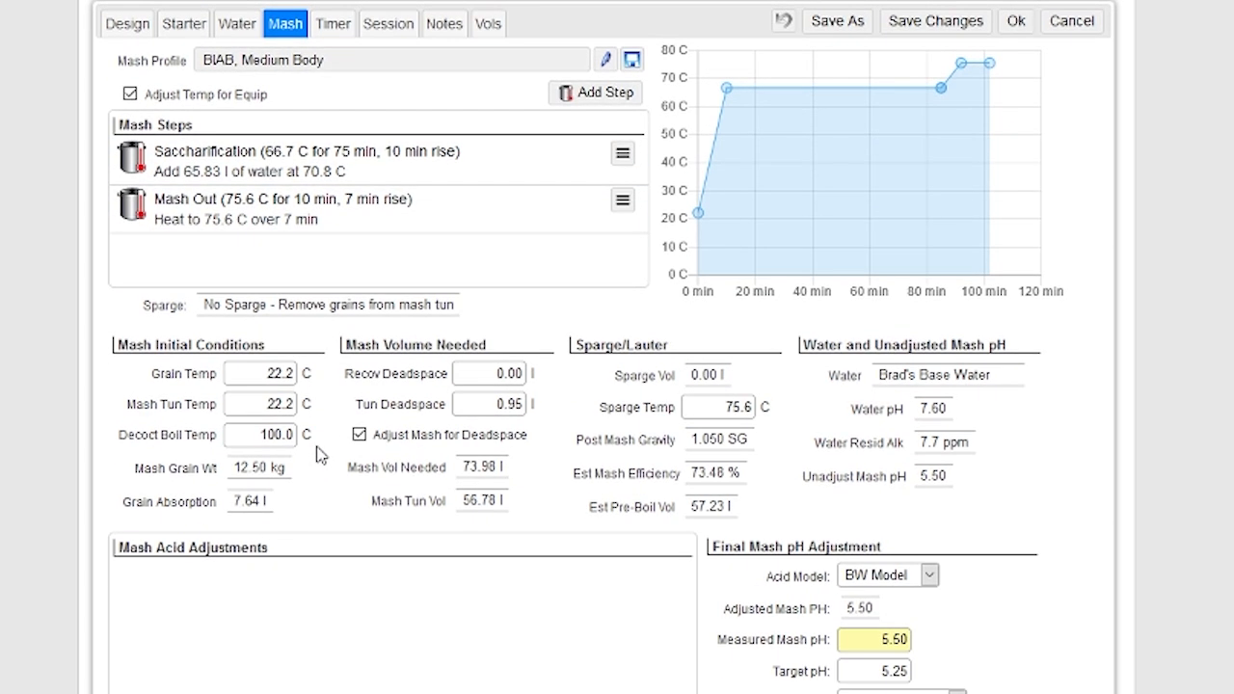
pyautogui.moveTo(304, 434)
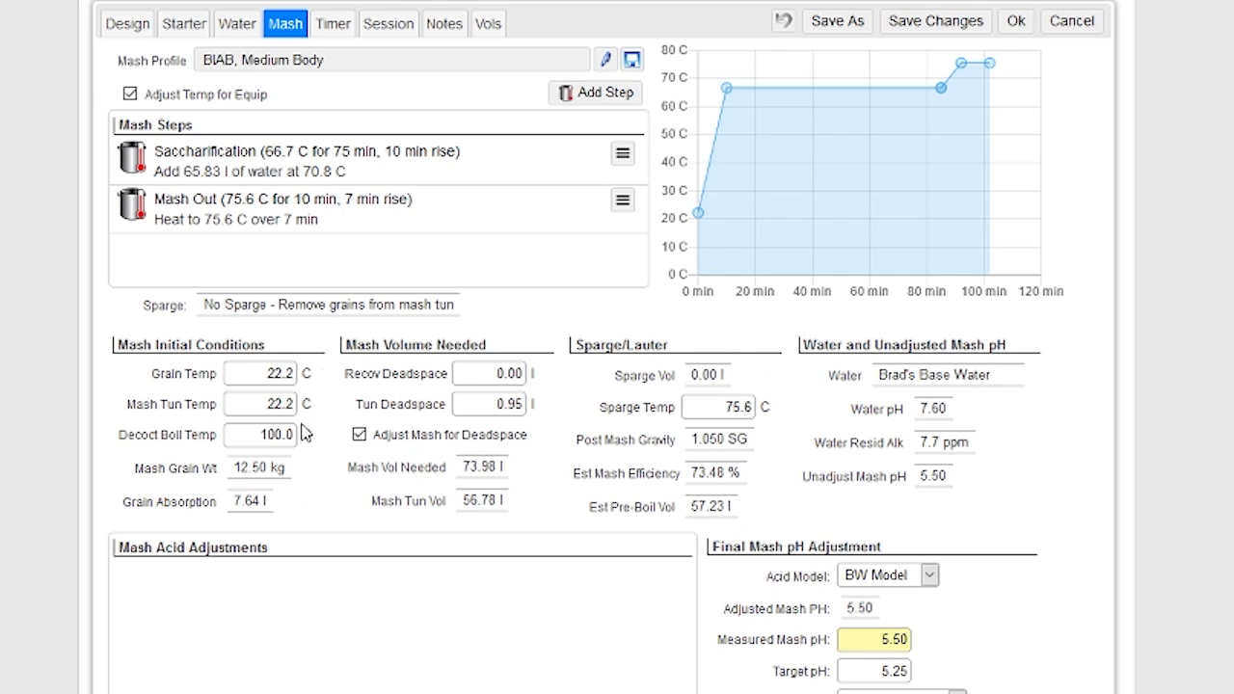
pyautogui.click(258, 374)
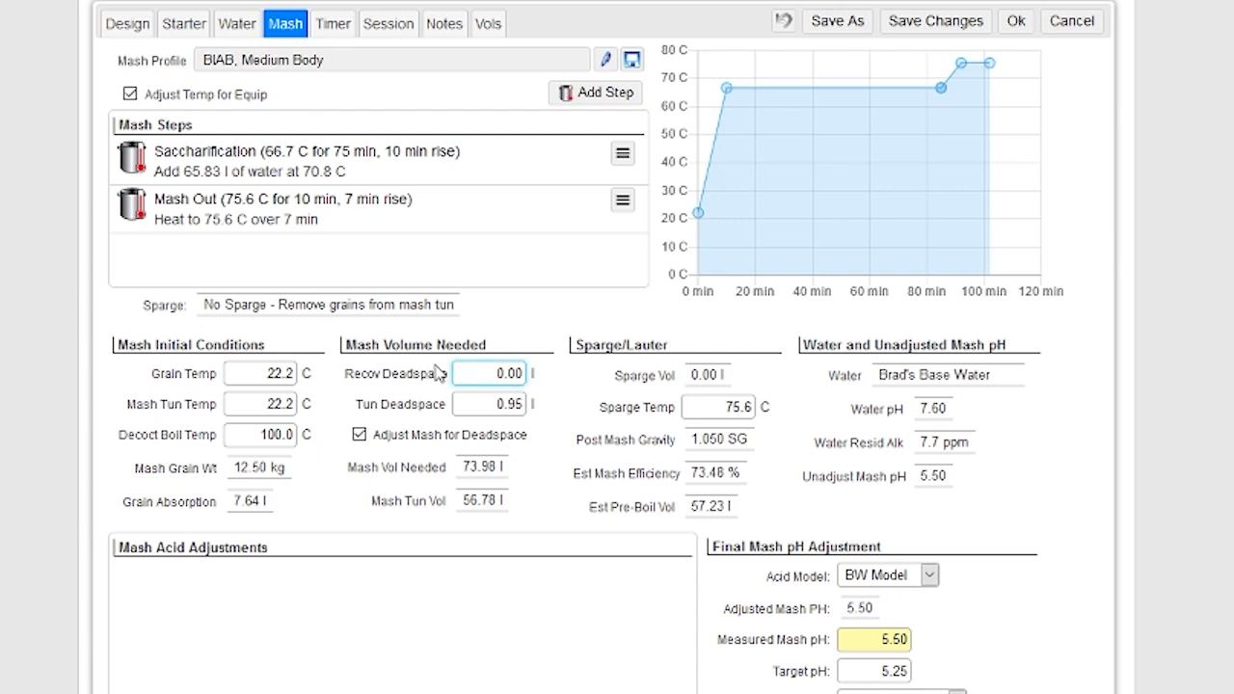
pyautogui.click(489, 403)
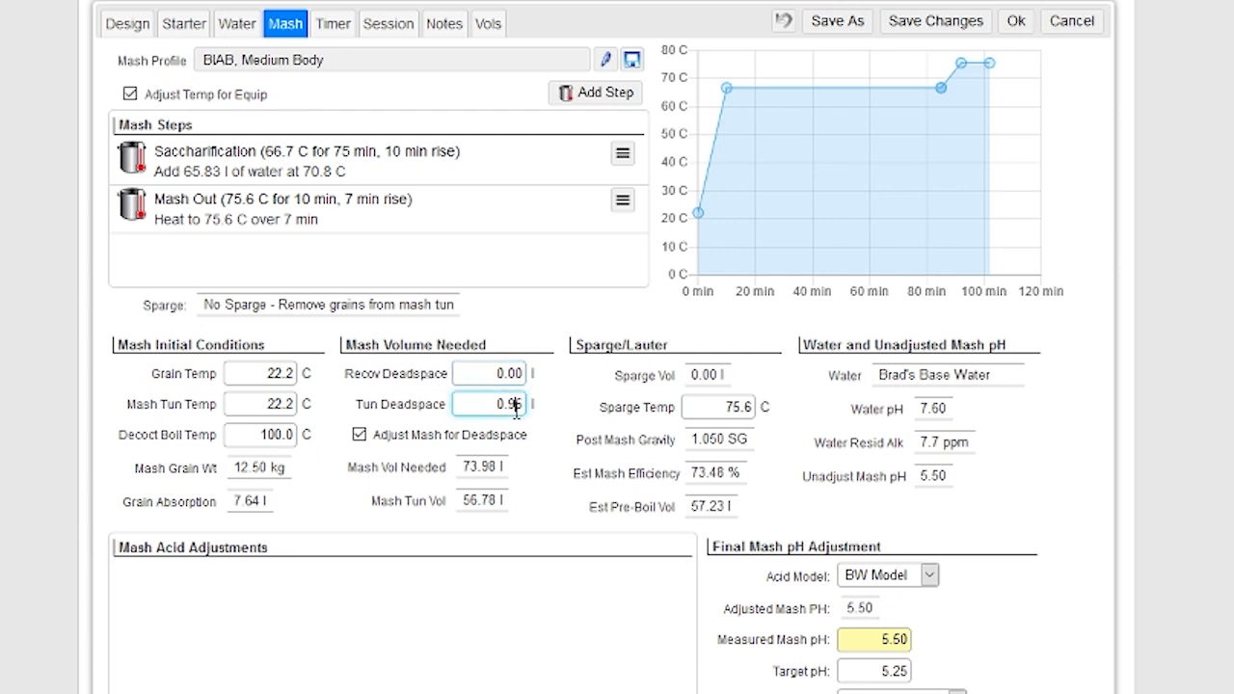
pyautogui.click(492, 374)
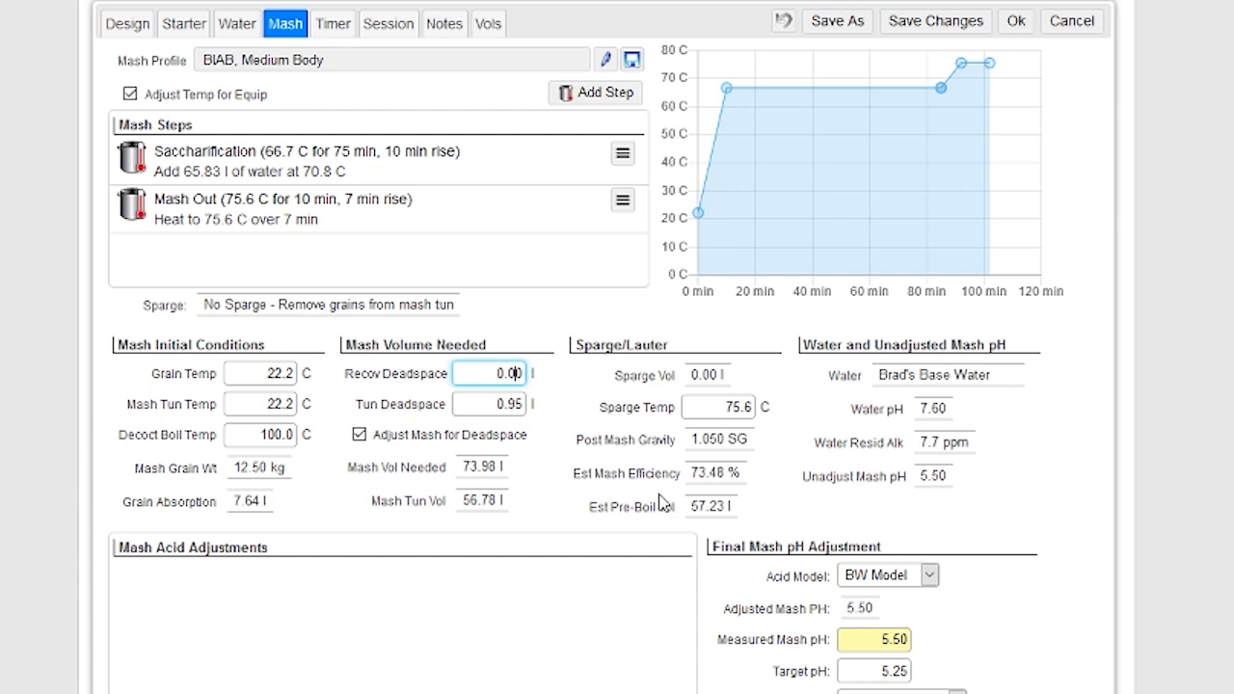
pyautogui.moveTo(752, 434)
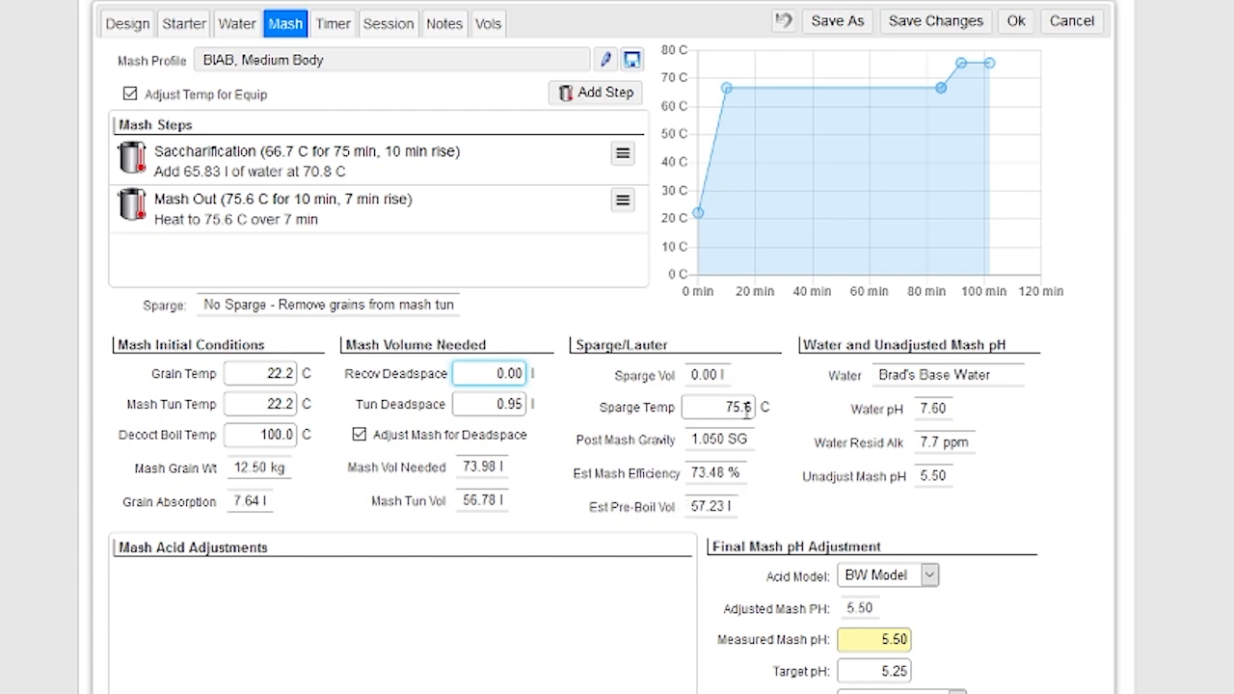
pyautogui.moveTo(735, 375)
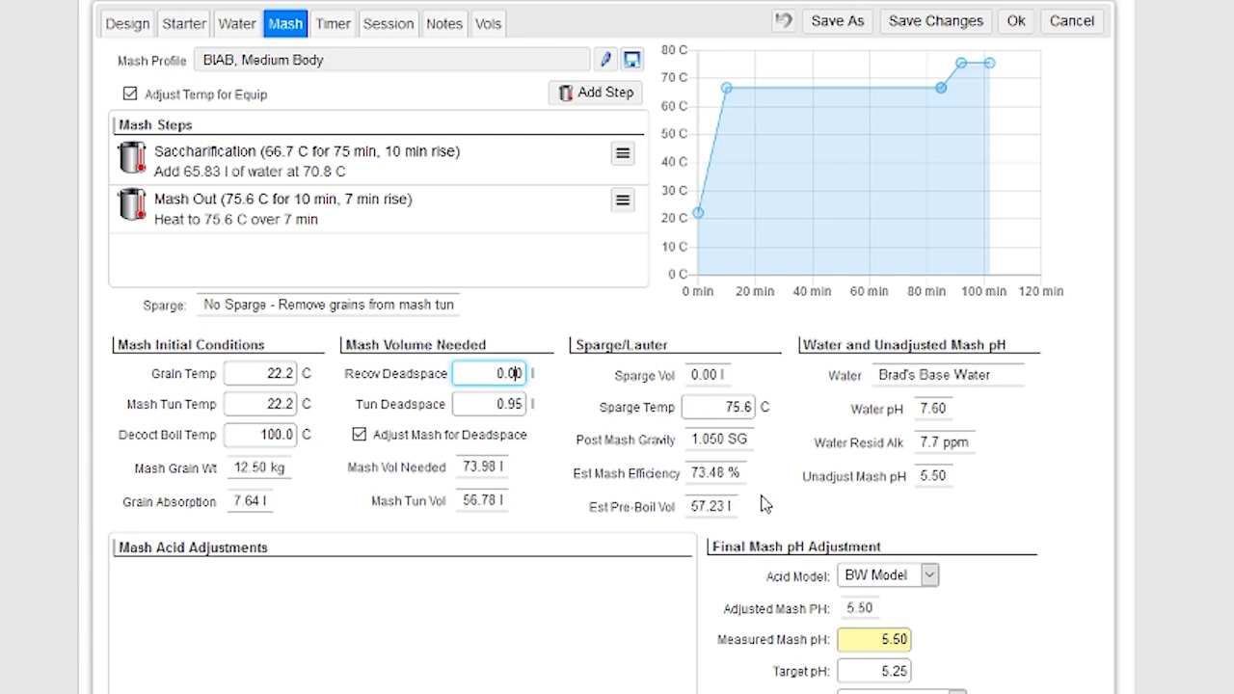
pyautogui.moveTo(1045, 391)
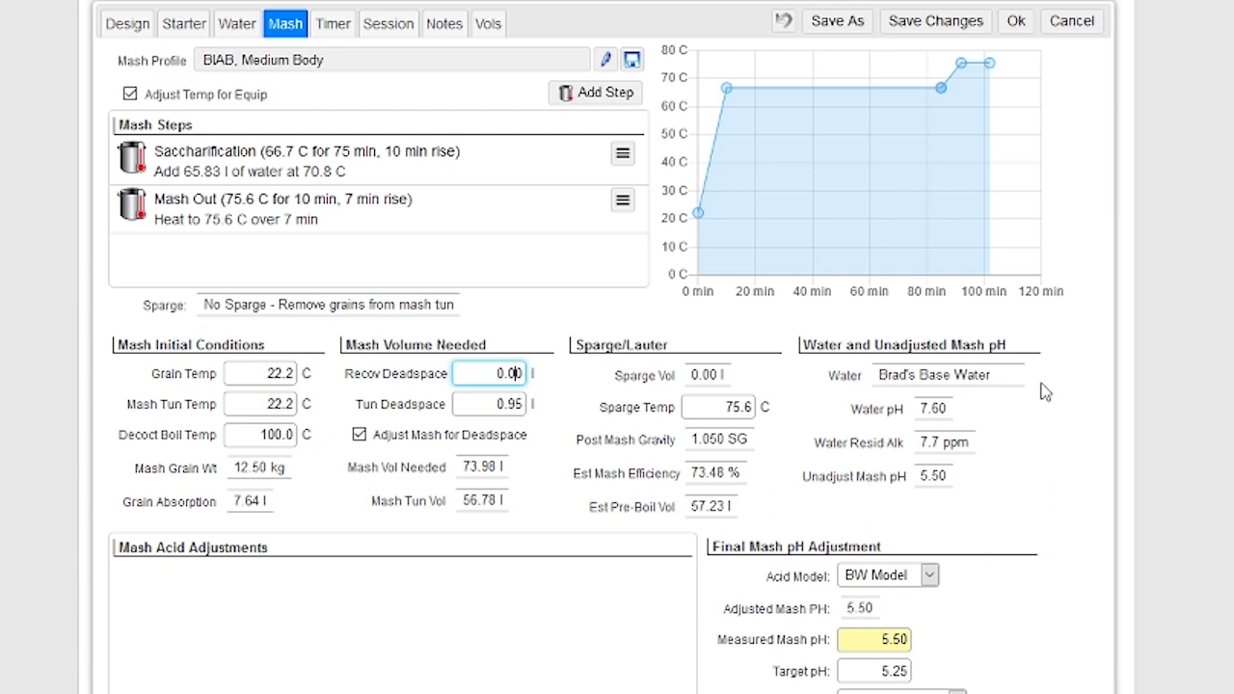
pyautogui.moveTo(1037, 500)
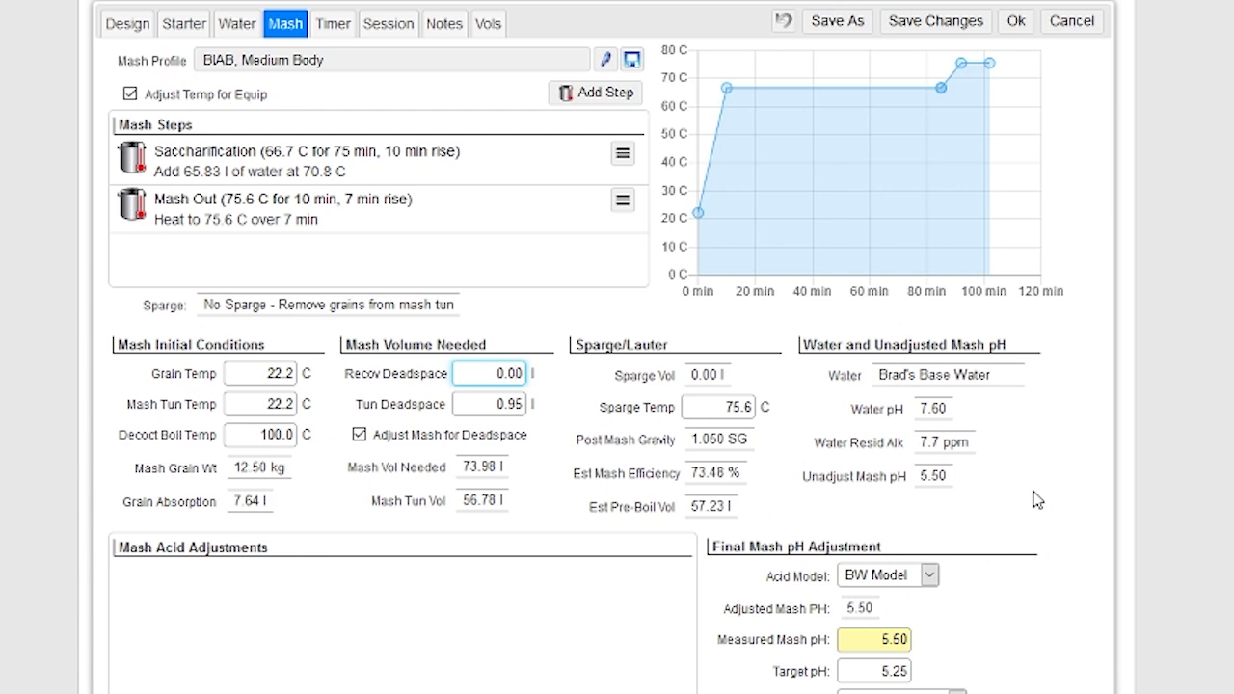
pyautogui.moveTo(1013, 455)
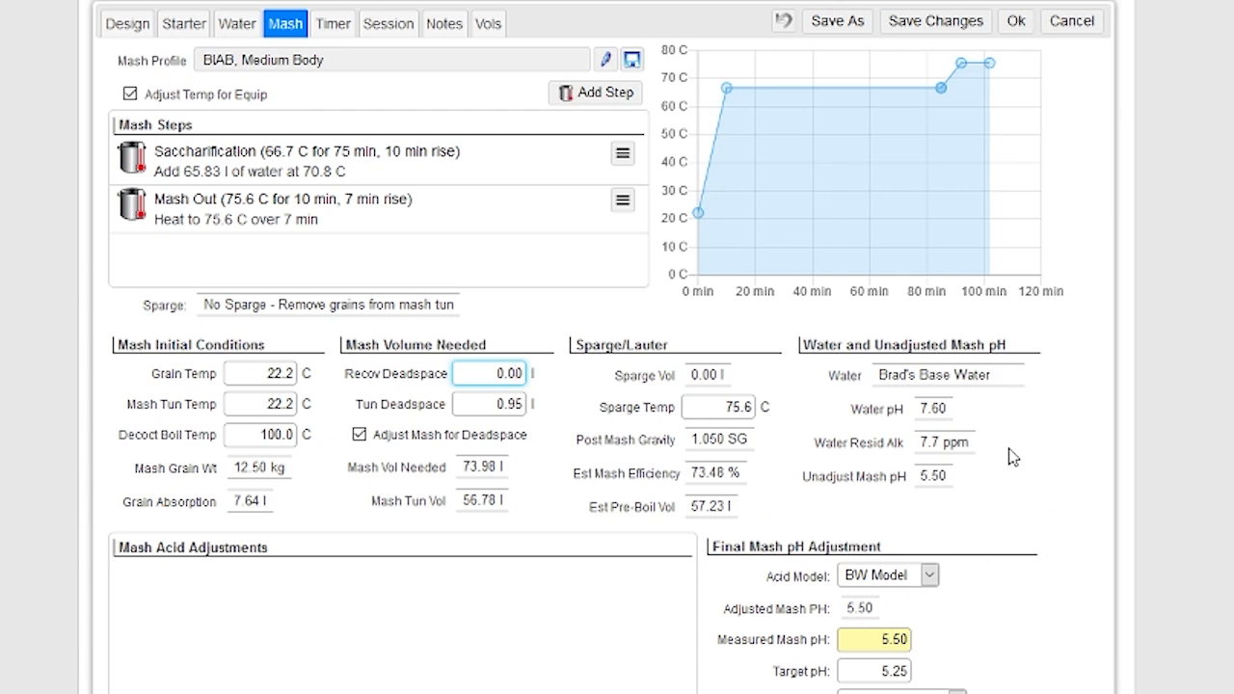
pyautogui.moveTo(1059, 318)
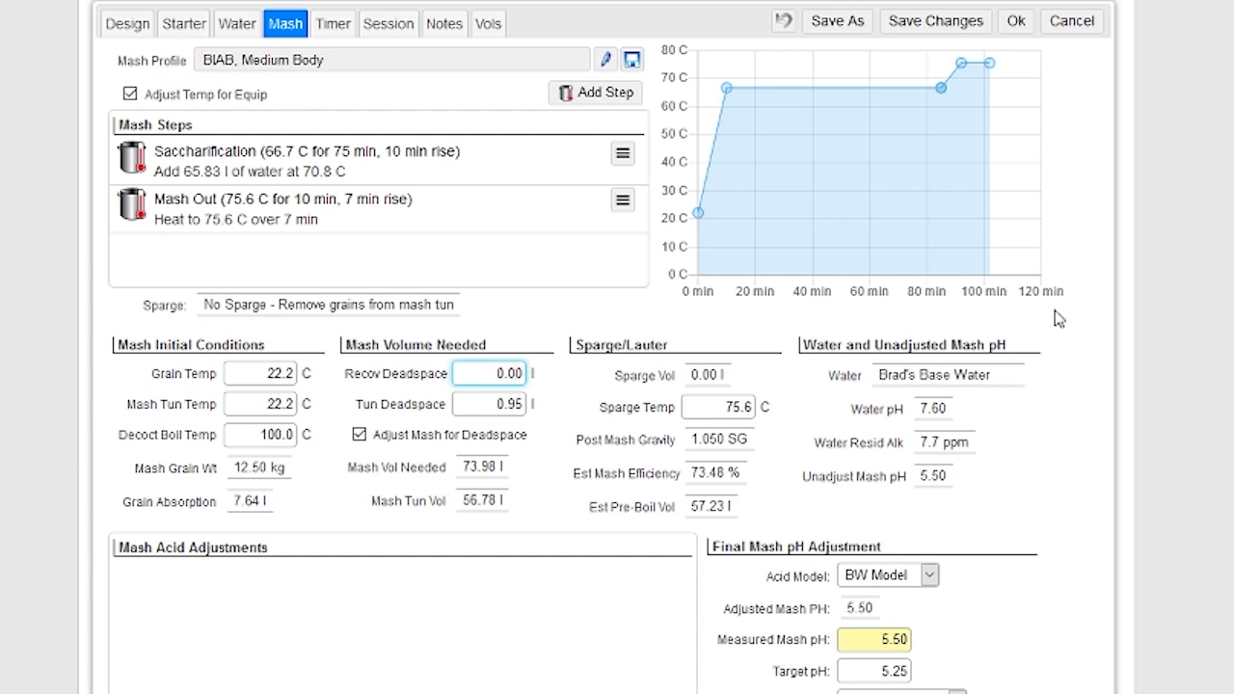
pyautogui.click(289, 162)
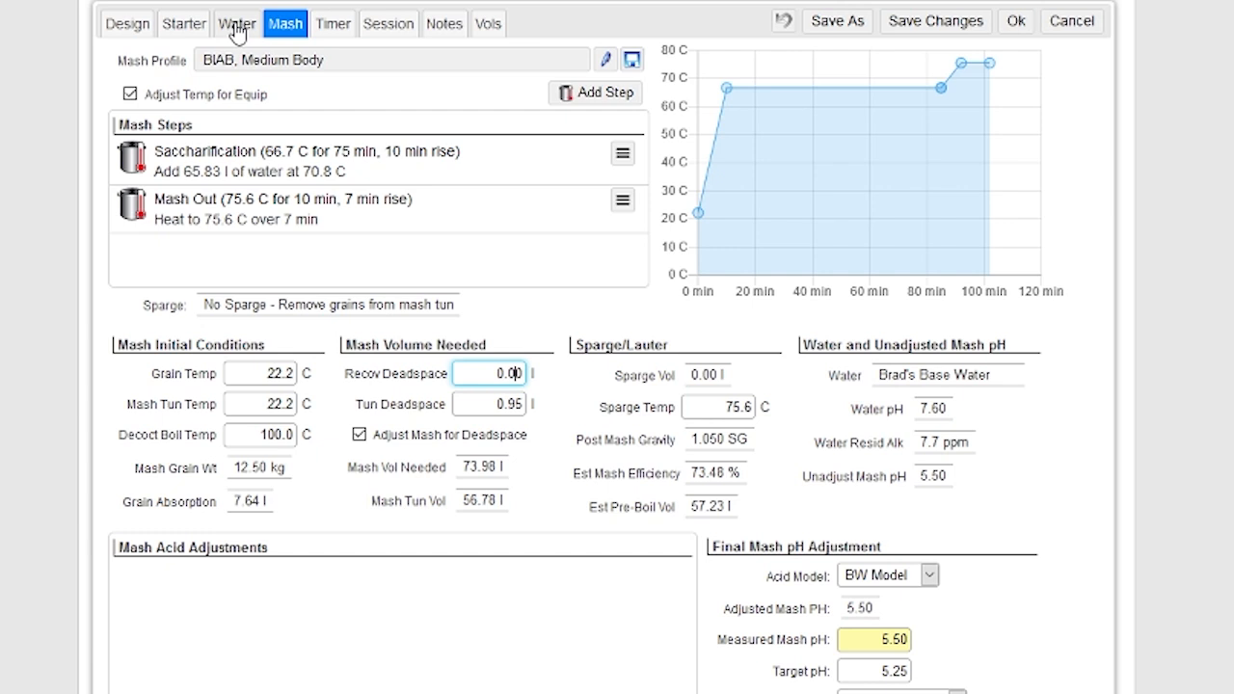
# View the Water page with Brad's Base Water, four added salts and the final water profile.
pyautogui.click(235, 23)
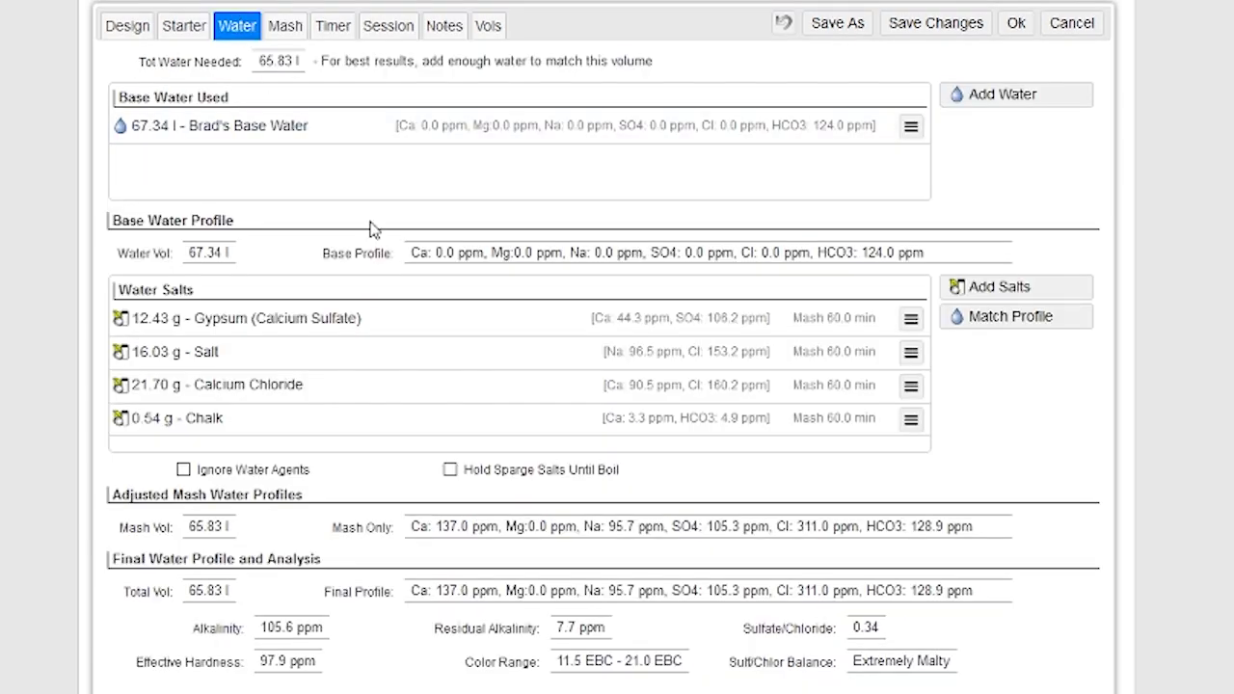
pyautogui.moveTo(297, 79)
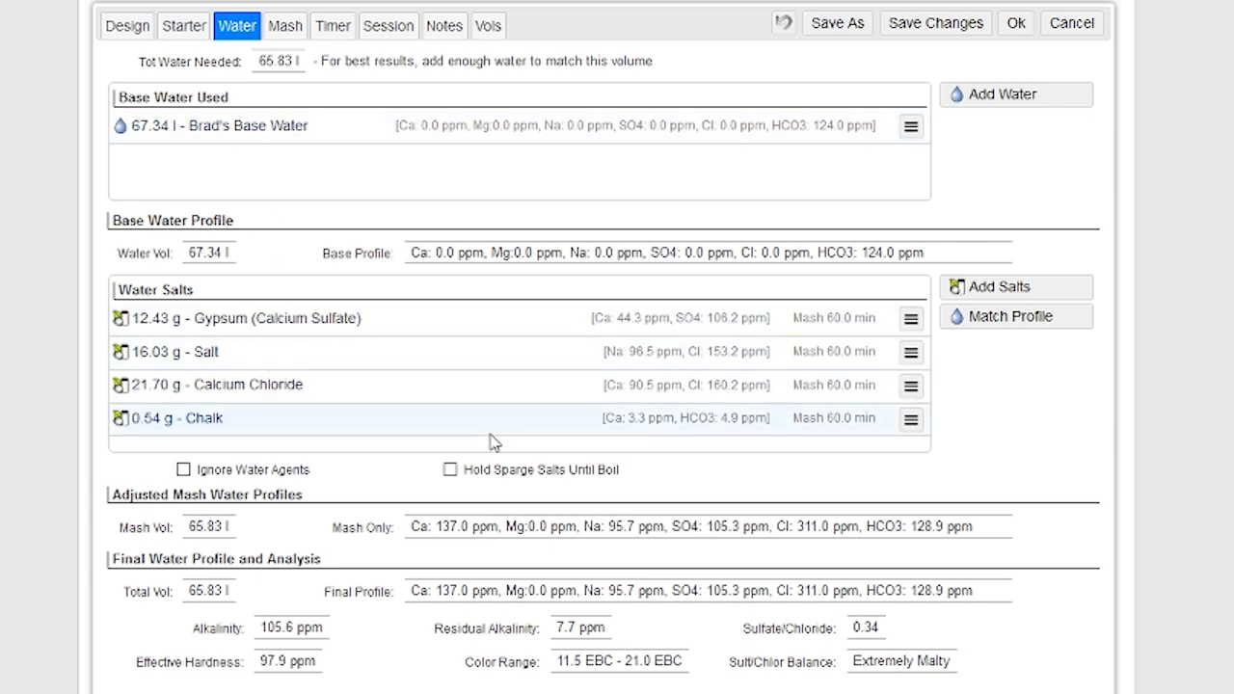
# Return to the Mash page showing Brad's Base Water at 7.60 pH and 5.50 unadjusted mash pH.
pyautogui.click(285, 25)
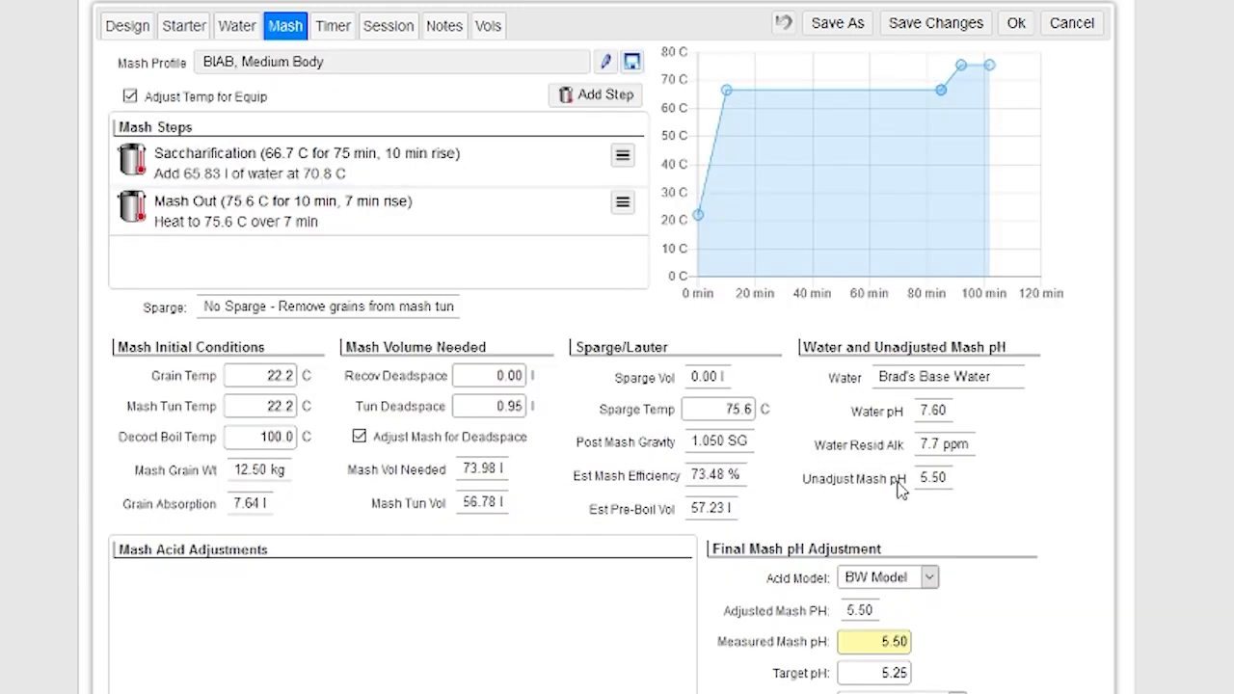
pyautogui.moveTo(887, 503)
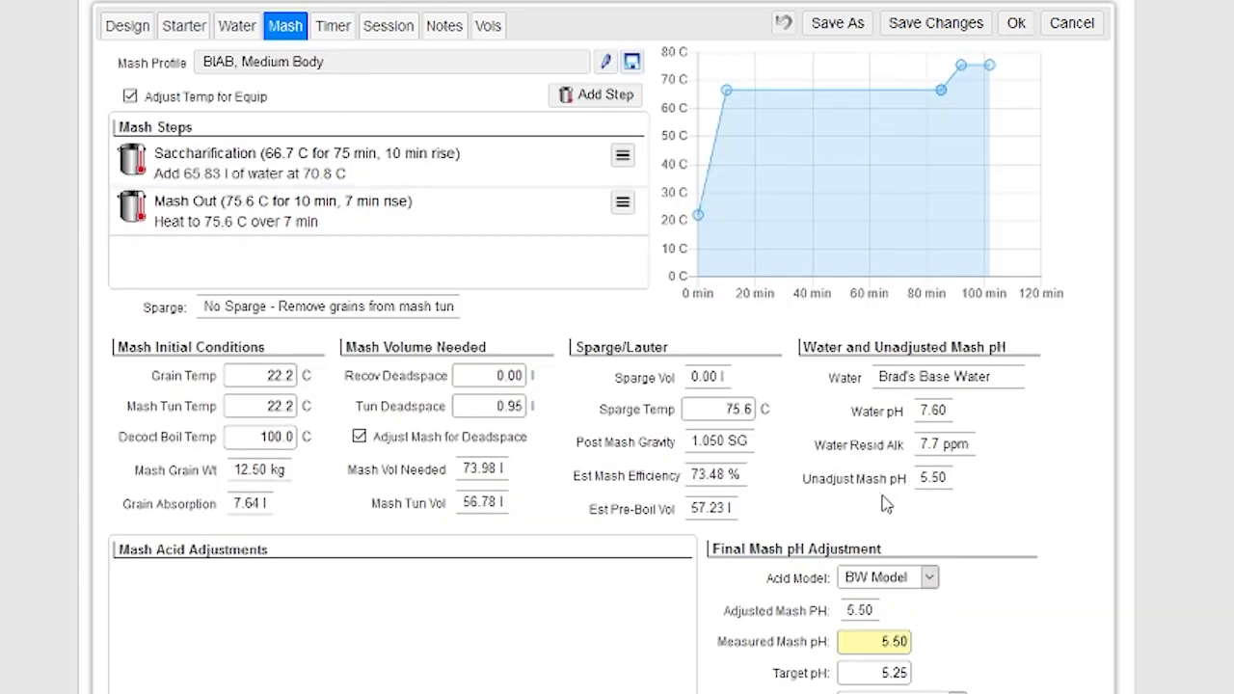
pyautogui.moveTo(941, 509)
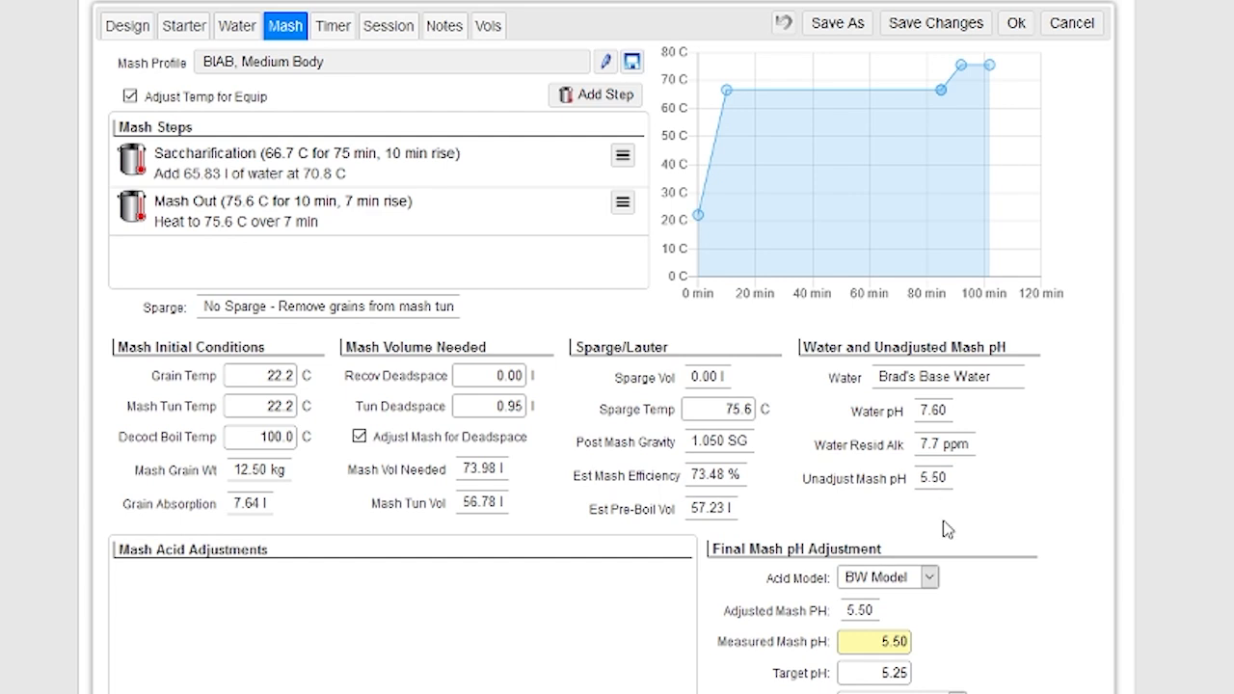
pyautogui.moveTo(957, 522)
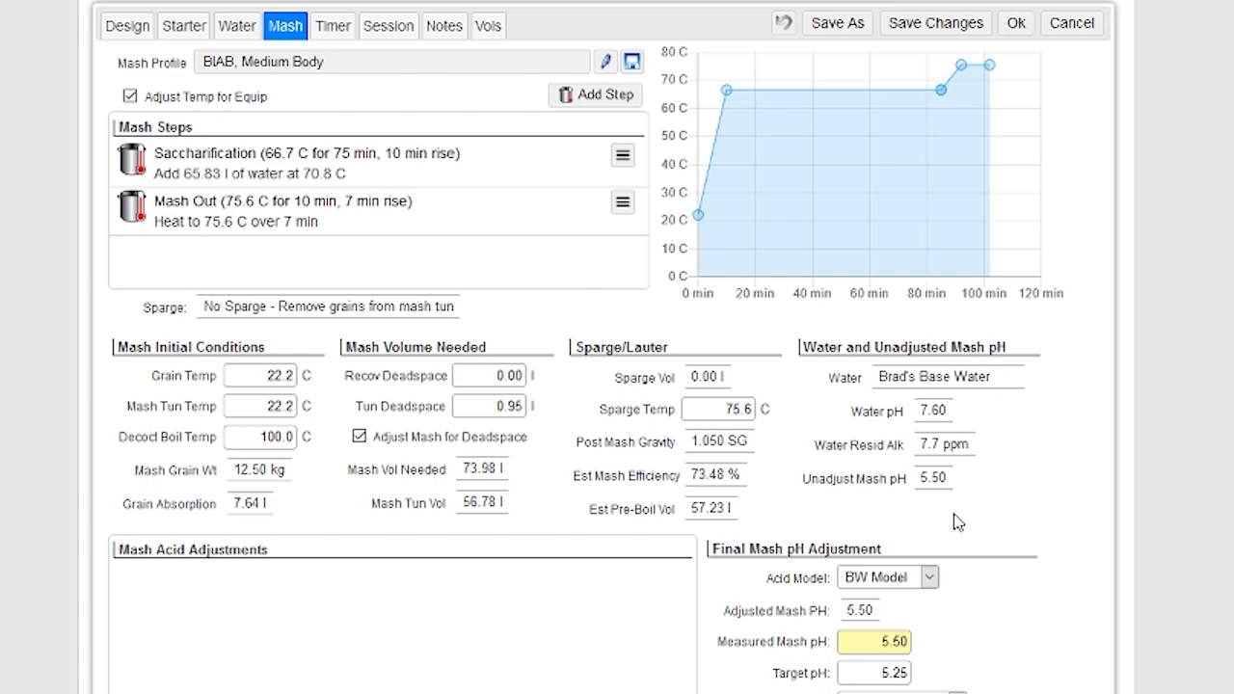
pyautogui.scroll(-3)
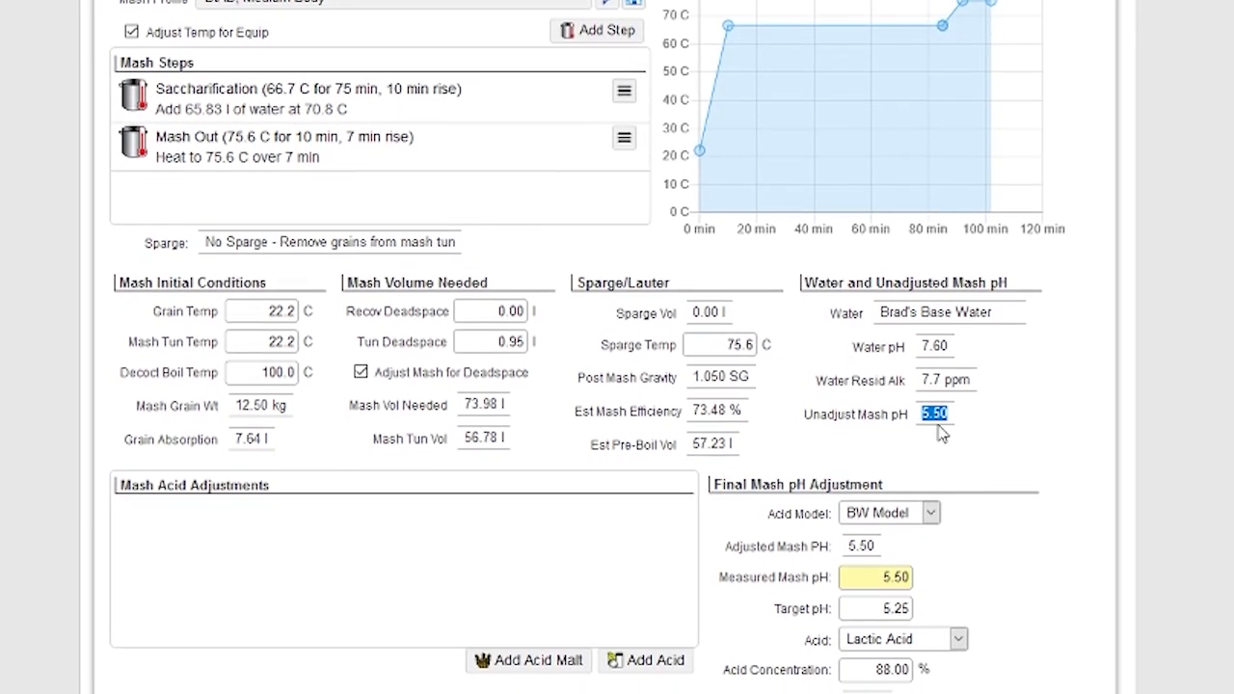
pyautogui.scroll(-3)
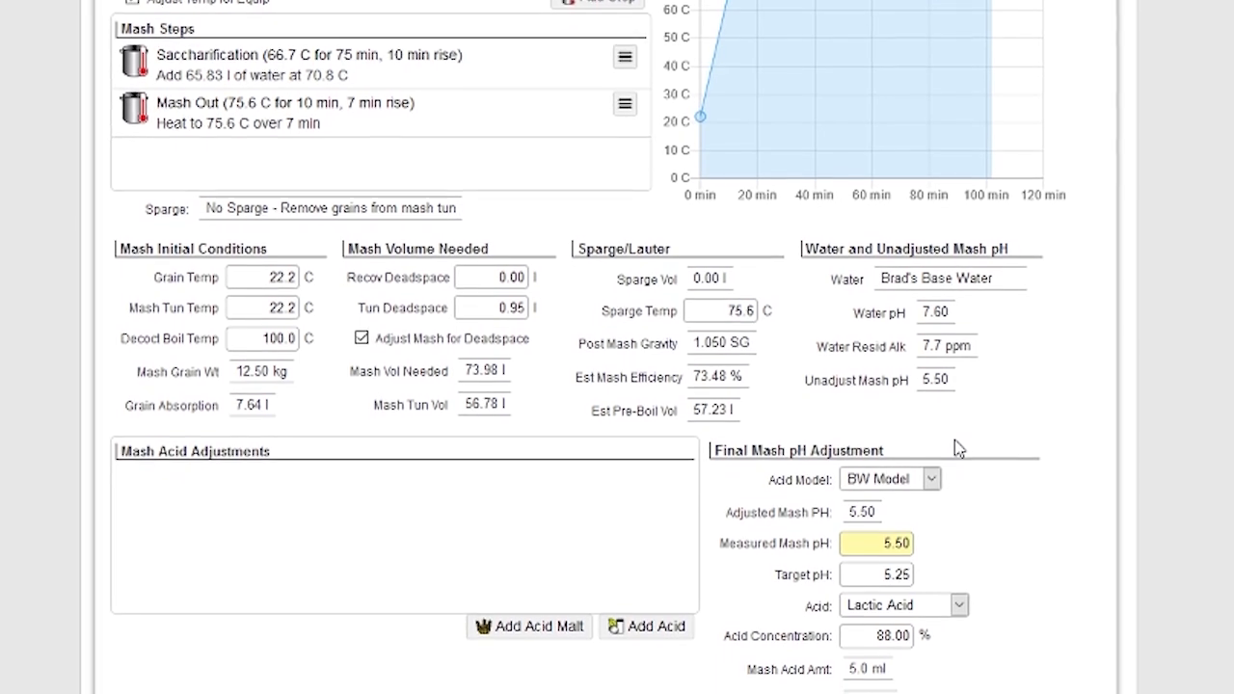
pyautogui.scroll(-3)
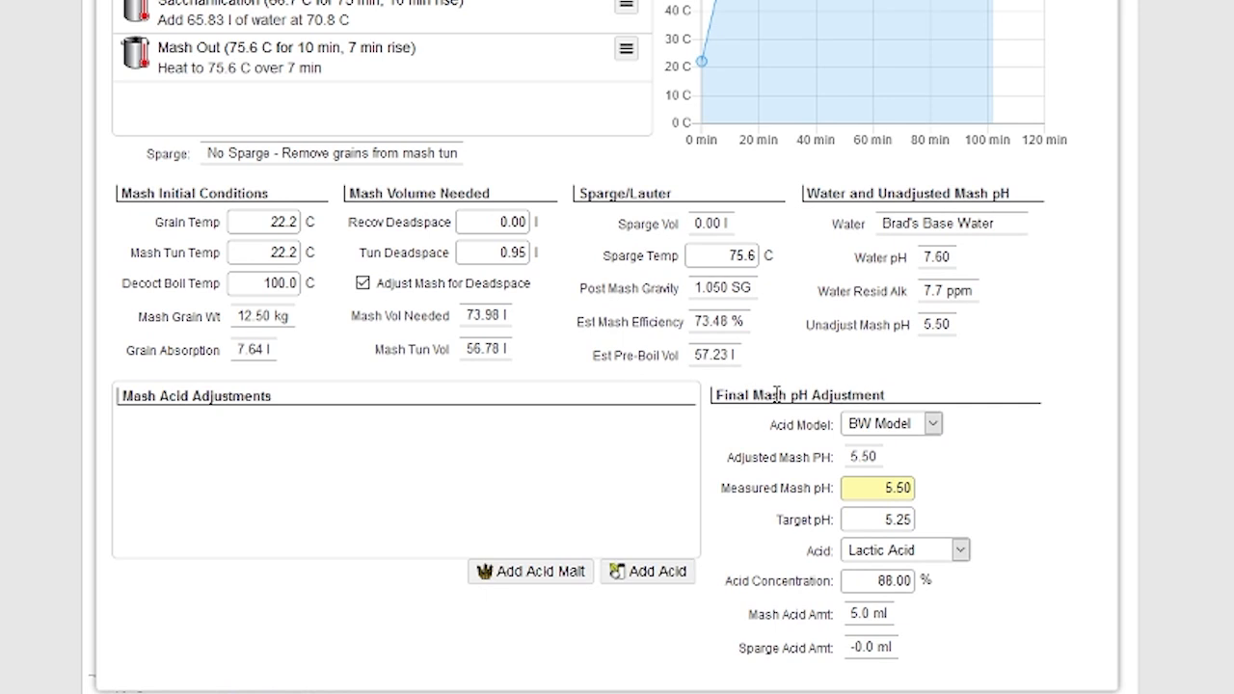
pyautogui.moveTo(1011, 583)
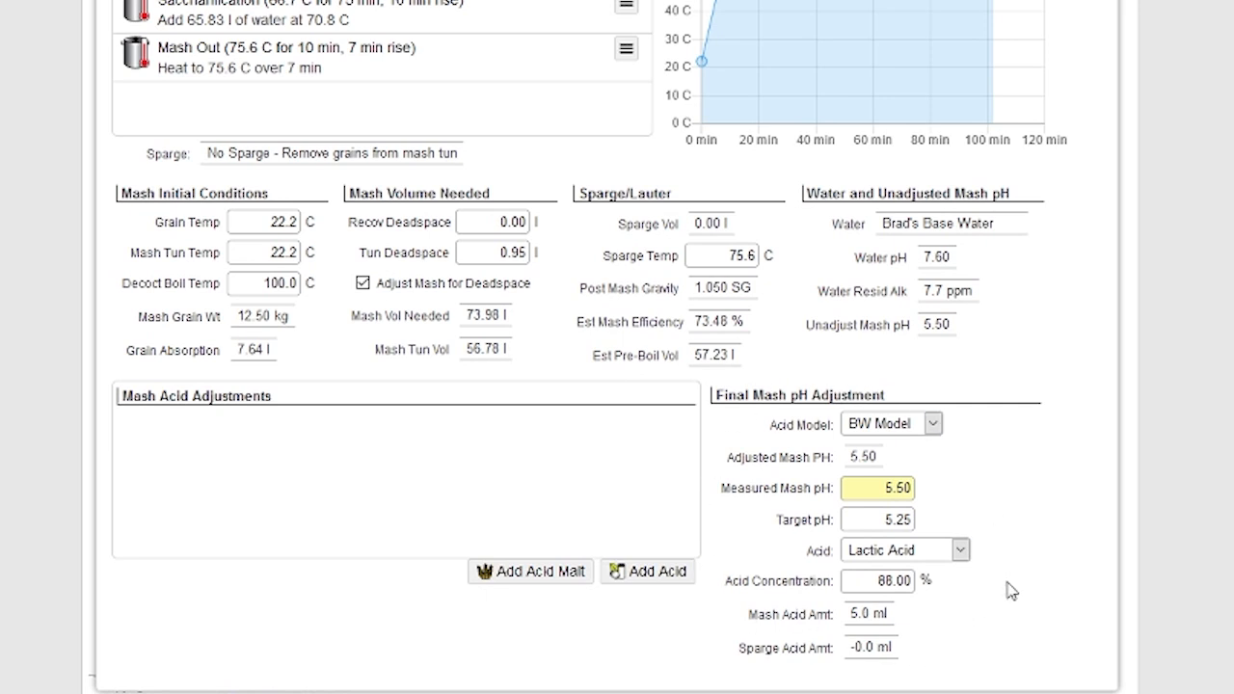
pyautogui.moveTo(954, 372)
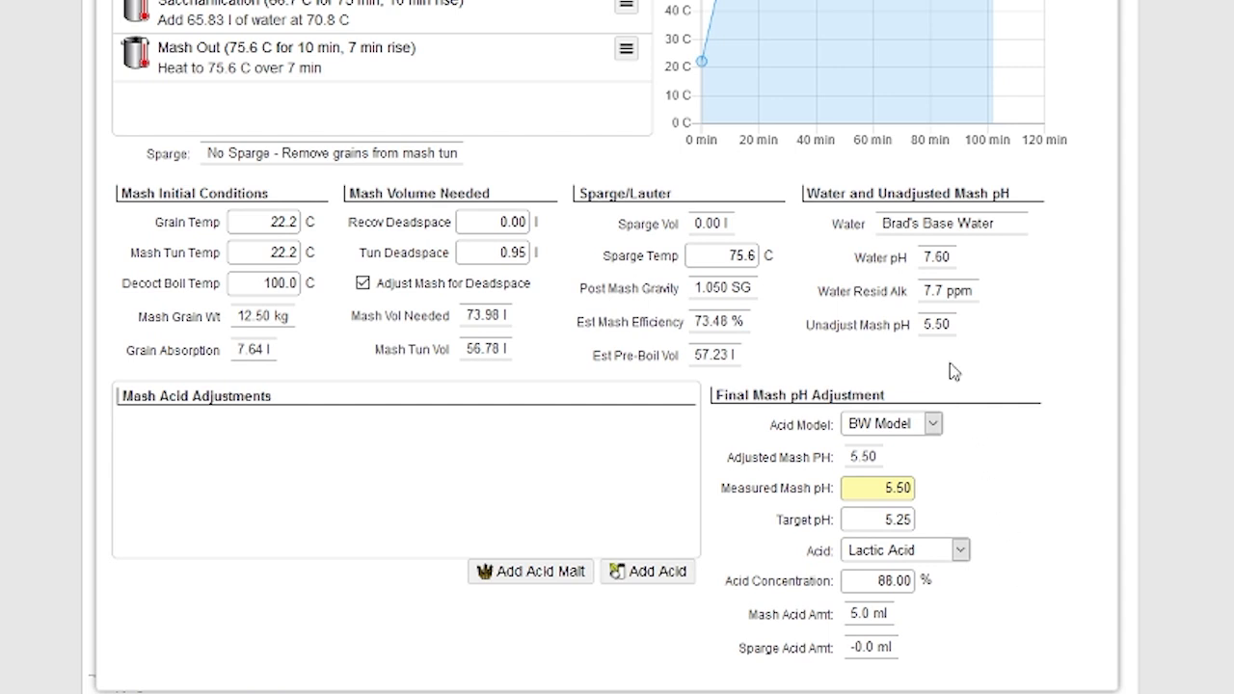
pyautogui.moveTo(928, 332)
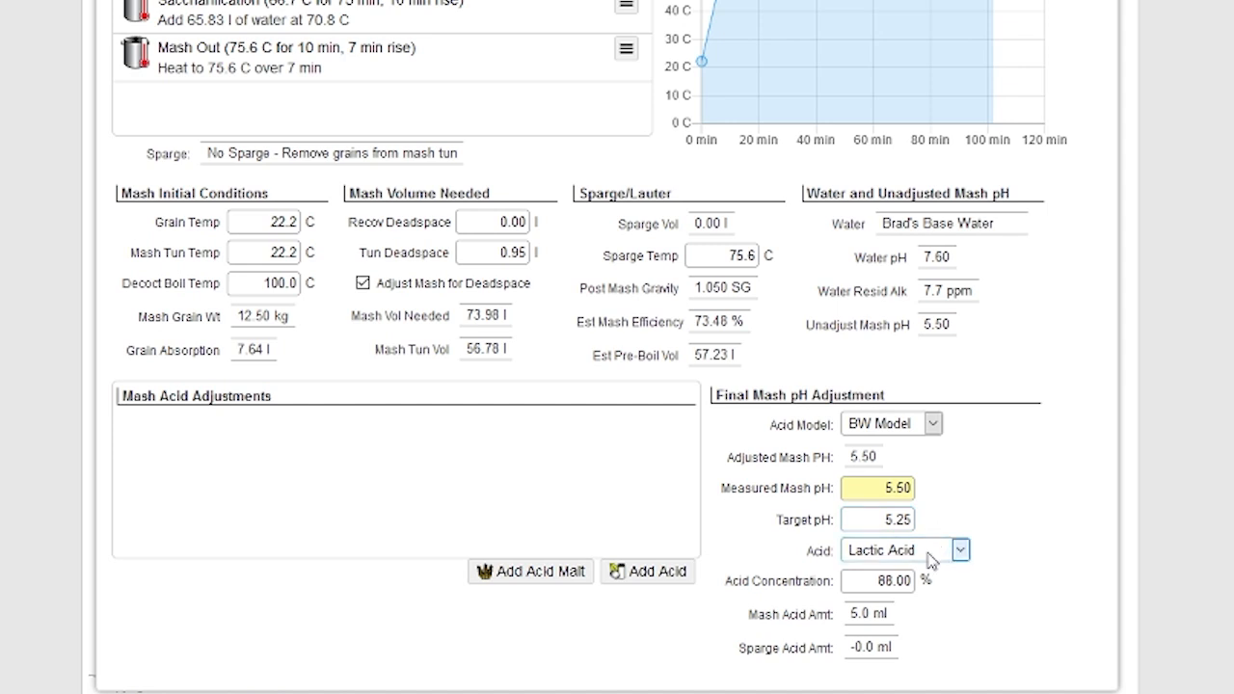
pyautogui.moveTo(964, 498)
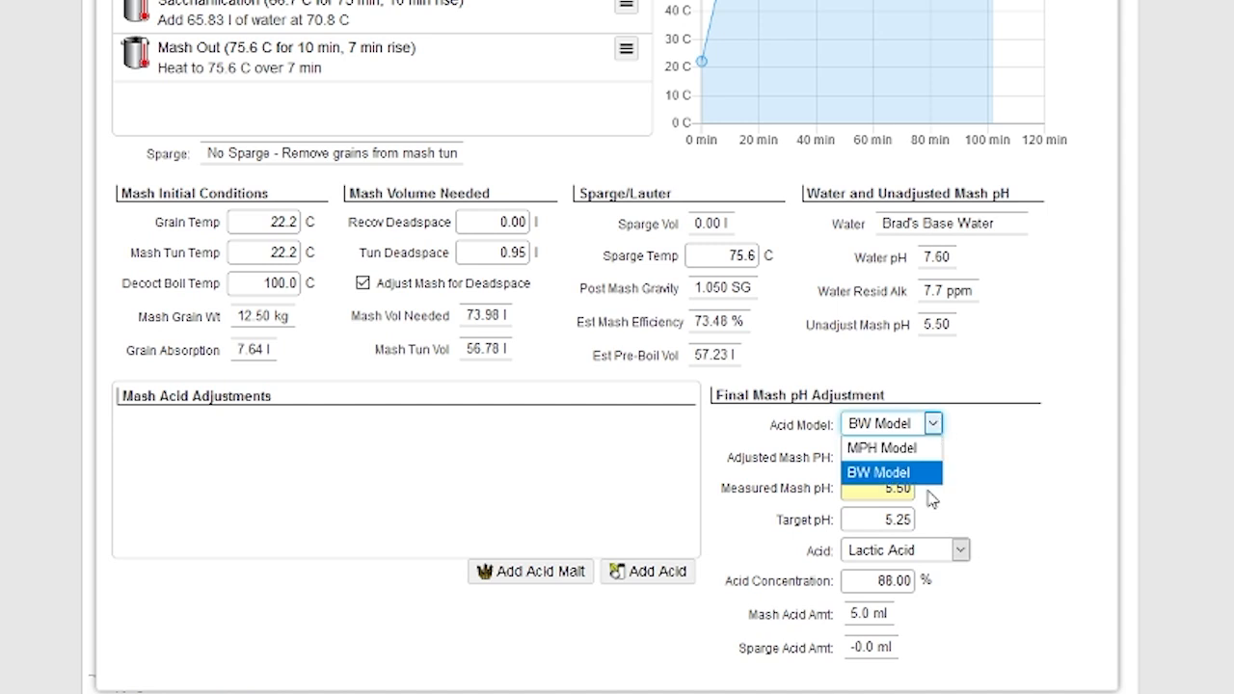
pyautogui.moveTo(877, 448)
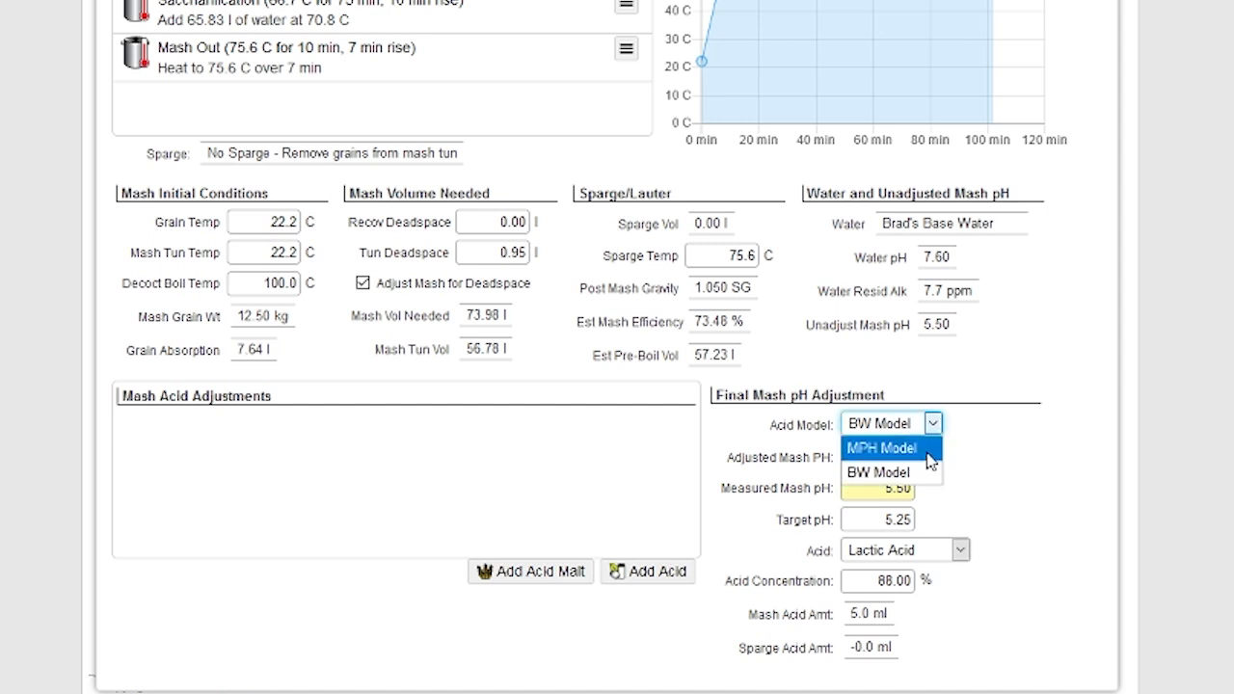
pyautogui.moveTo(933, 464)
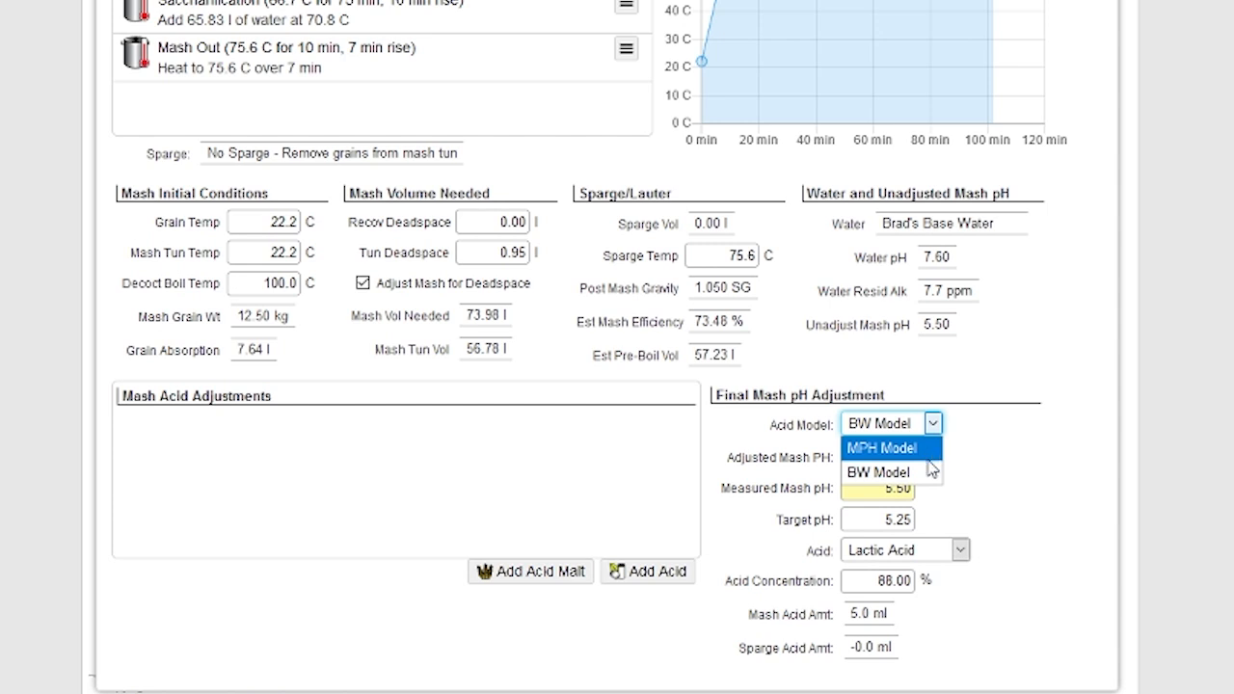
pyautogui.click(877, 472)
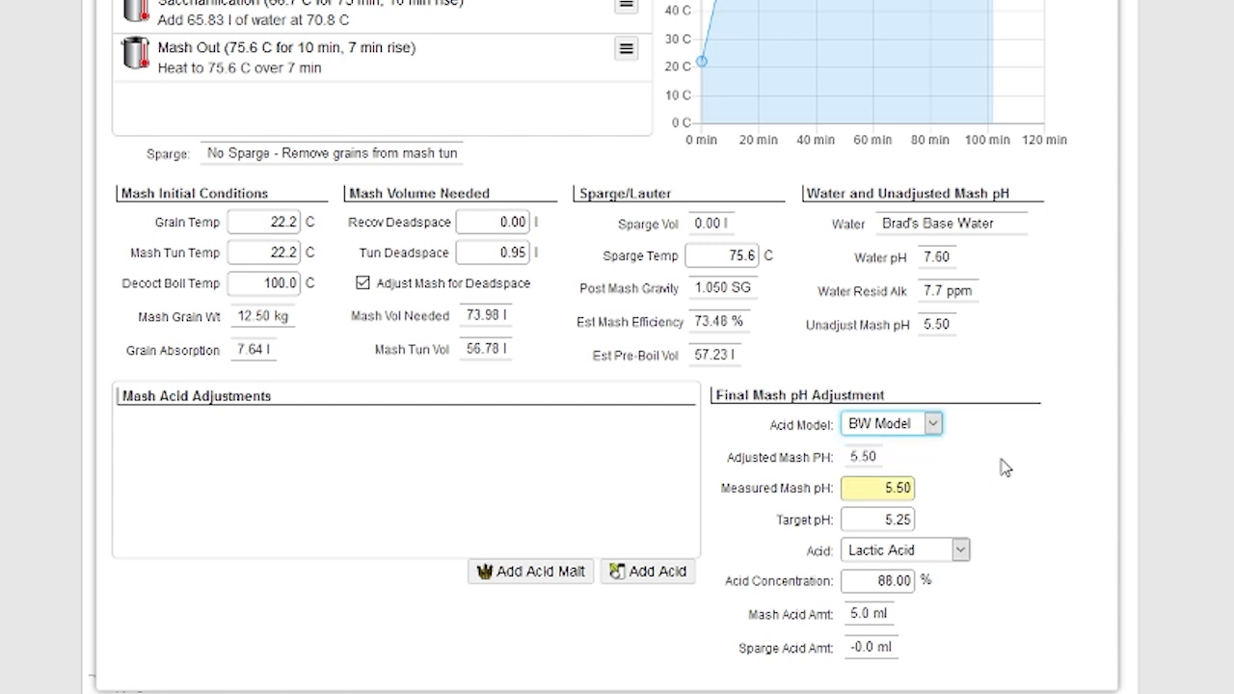
pyautogui.moveTo(987, 498)
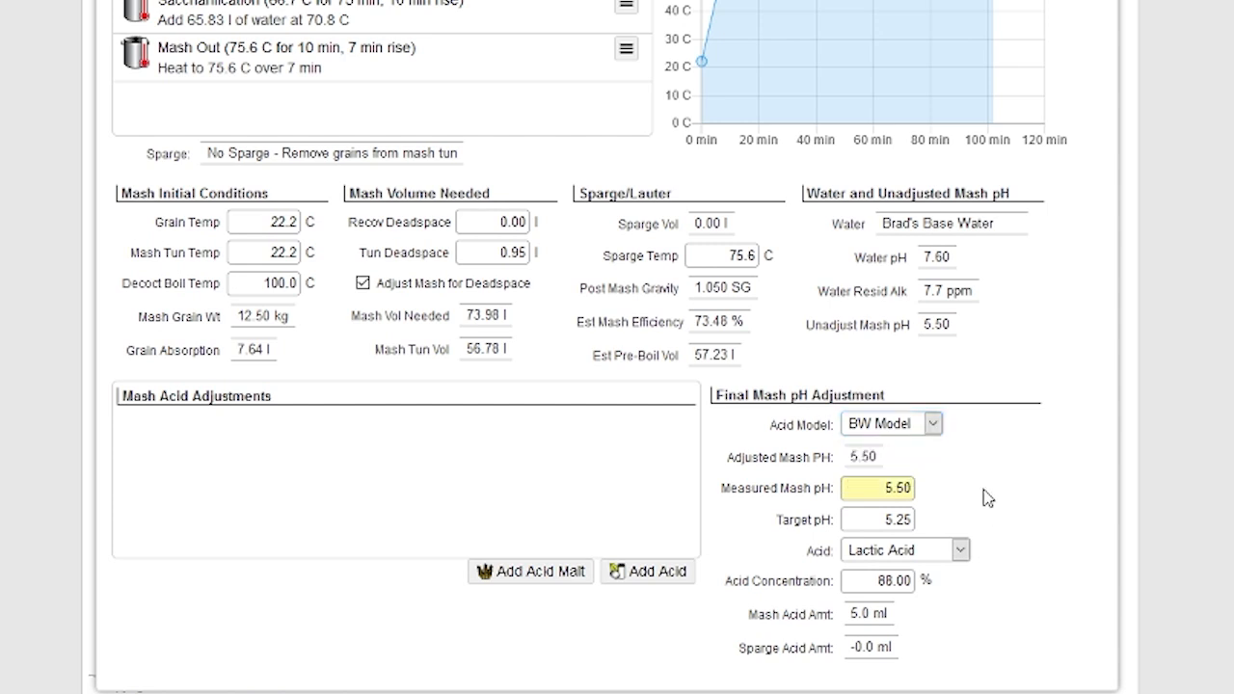
pyautogui.moveTo(992, 629)
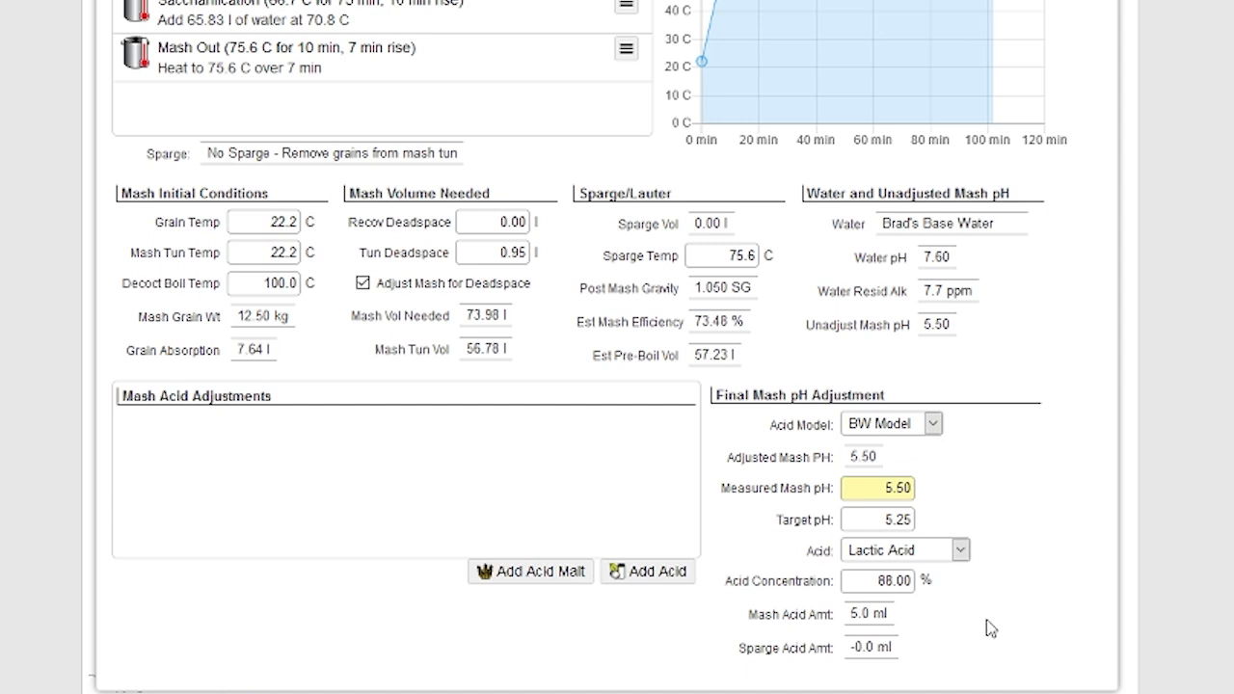
pyautogui.moveTo(808, 650)
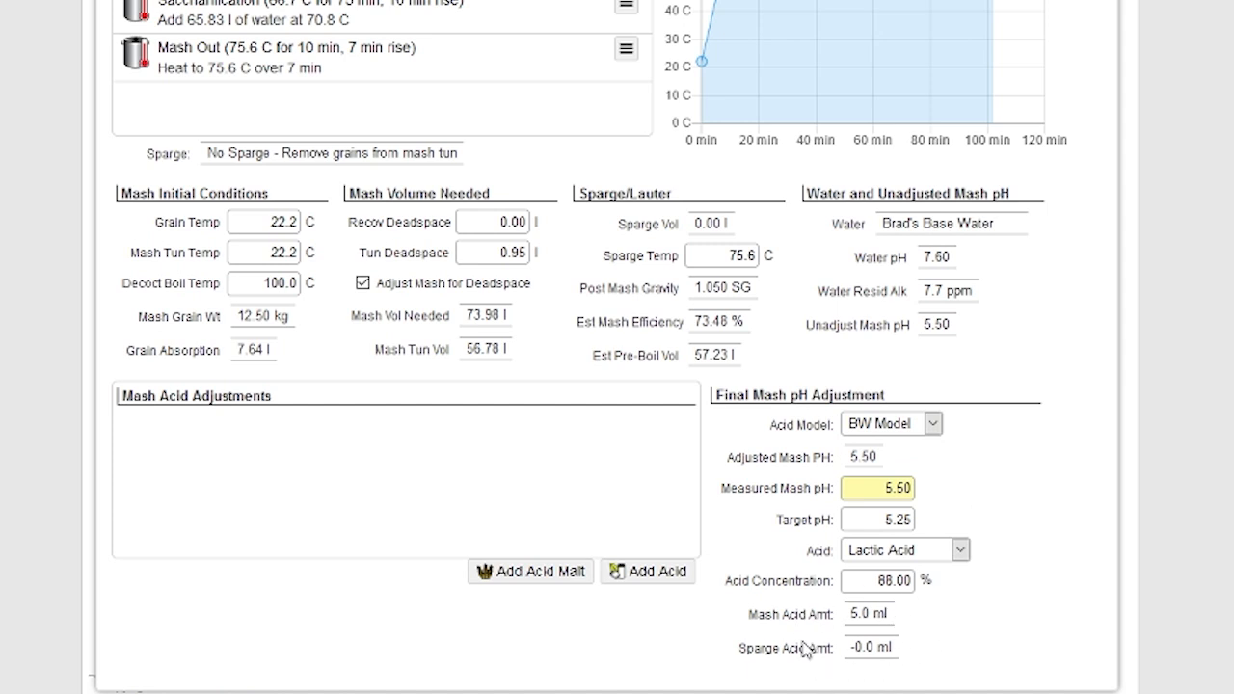
pyautogui.moveTo(829, 691)
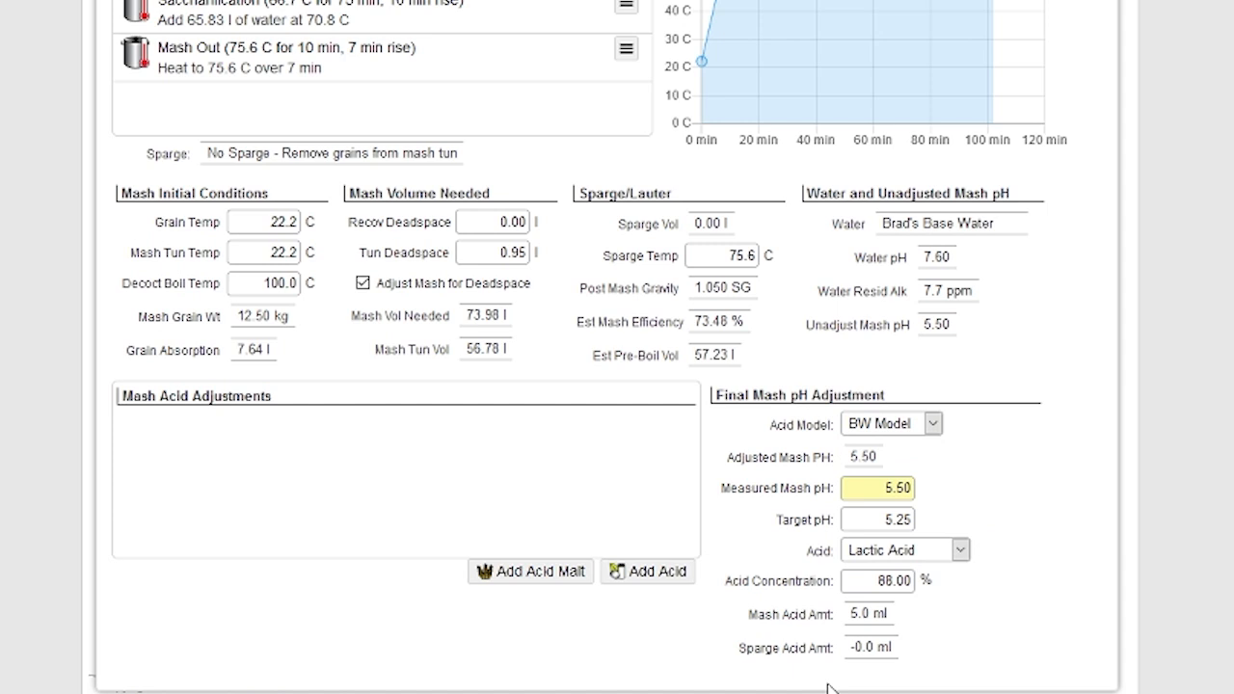
pyautogui.moveTo(875, 638)
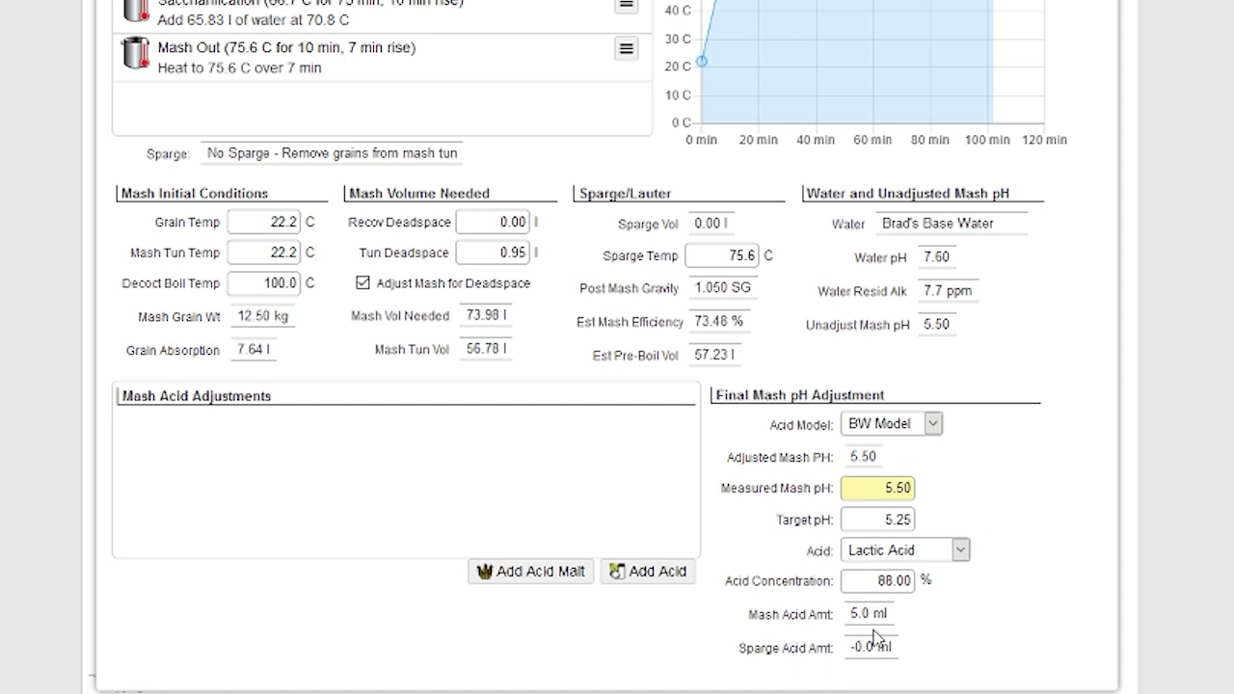
pyautogui.moveTo(897, 639)
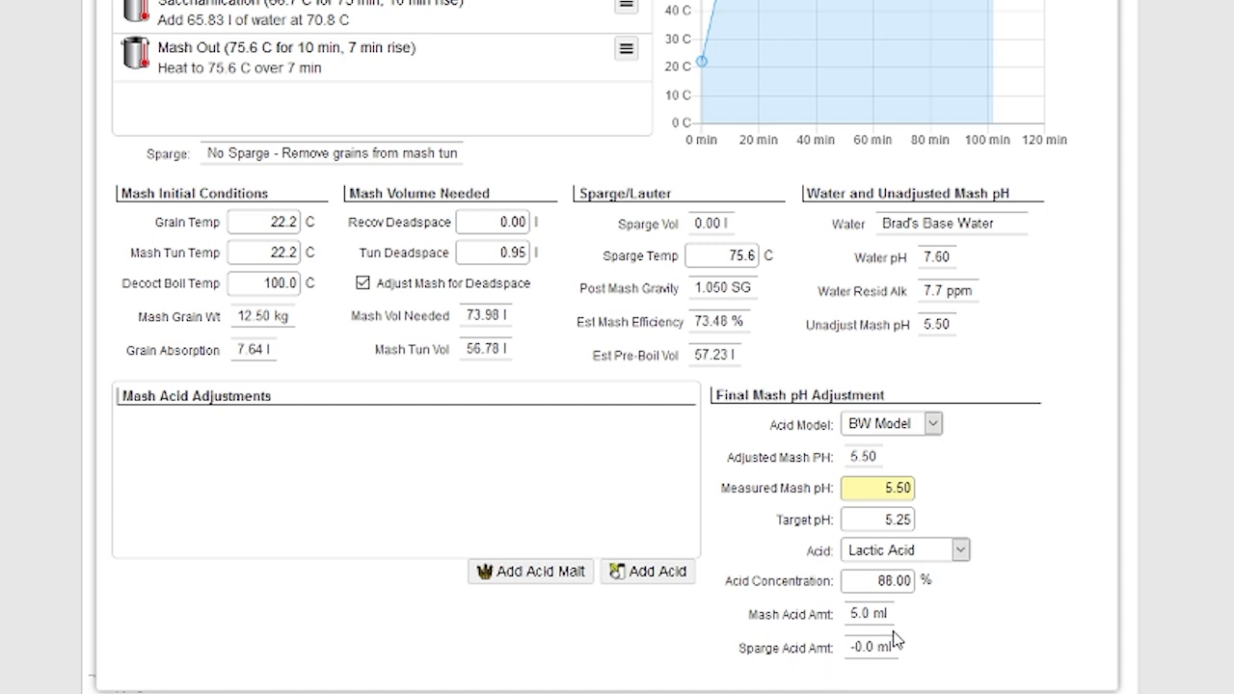
pyautogui.moveTo(891, 667)
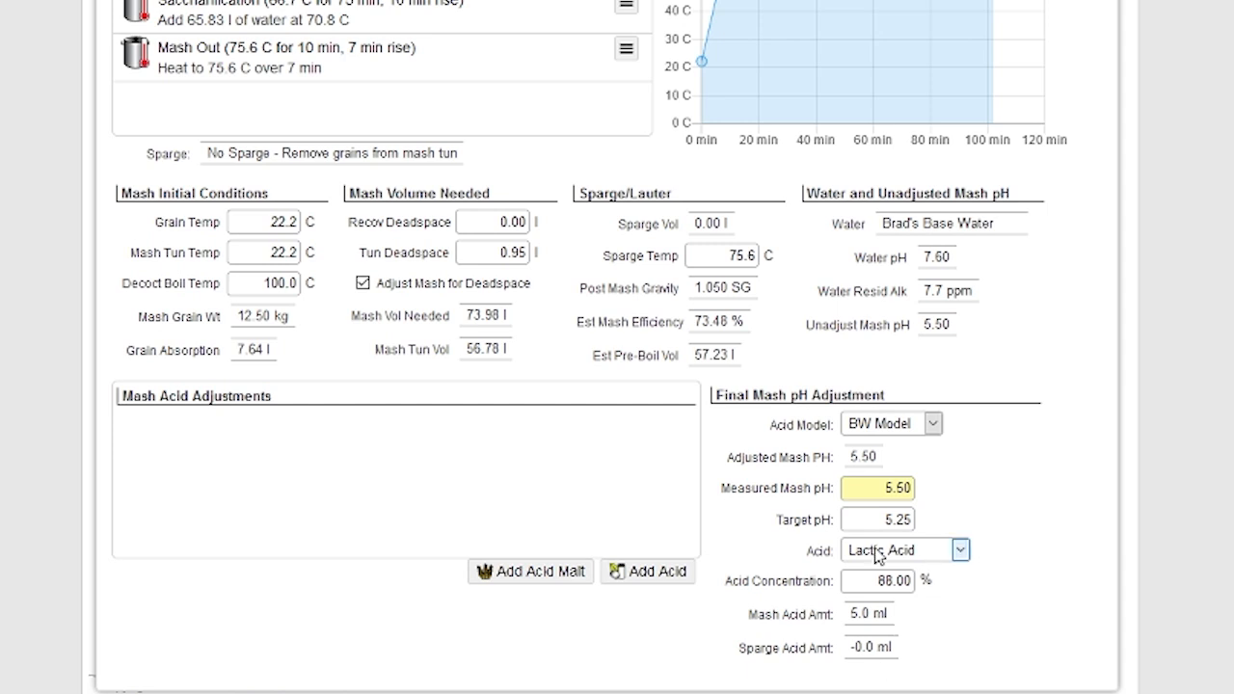
# Add Lactic Acid at 3.50 ml from the acid list, lowering adjusted mash pH to 5.43.
pyautogui.click(960, 550)
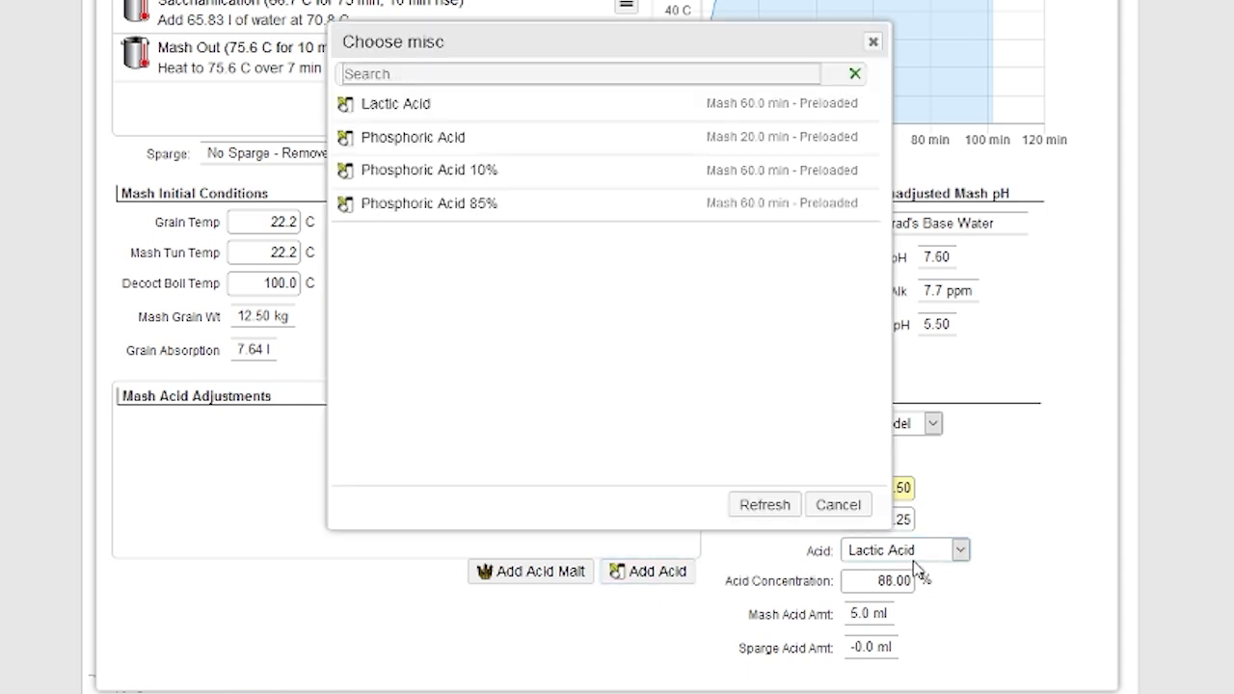
pyautogui.moveTo(517, 114)
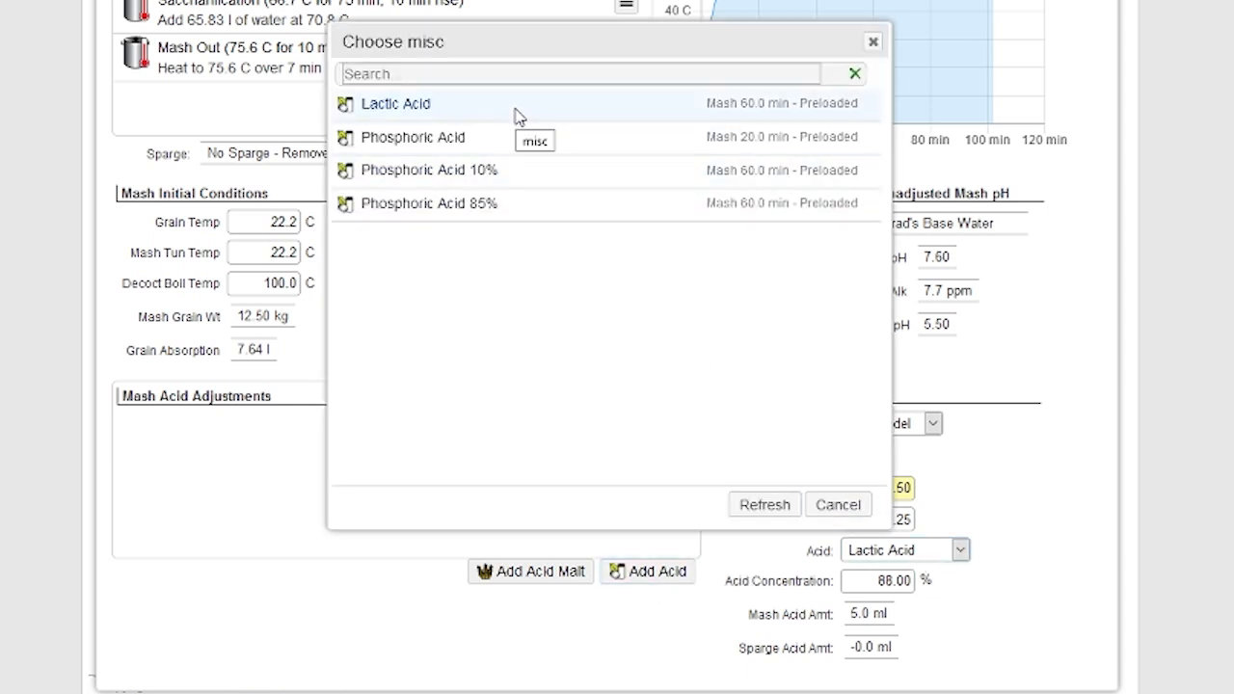
pyautogui.click(395, 105)
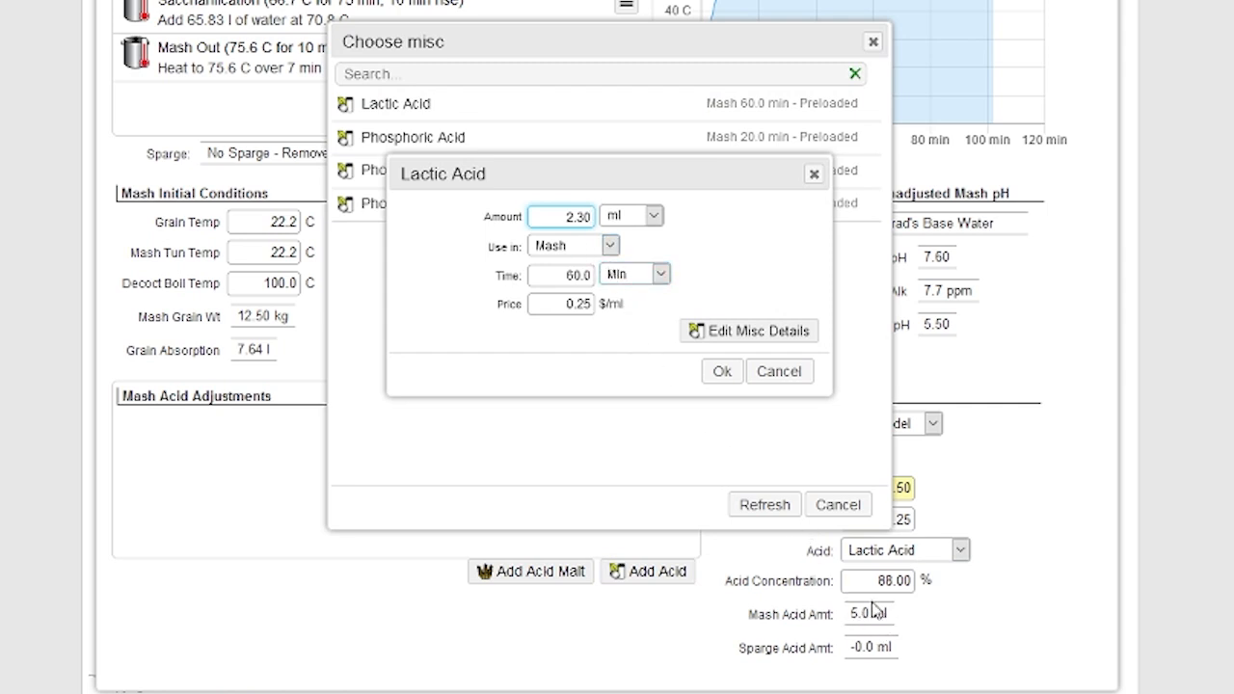
pyautogui.tripleClick(563, 216)
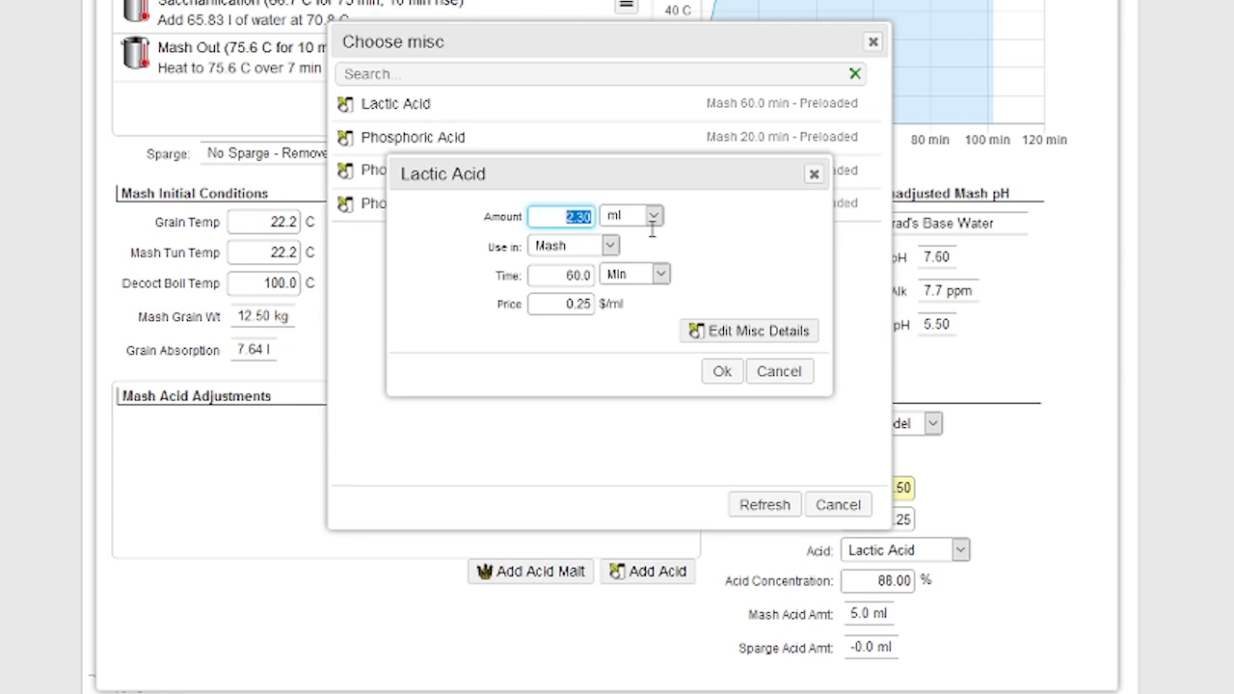
pyautogui.moveTo(652, 235)
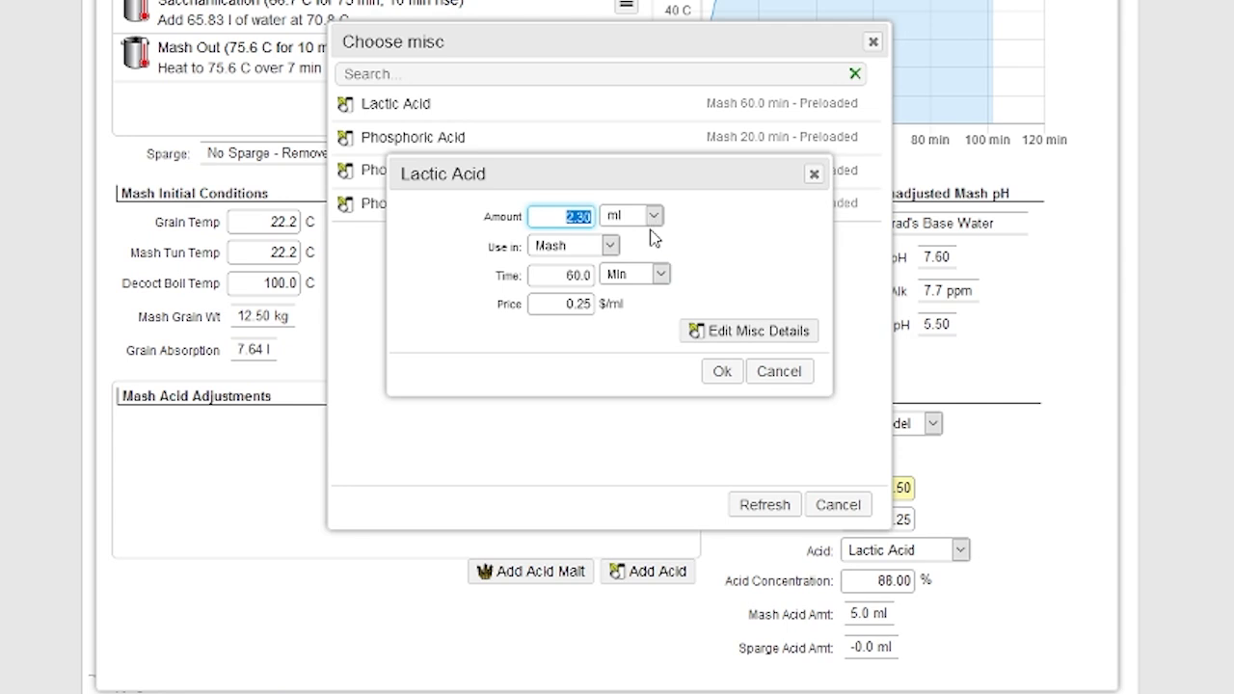
pyautogui.write('3.5')
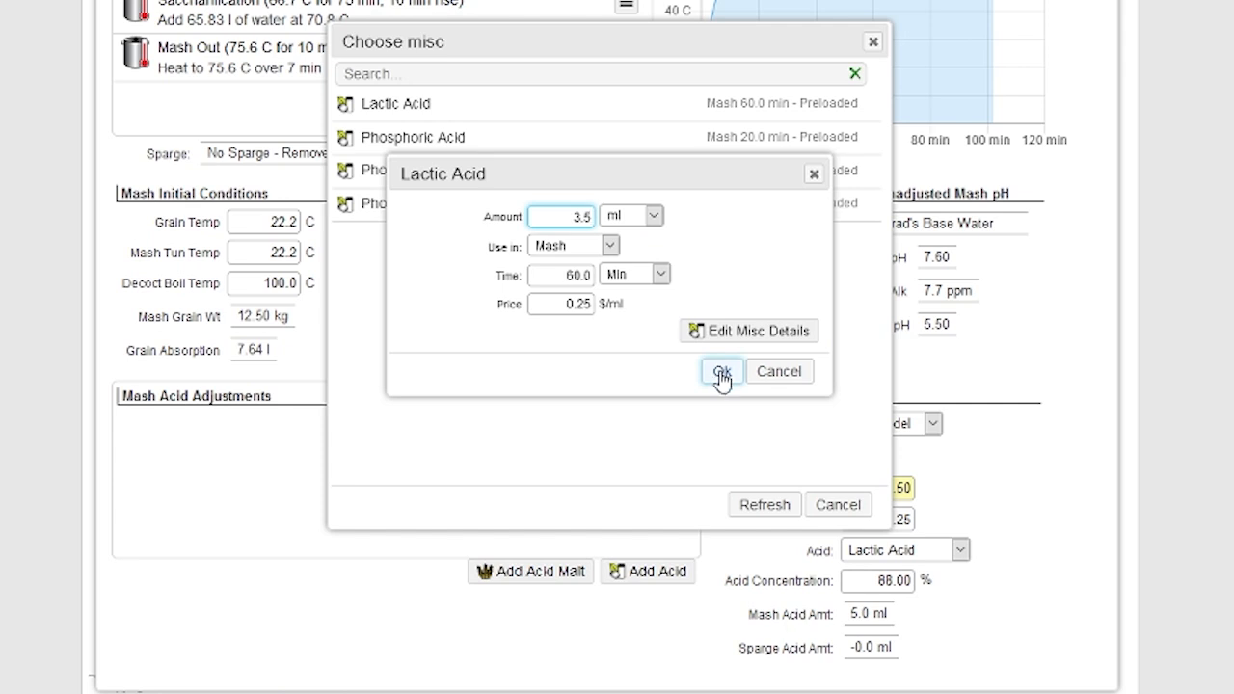
pyautogui.click(721, 370)
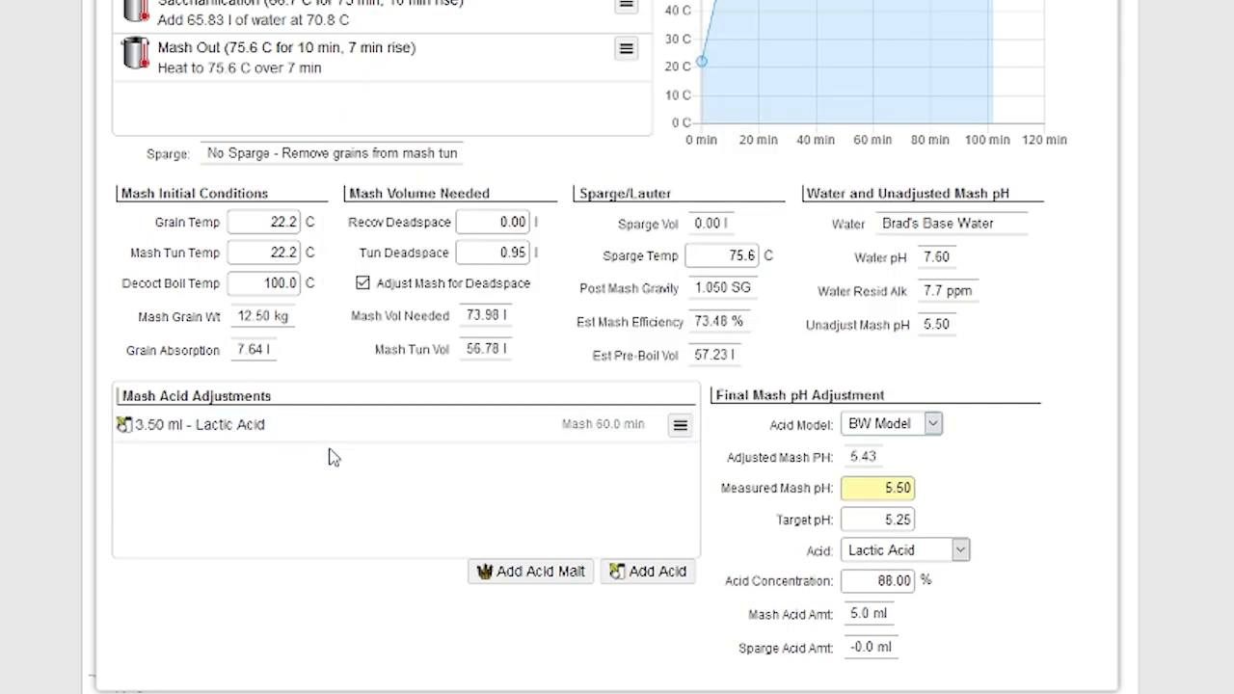
pyautogui.moveTo(367, 504)
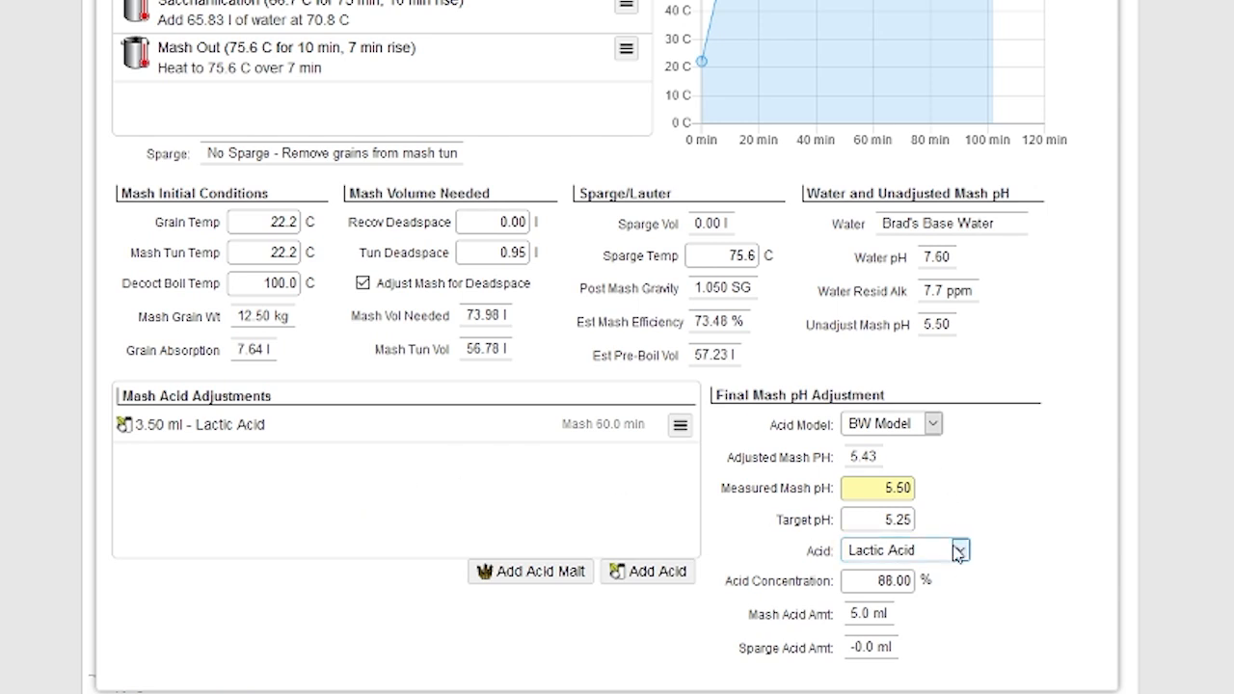
pyautogui.moveTo(806, 569)
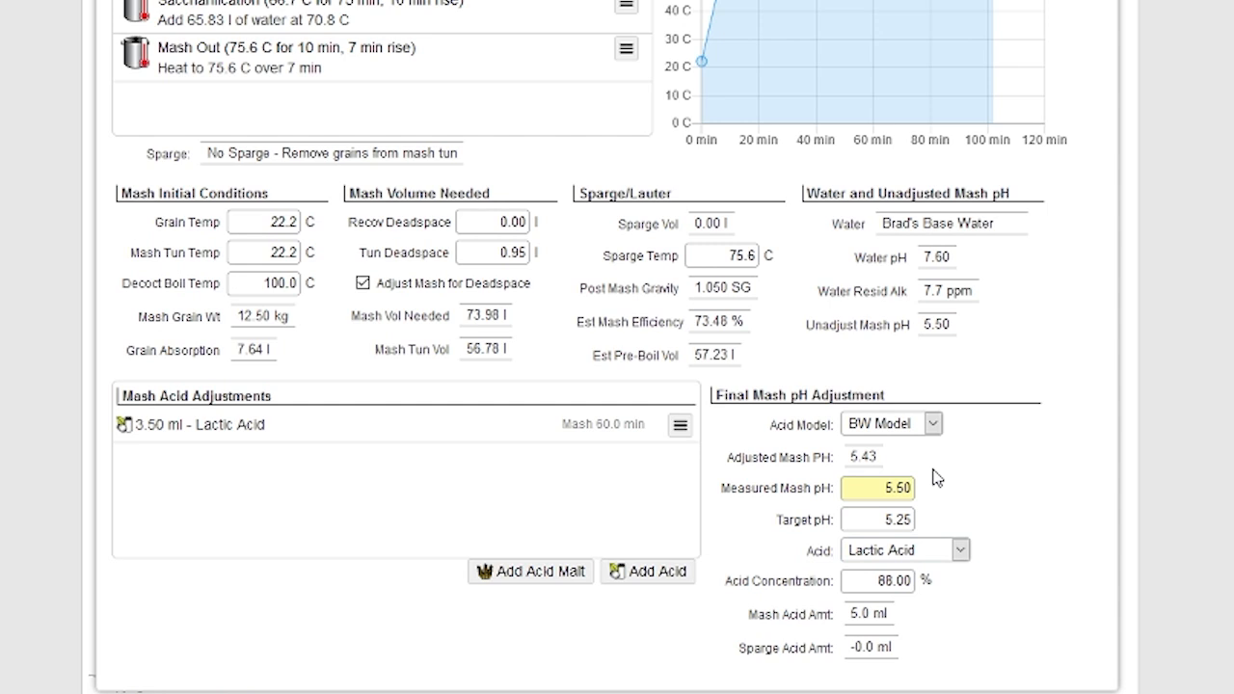
# Enter measured mash pH 5.4 so the suggested mash acid becomes 3.0 ml for the 5.25 target.
pyautogui.click(875, 519)
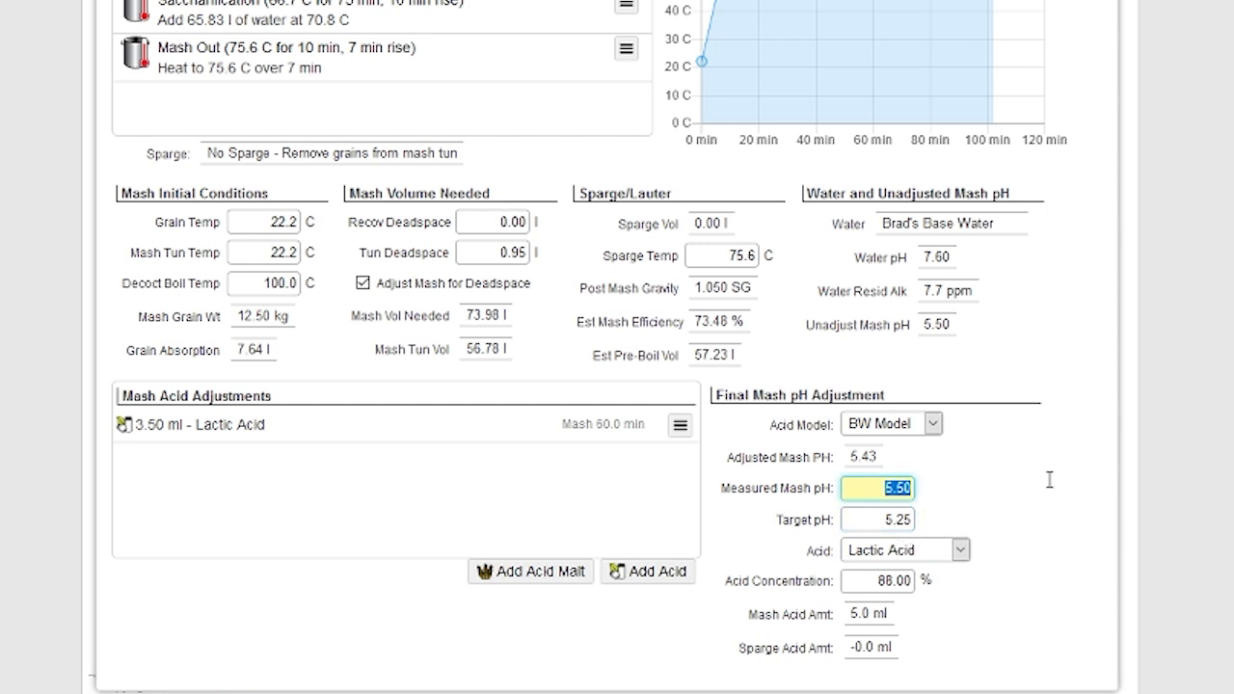
pyautogui.moveTo(1049, 486)
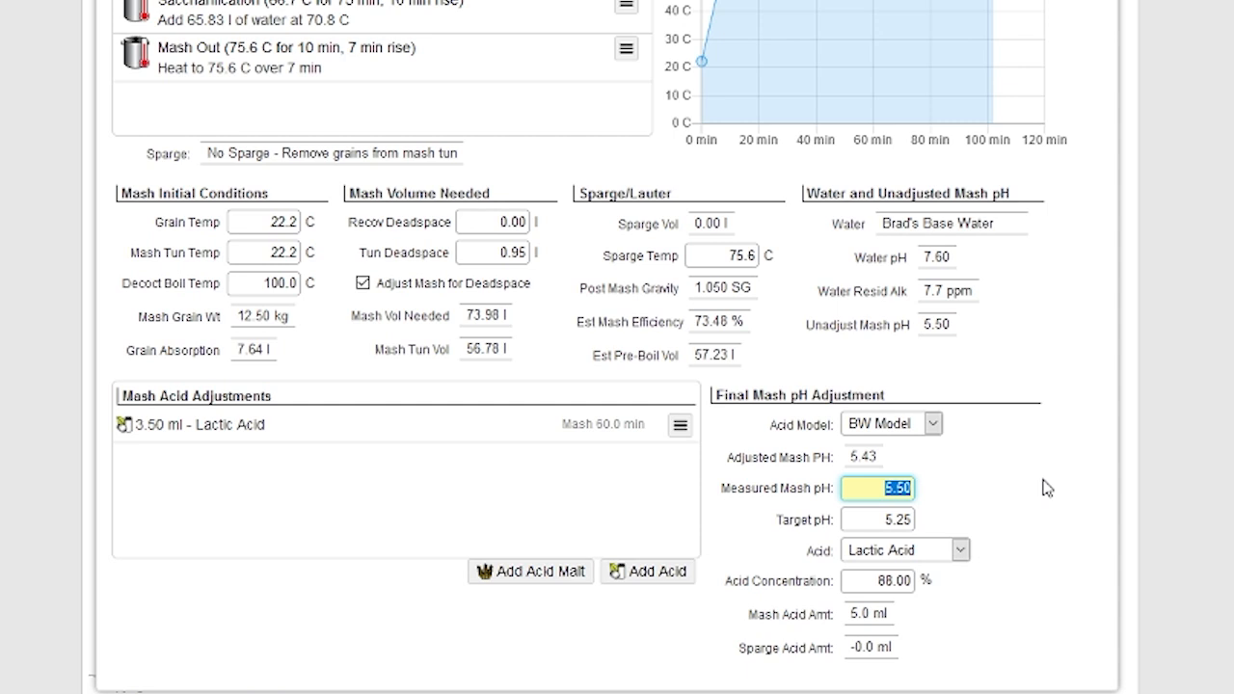
pyautogui.write('5.')
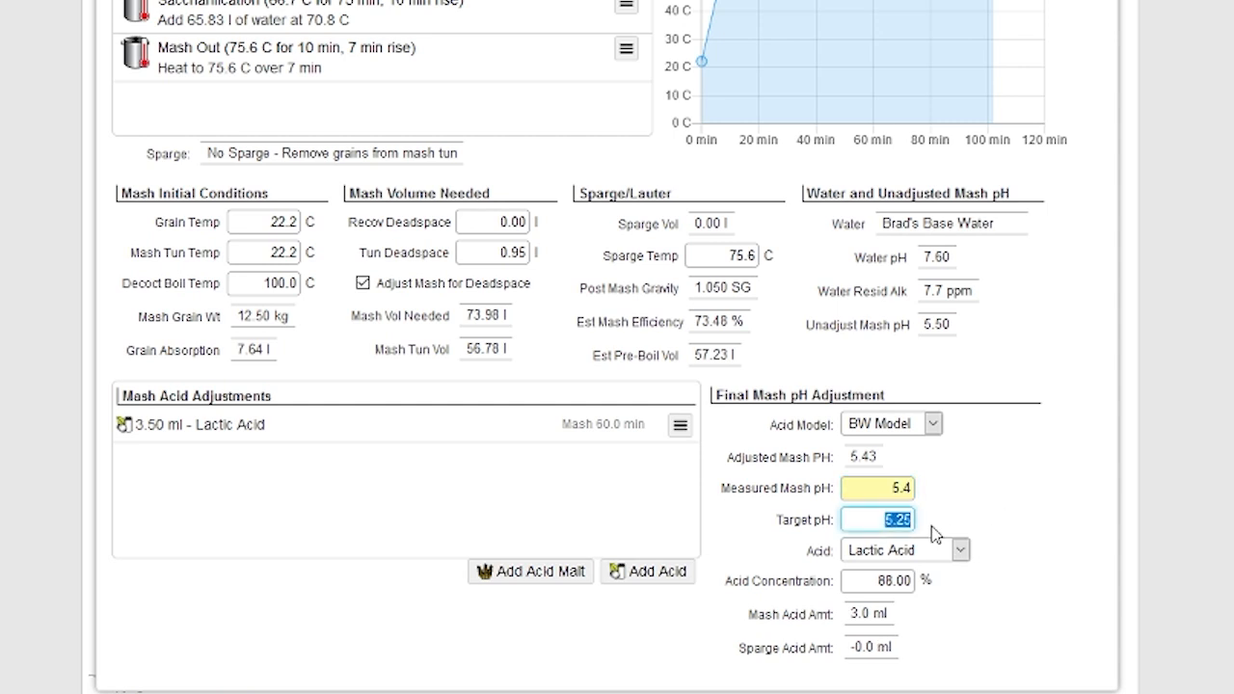
pyautogui.moveTo(941, 629)
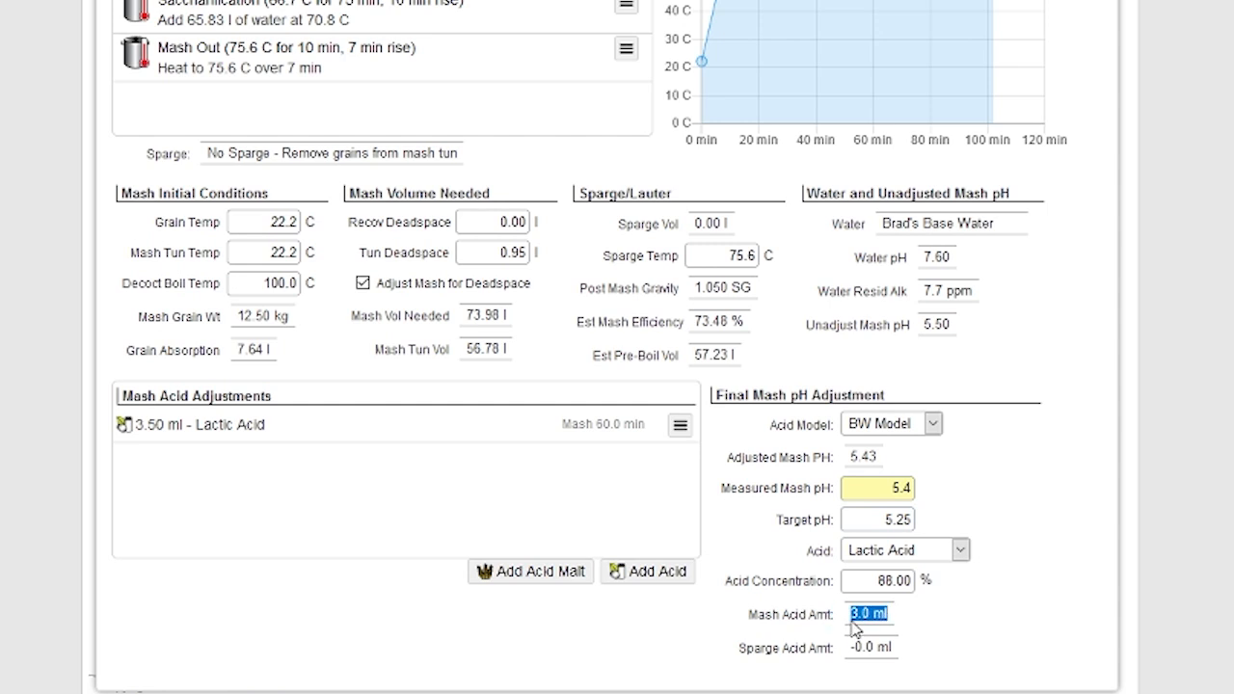
pyautogui.moveTo(939, 673)
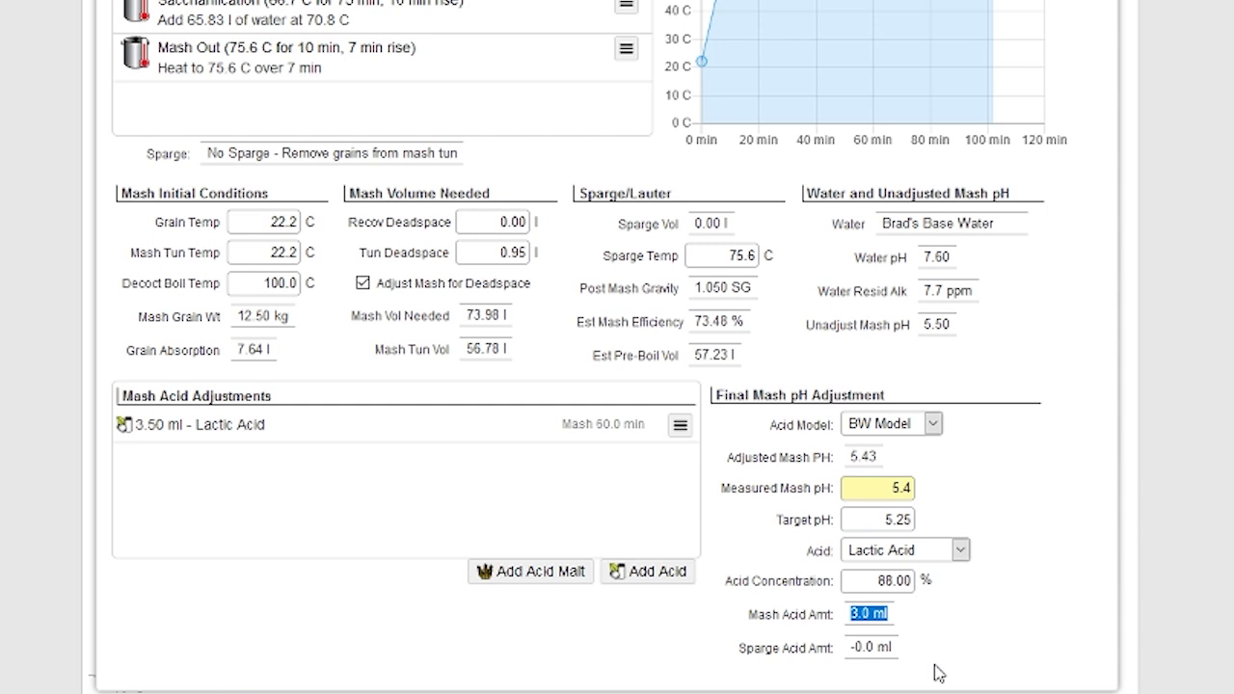
pyautogui.moveTo(943, 673)
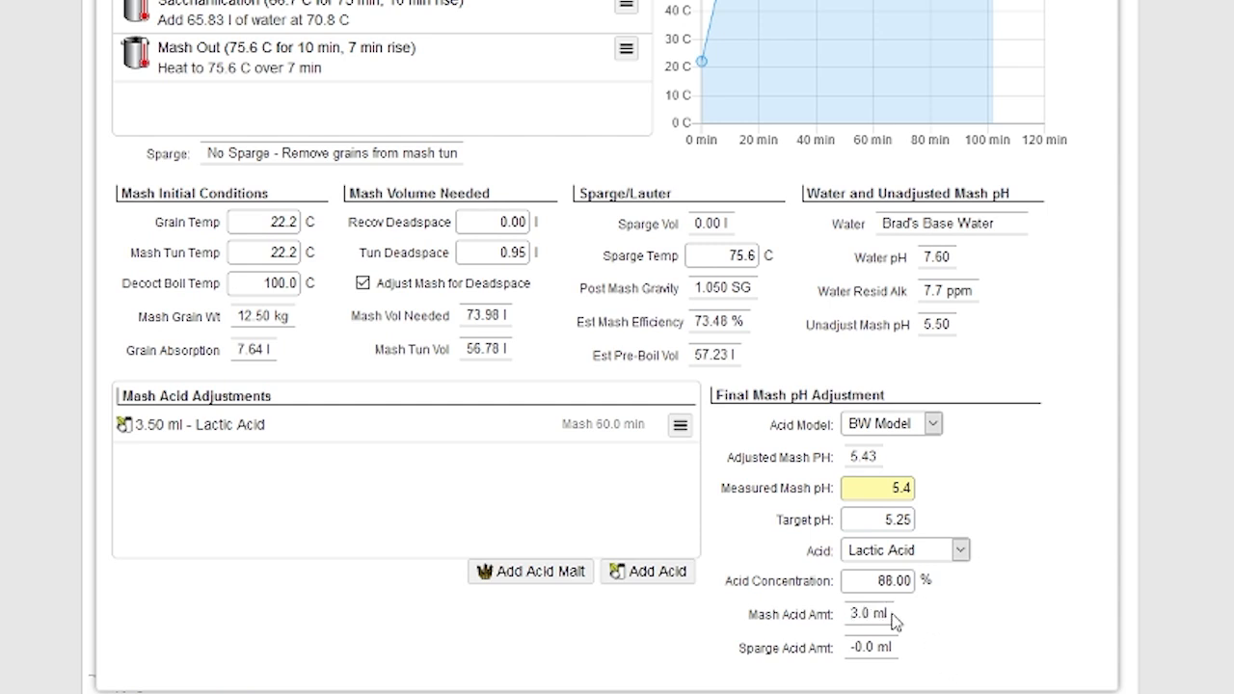
pyautogui.moveTo(894, 627)
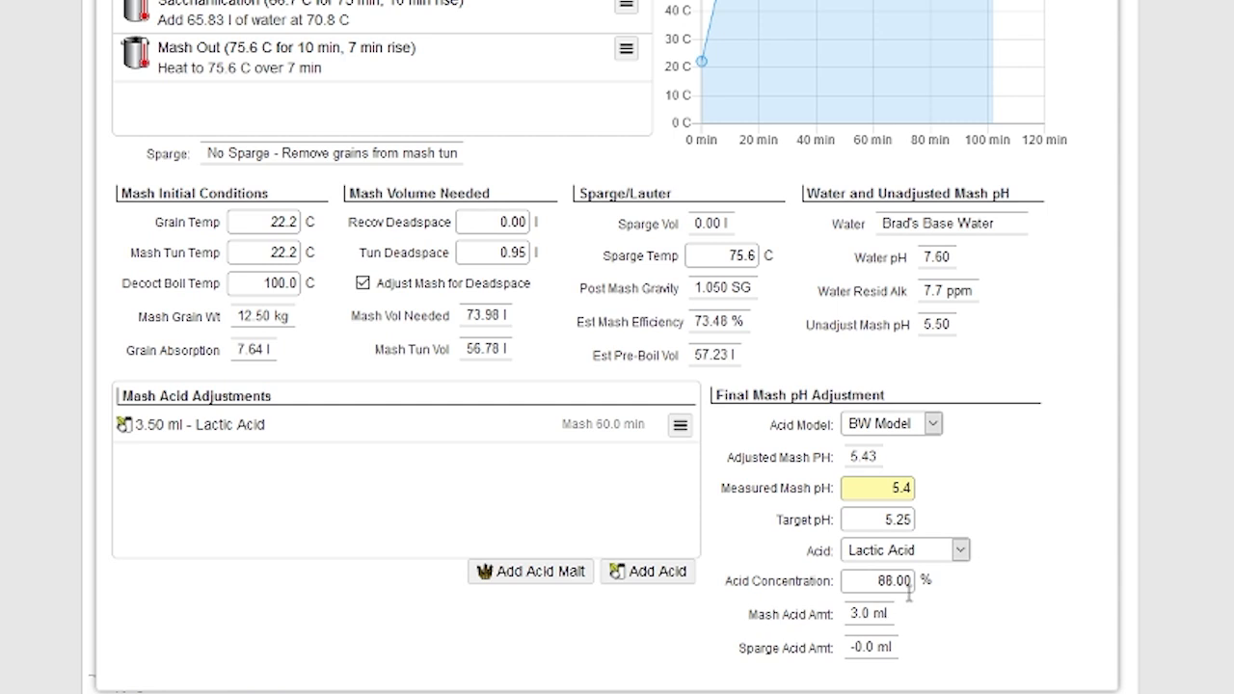
pyautogui.moveTo(972, 590)
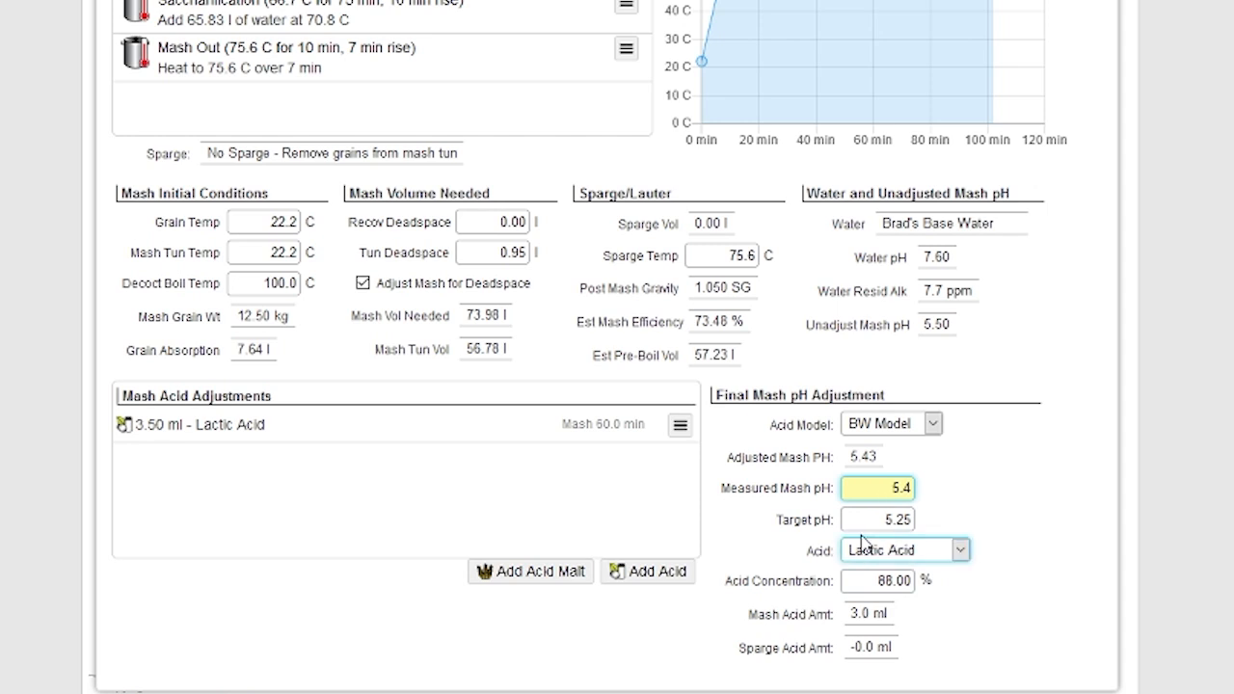
pyautogui.click(876, 519)
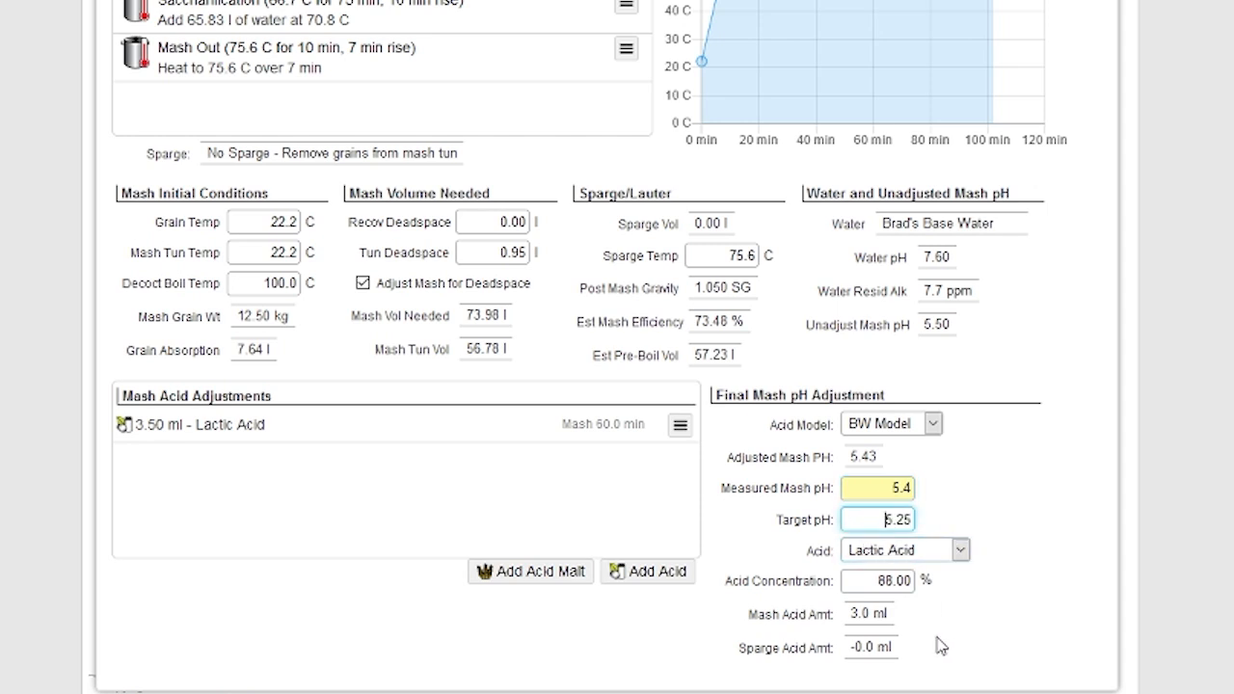
pyautogui.moveTo(997, 509)
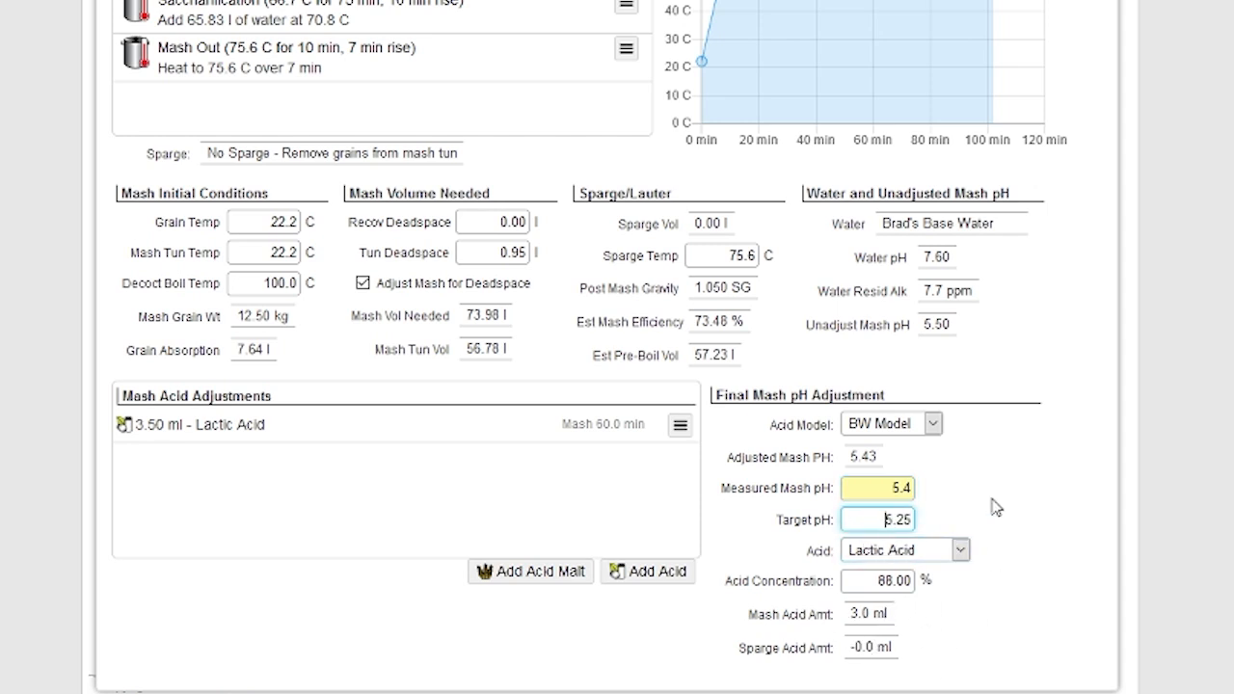
pyautogui.moveTo(750, 501)
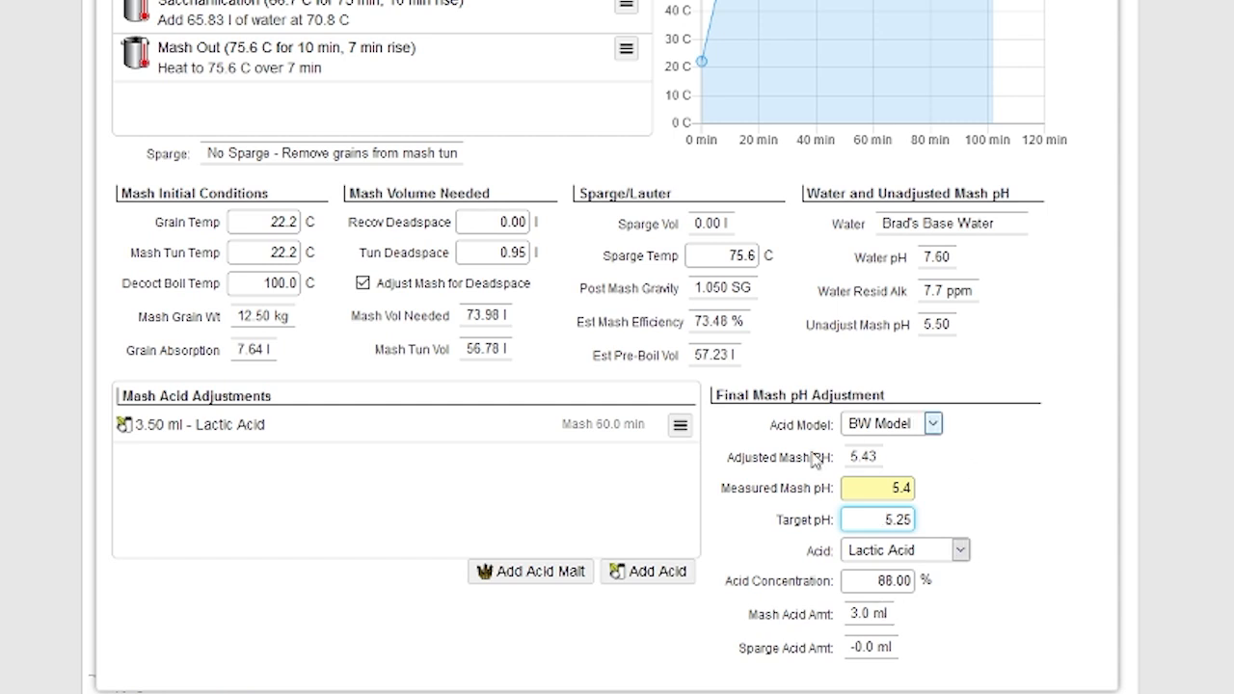
pyautogui.moveTo(926, 659)
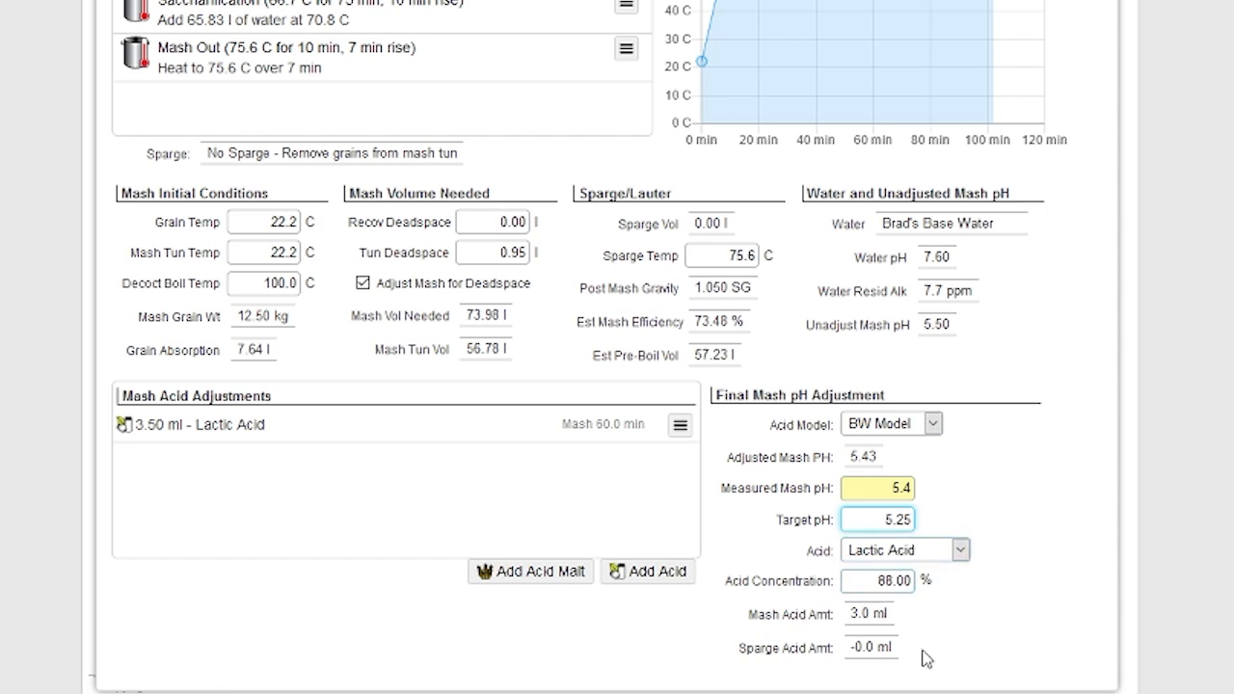
pyautogui.moveTo(860, 576)
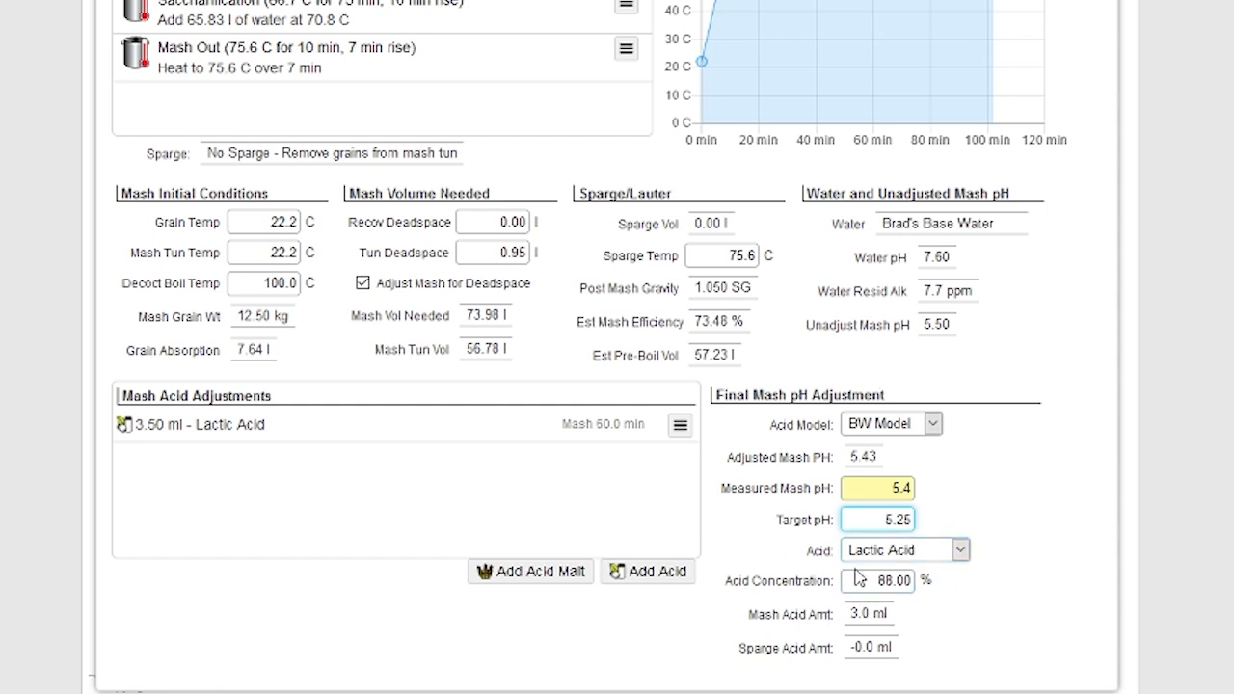
pyautogui.click(877, 520)
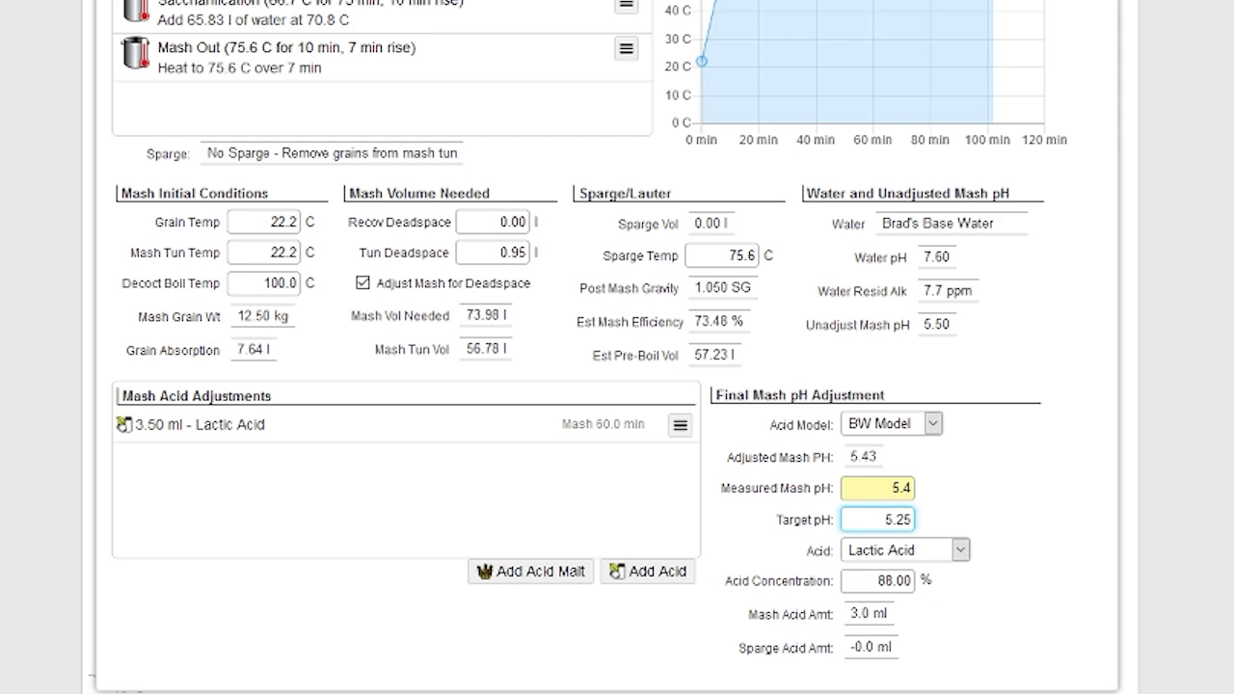
pyautogui.scroll(3)
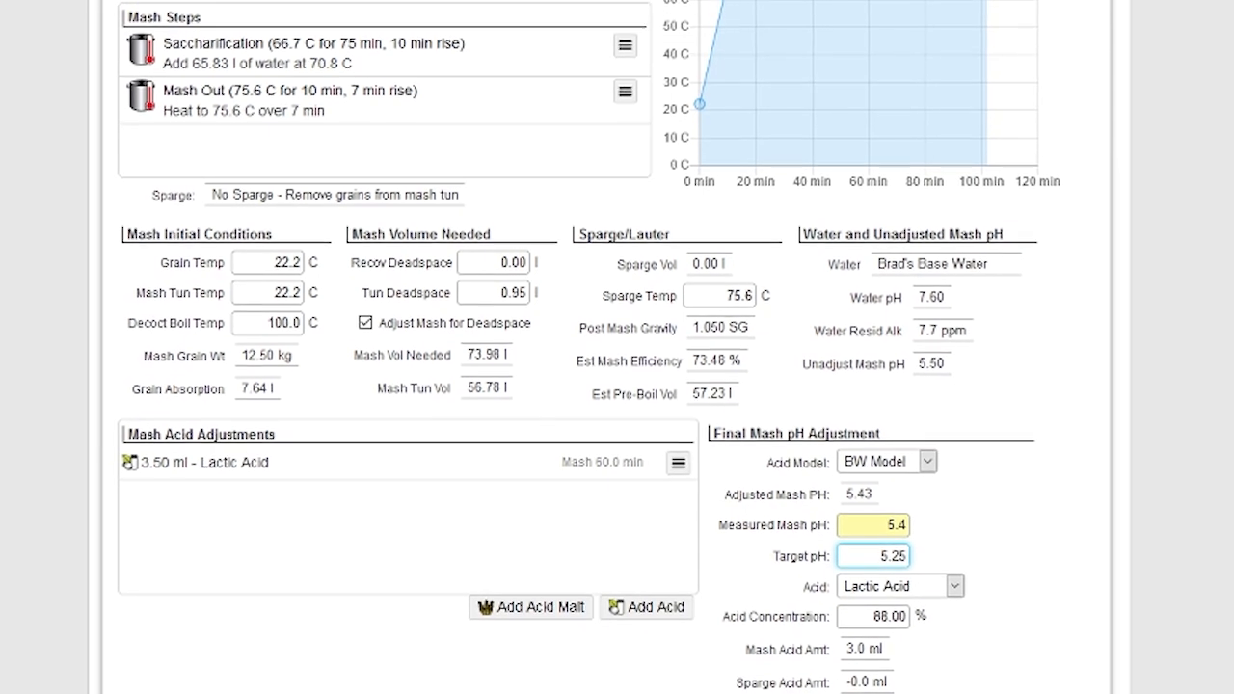
pyautogui.scroll(3)
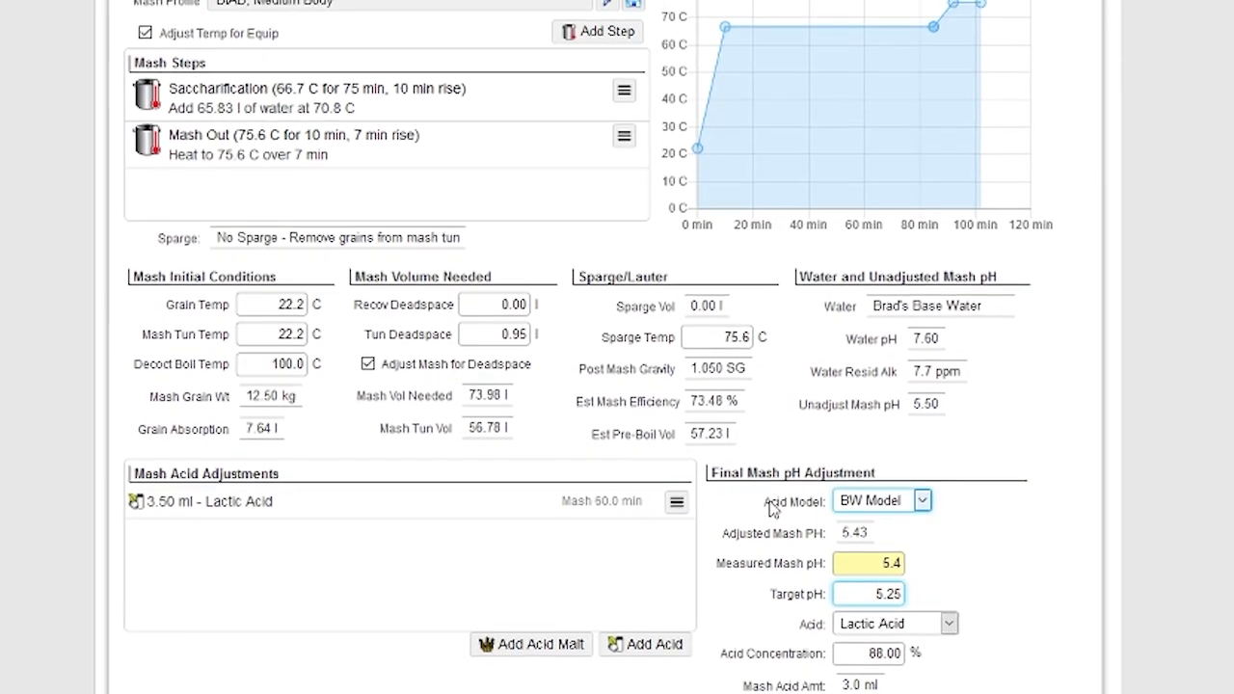
pyautogui.scroll(3)
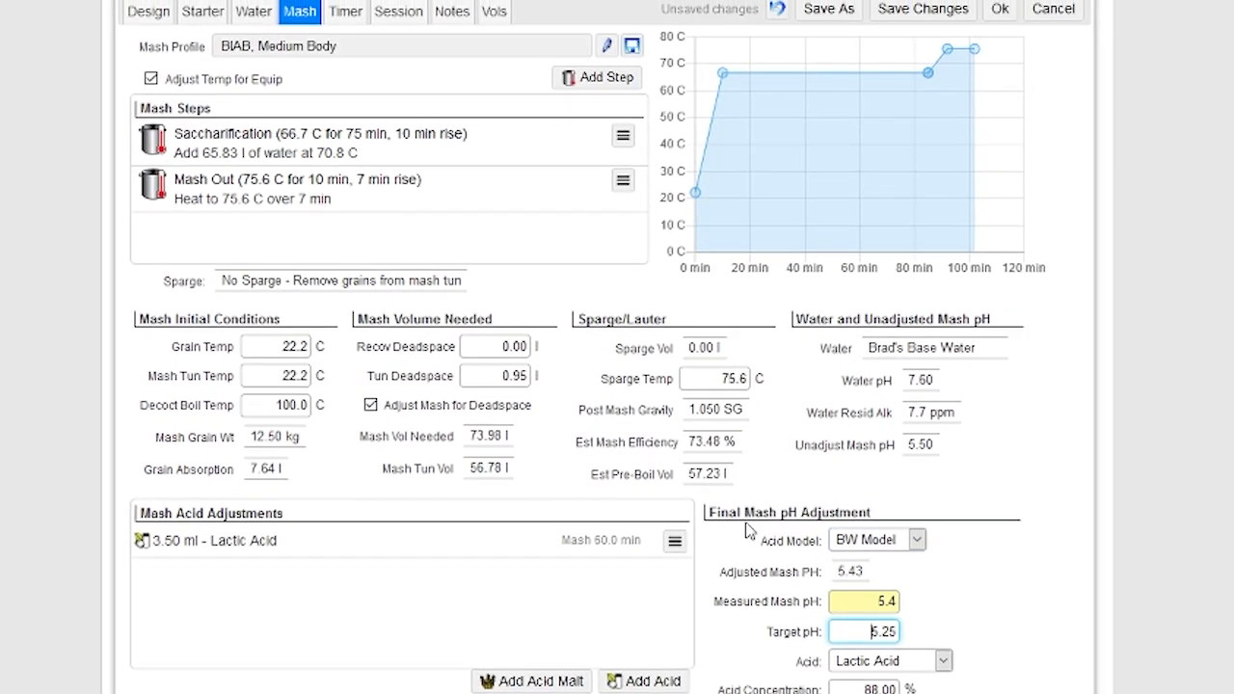
pyautogui.scroll(3)
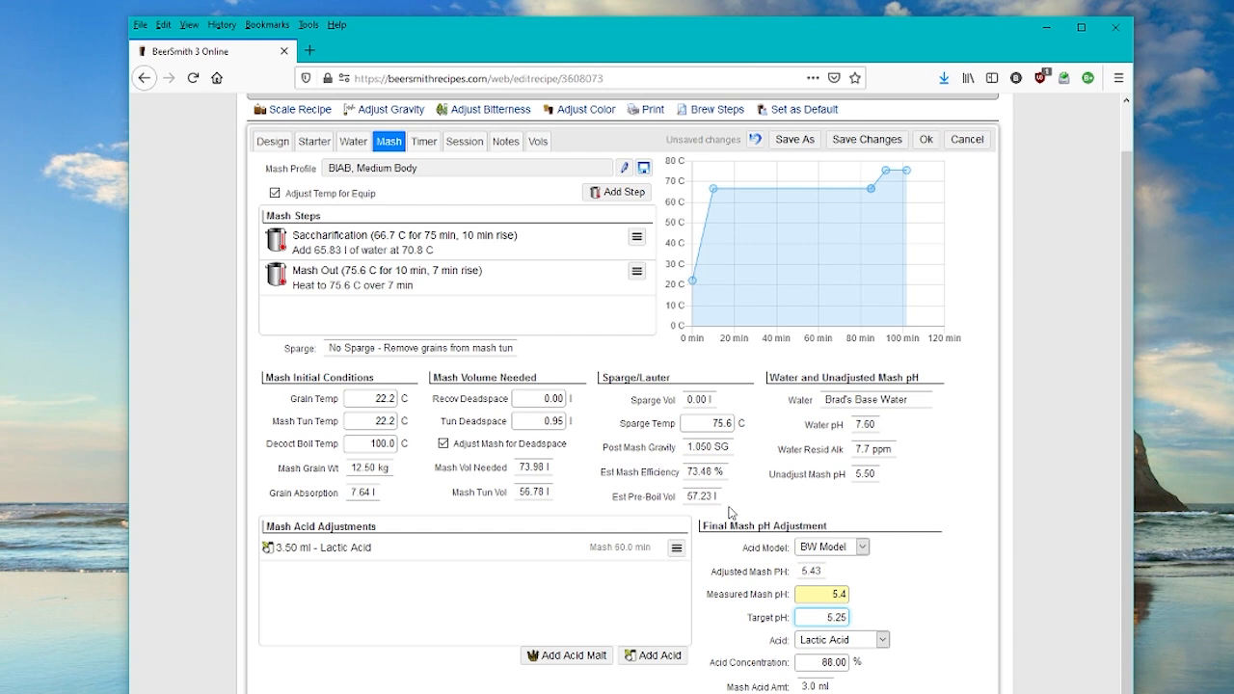
pyautogui.click(822, 617)
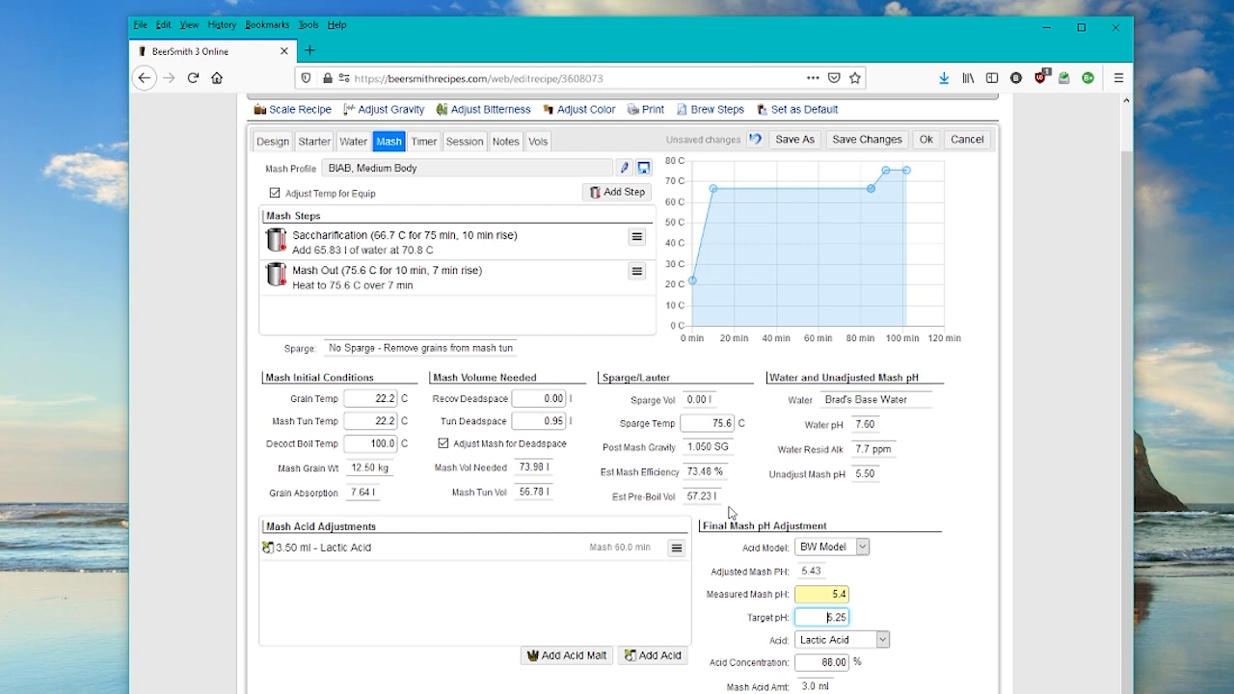
pyautogui.moveTo(737, 478)
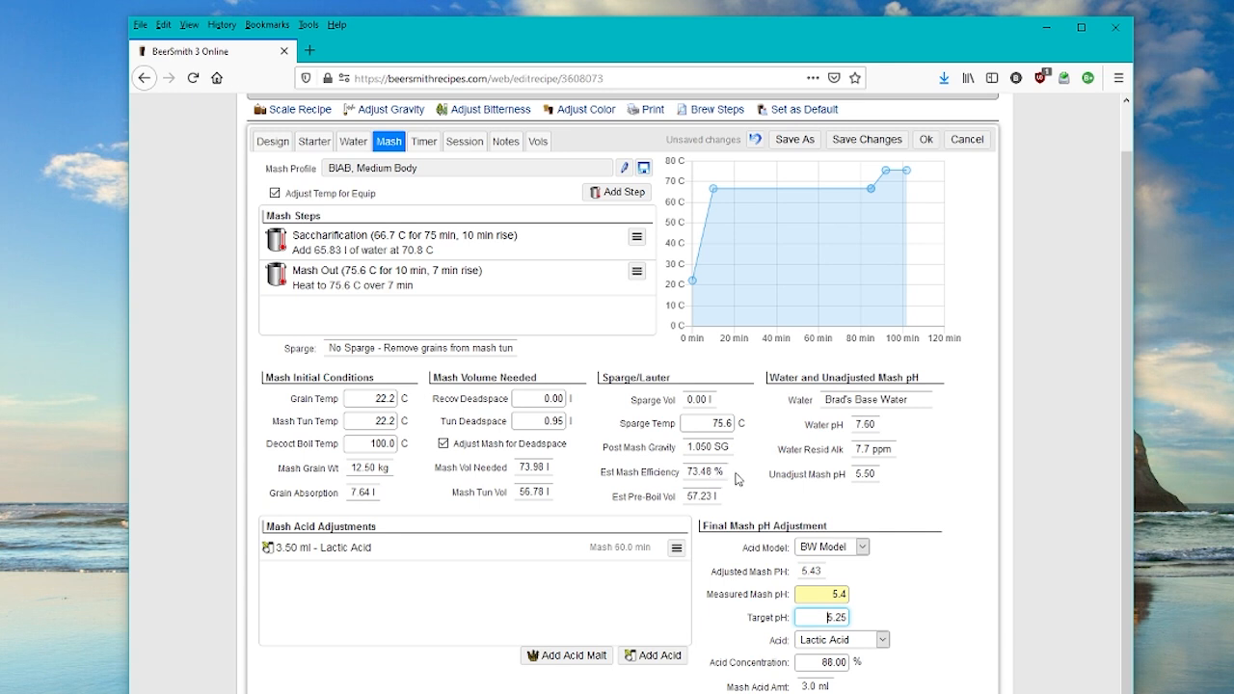